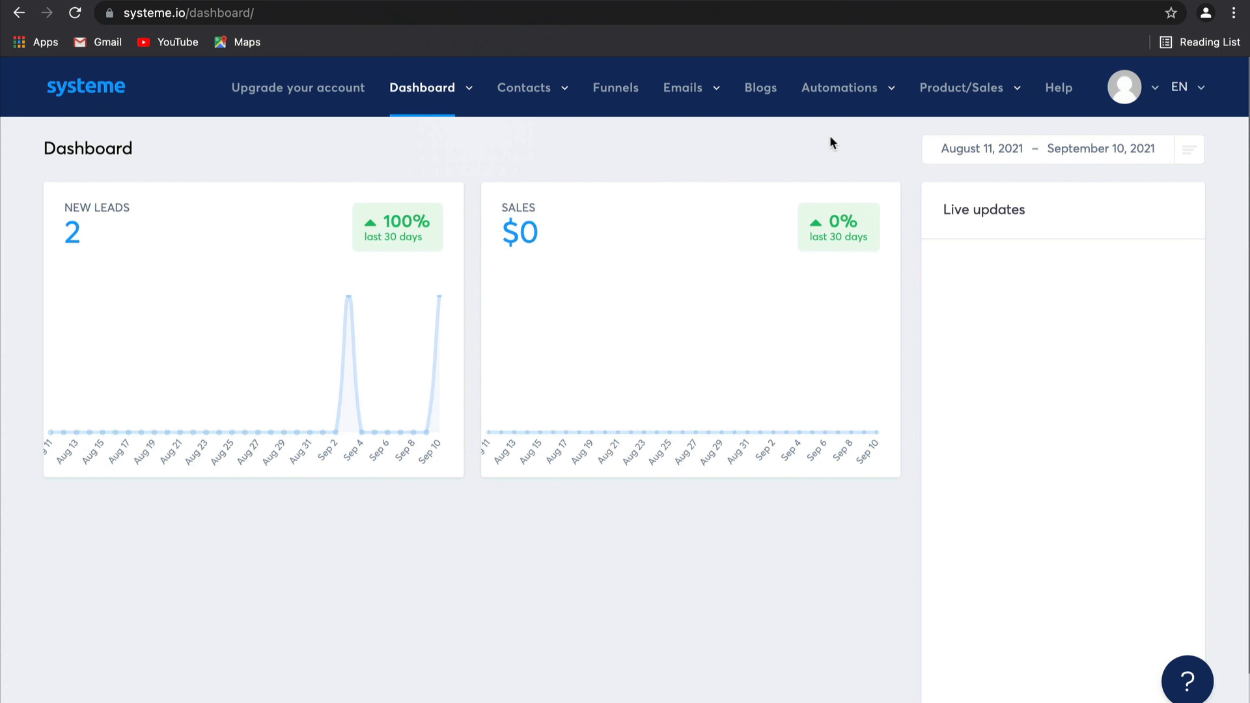
Open the Rules page under the Automations menu.
left_click(839, 88)
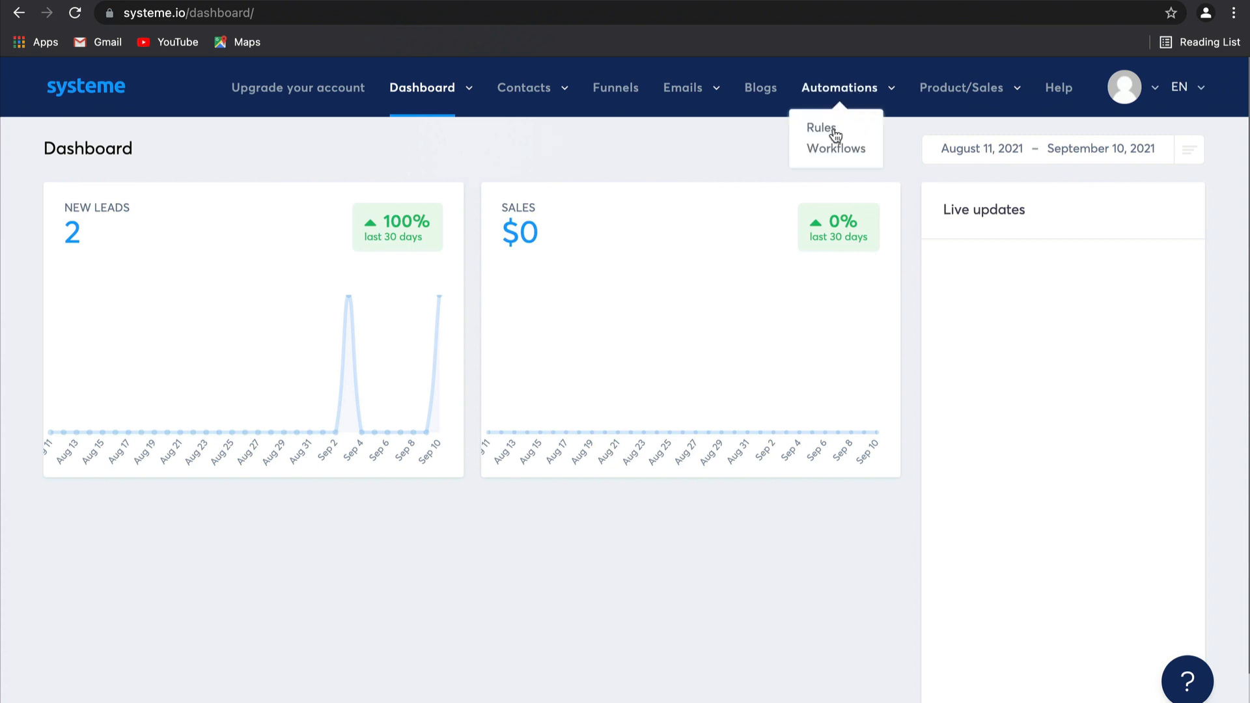
mouse_move(846, 140)
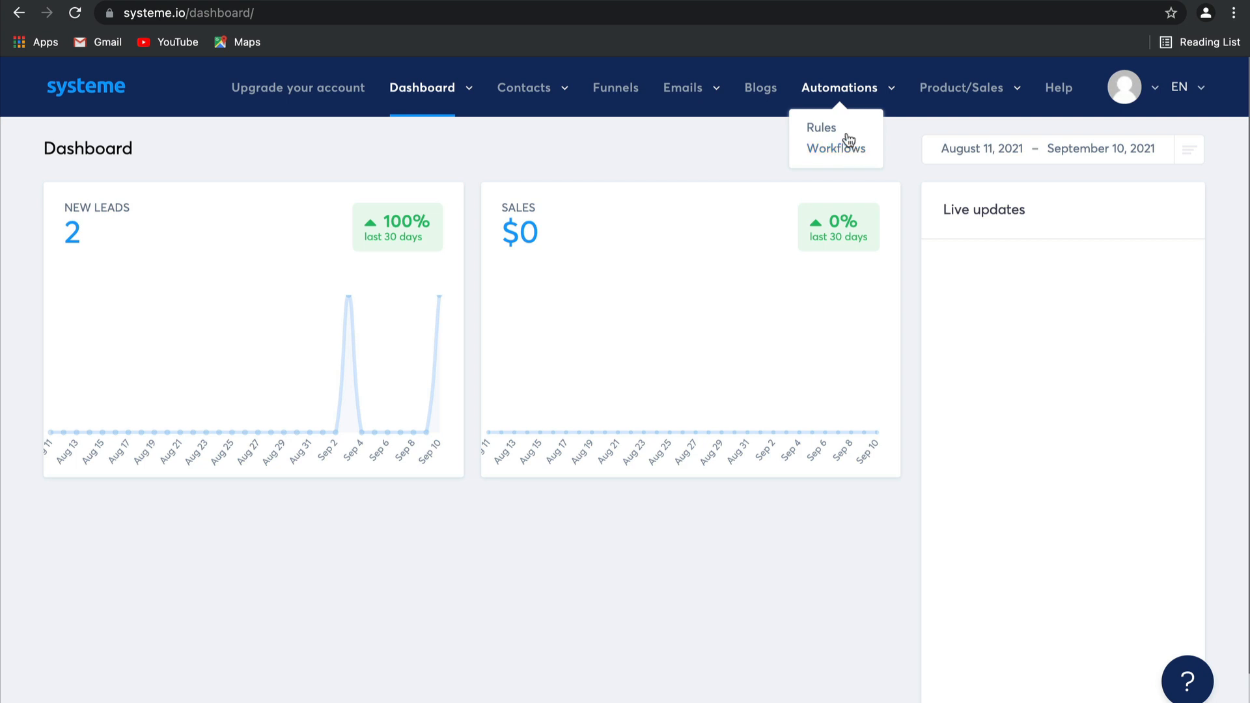
left_click(820, 127)
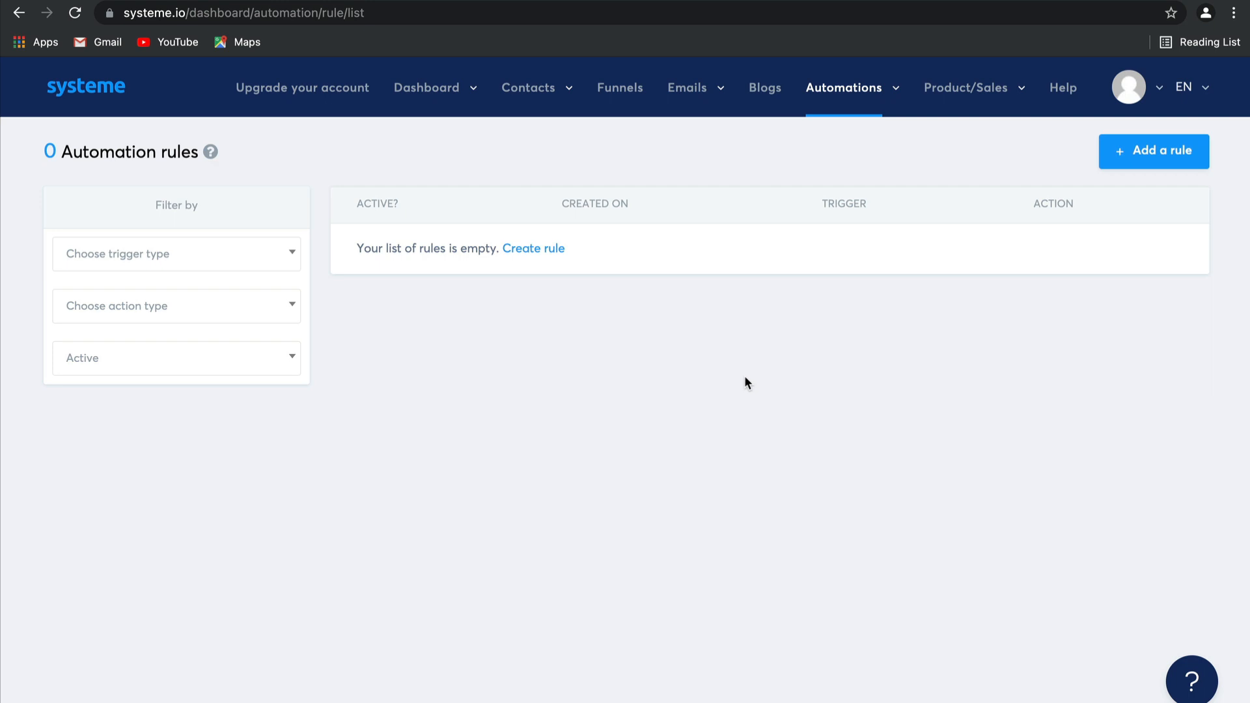
mouse_move(317, 320)
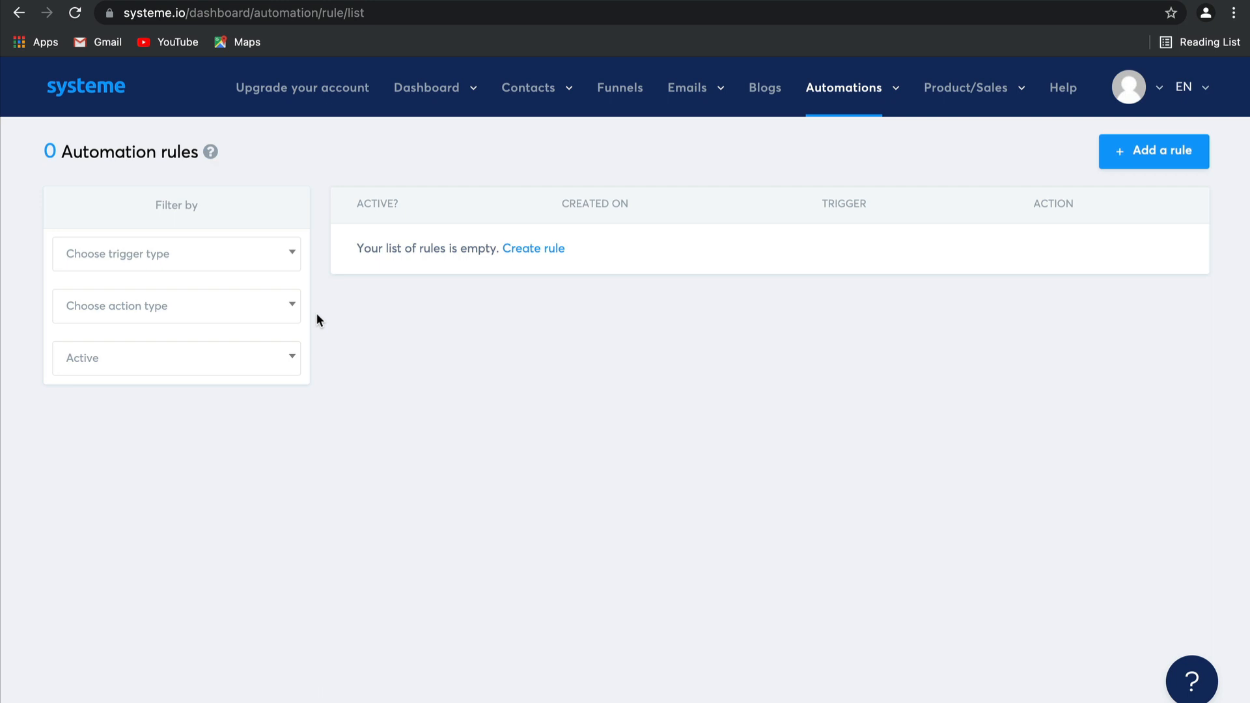
mouse_move(598, 411)
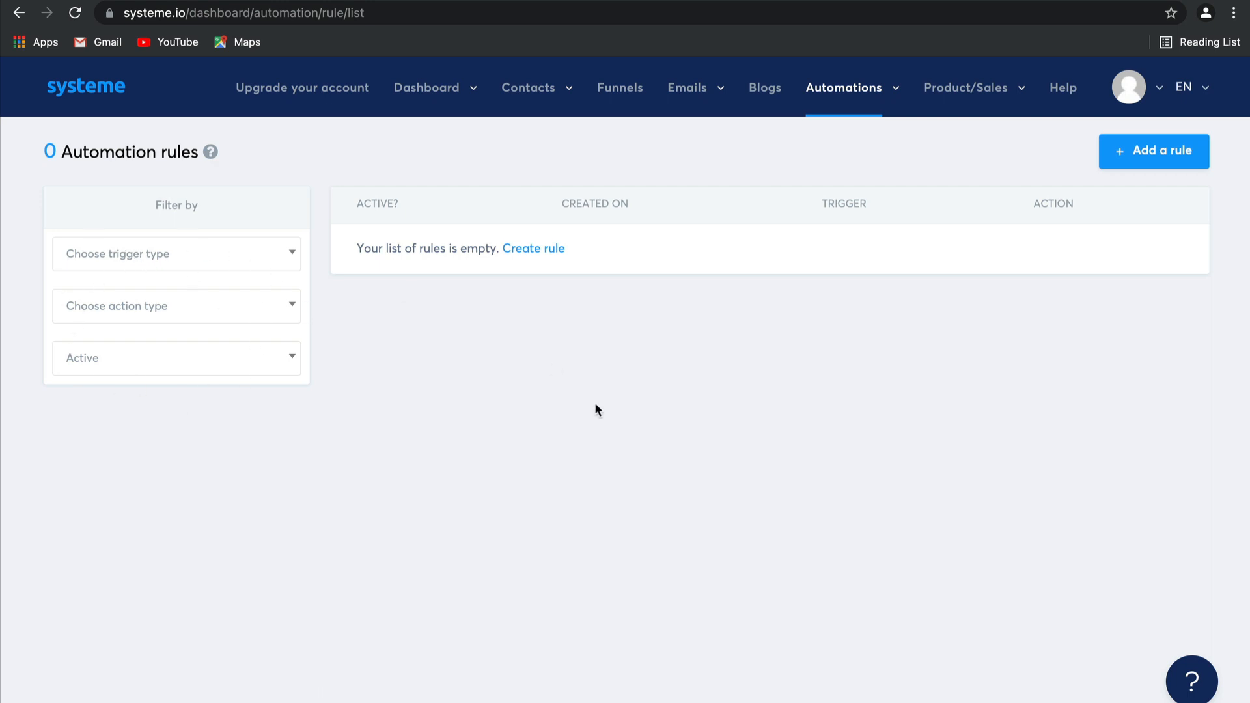
mouse_move(1154, 157)
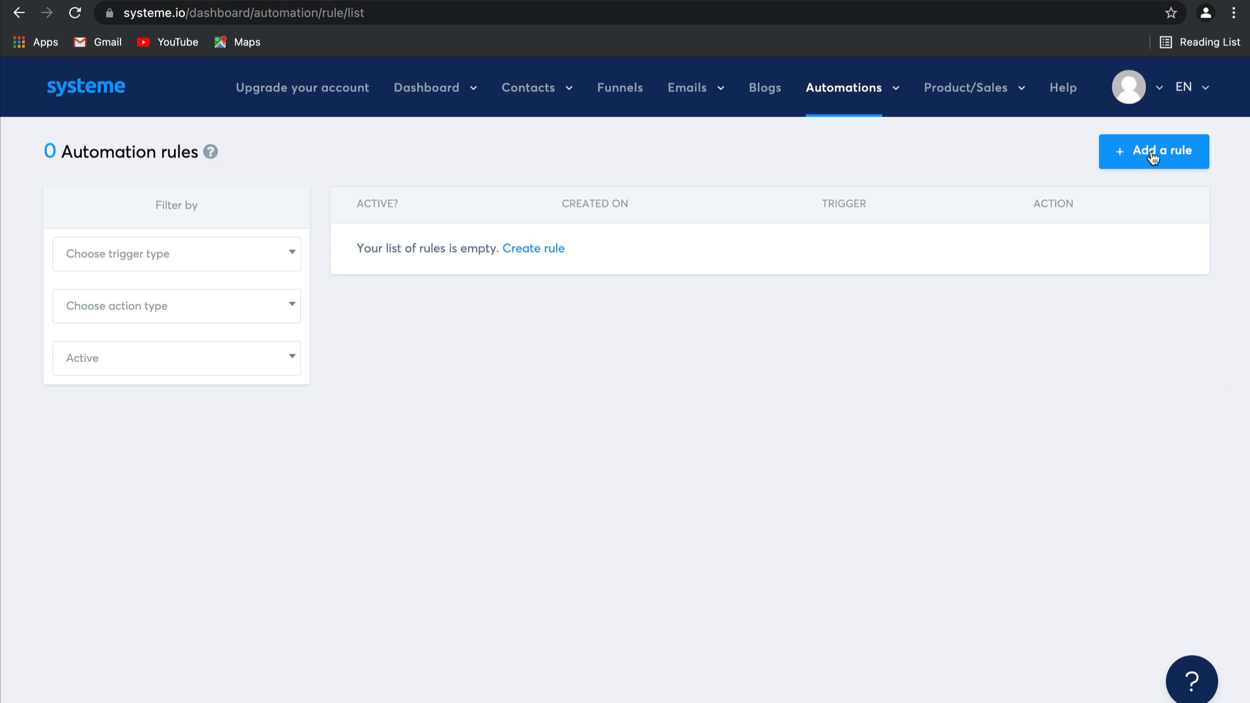
Add a new rule with a New sale trigger on the Sales Funnel's Order Form step.
left_click(1154, 150)
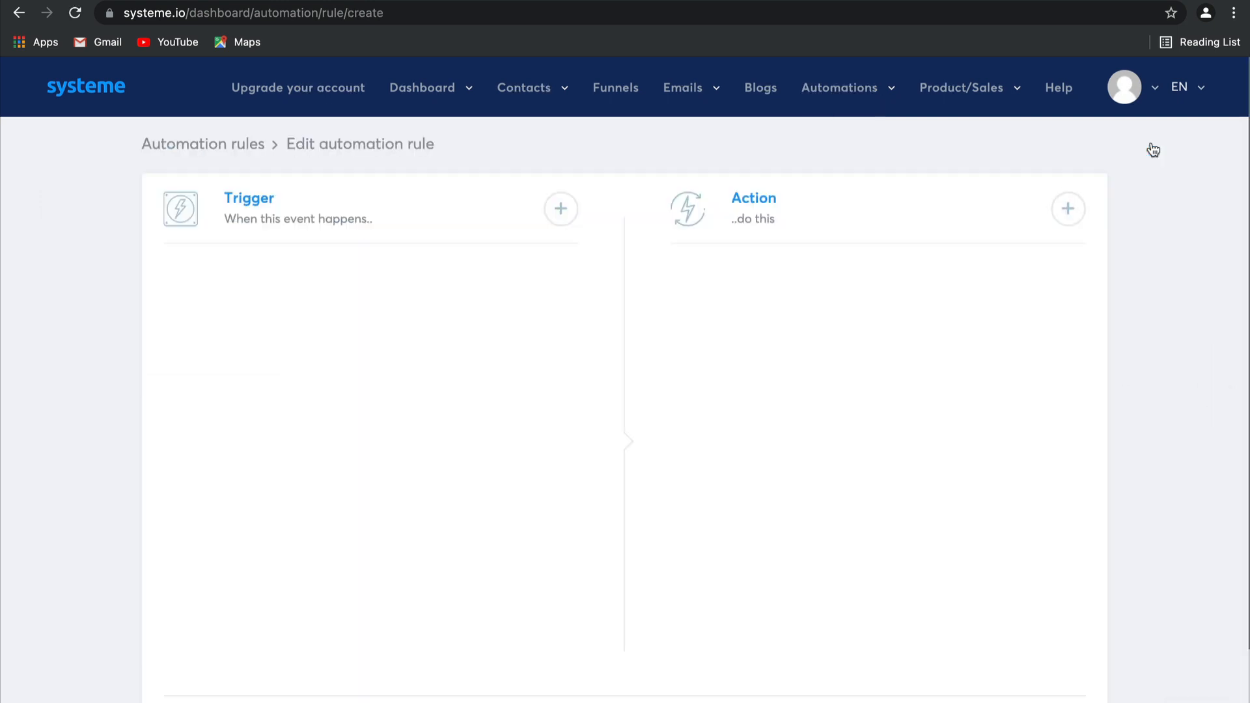
mouse_move(588, 334)
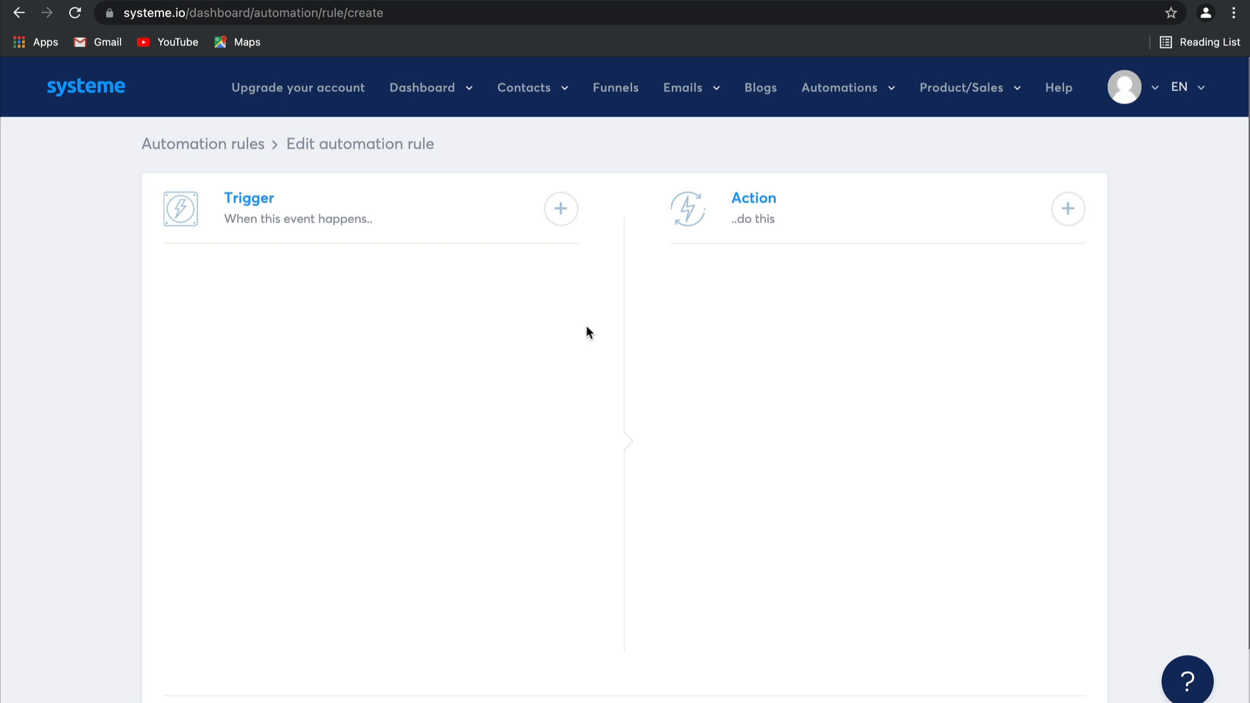
left_click(561, 209)
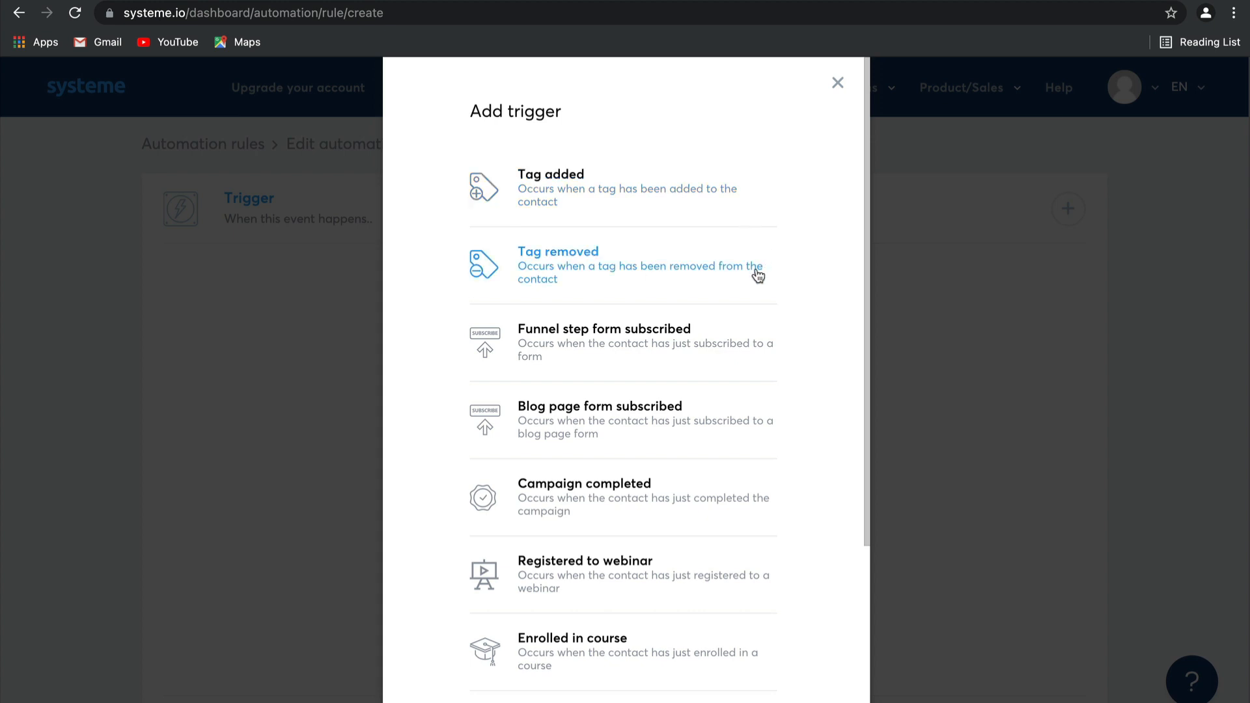
scroll("down", 3)
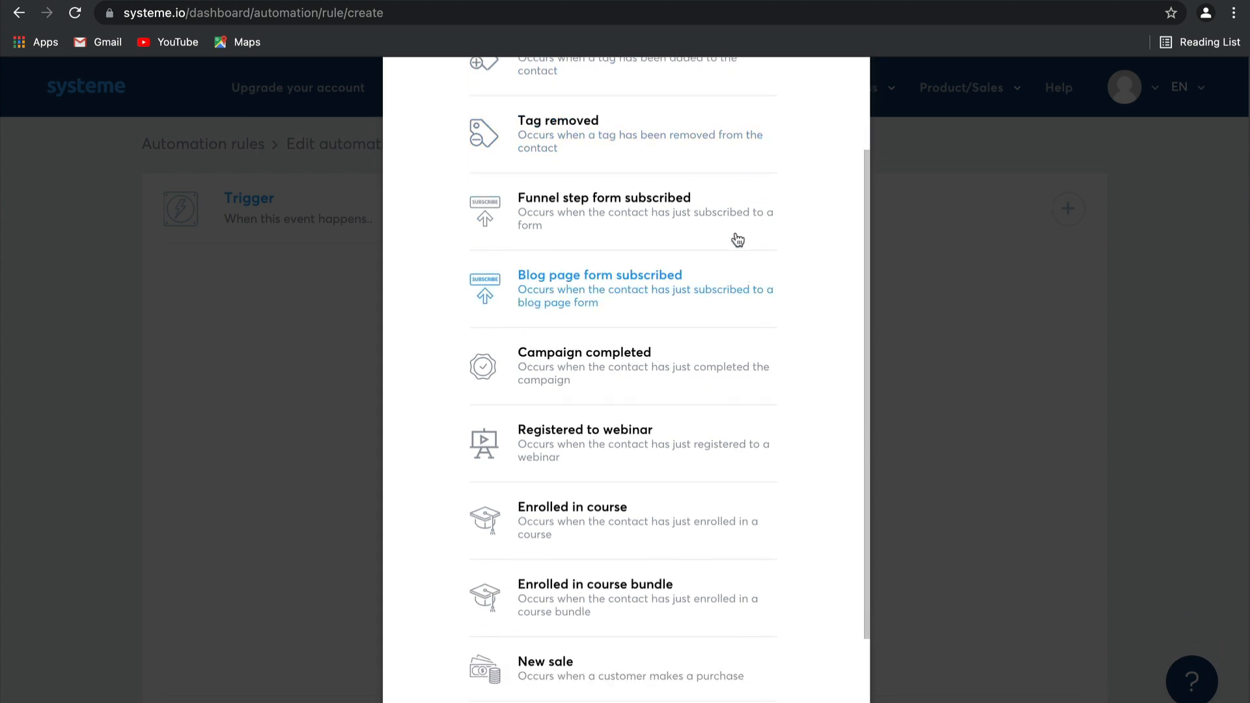
scroll("down", 3)
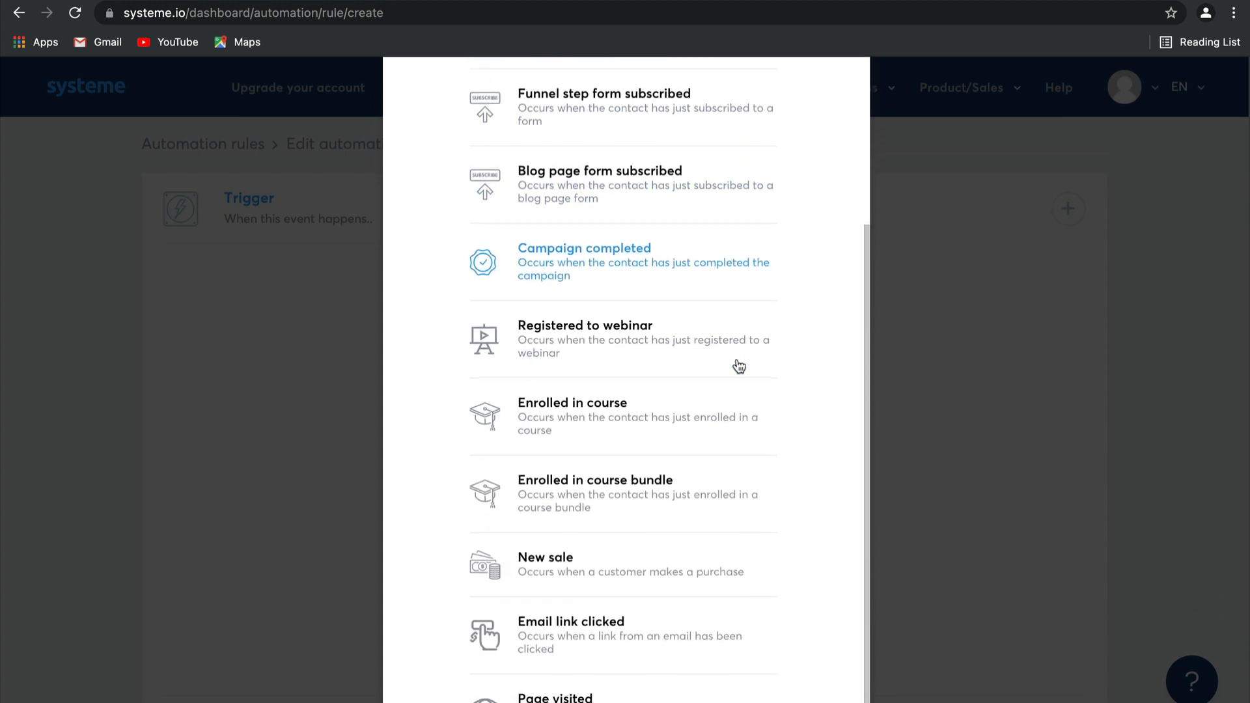
scroll("down", 3)
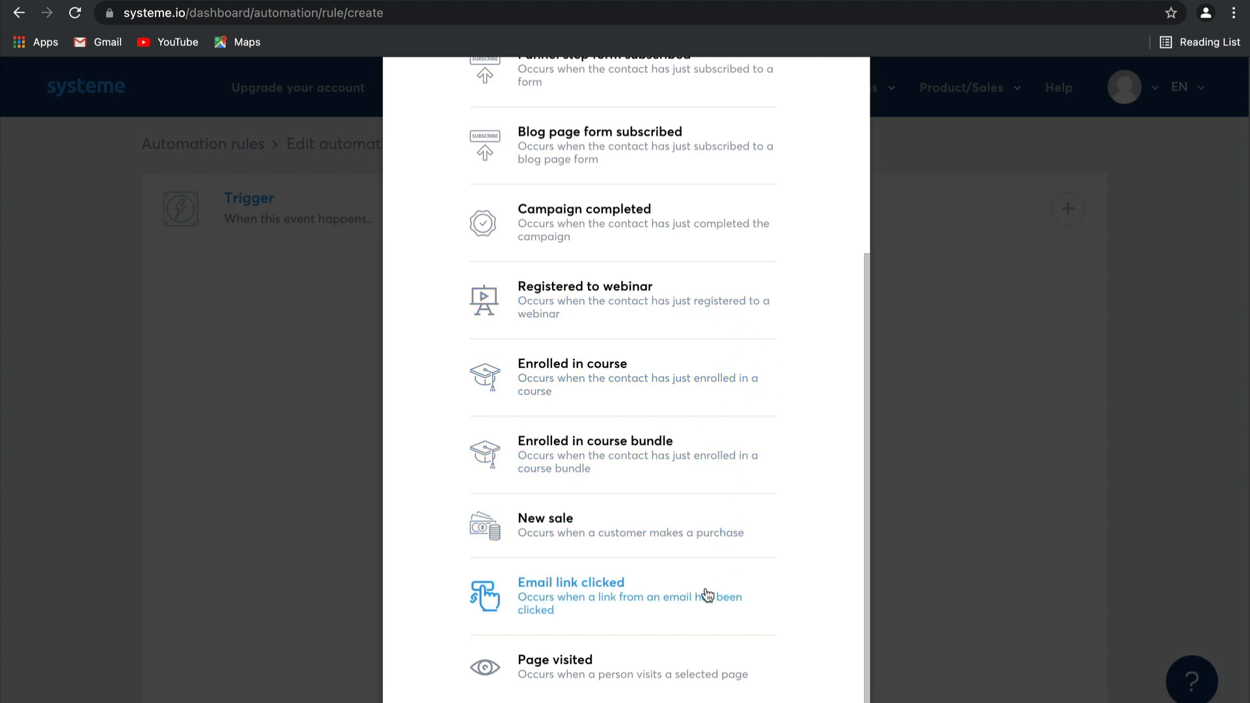
mouse_move(725, 533)
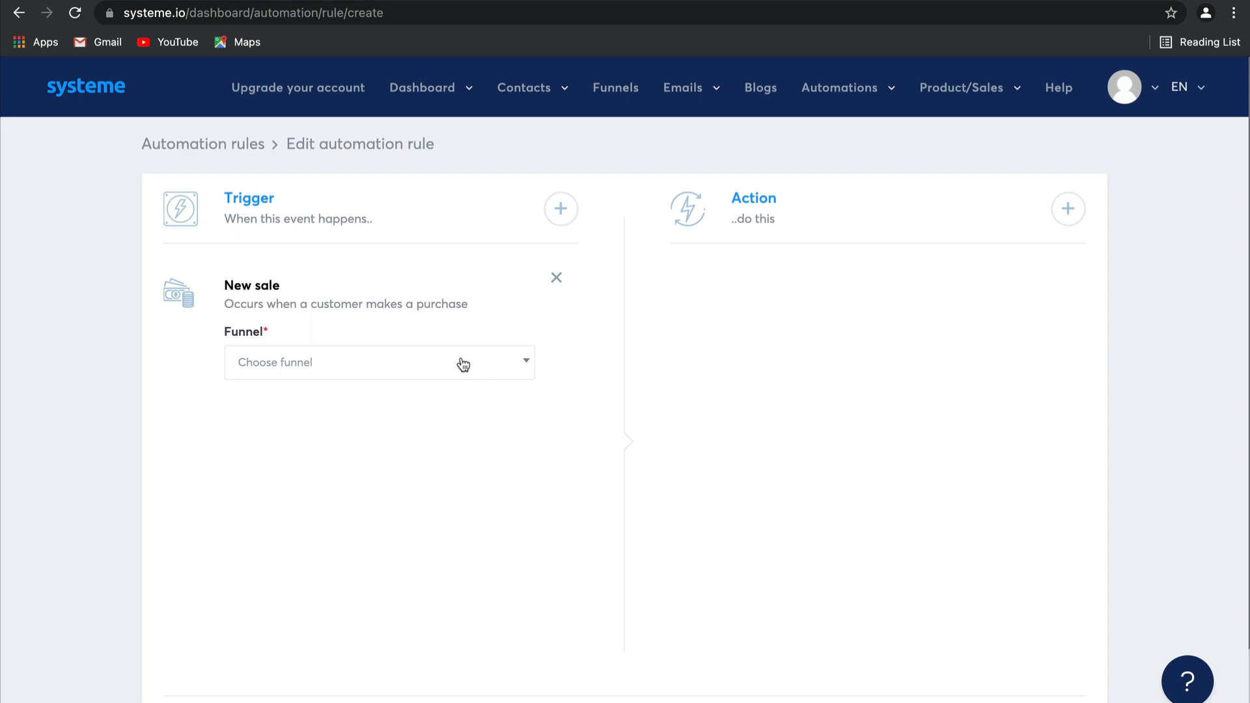
left_click(379, 362)
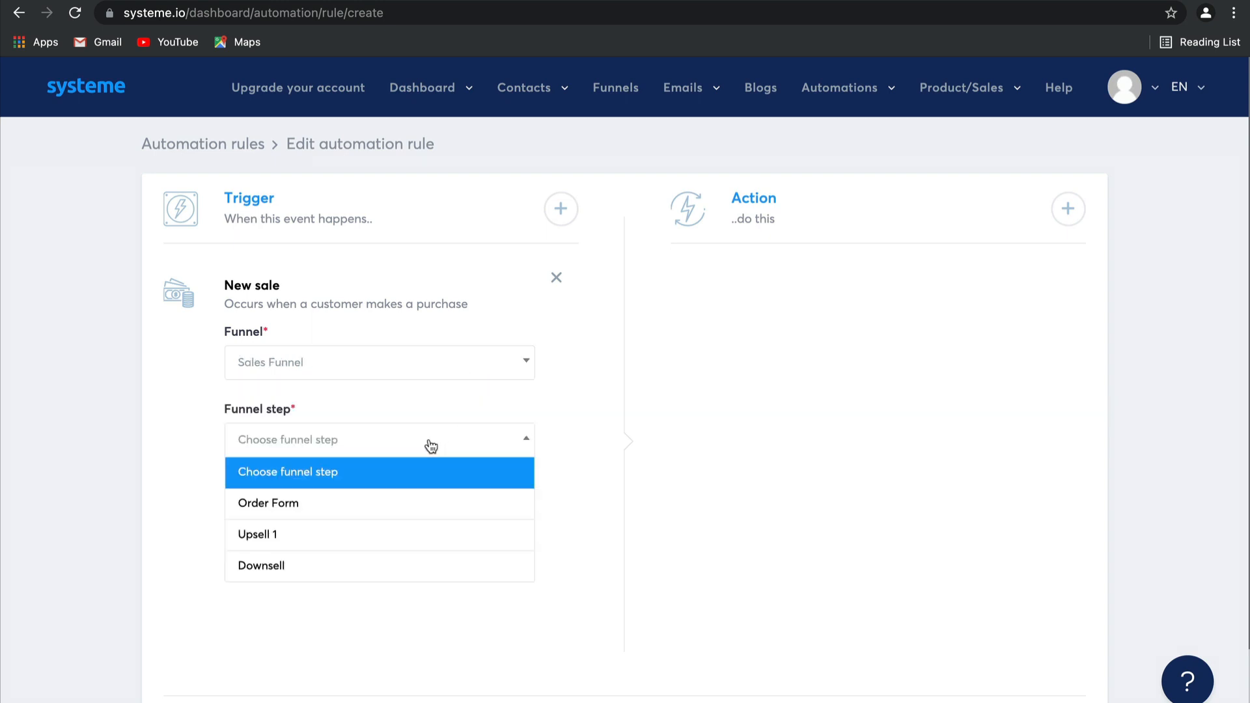
left_click(267, 504)
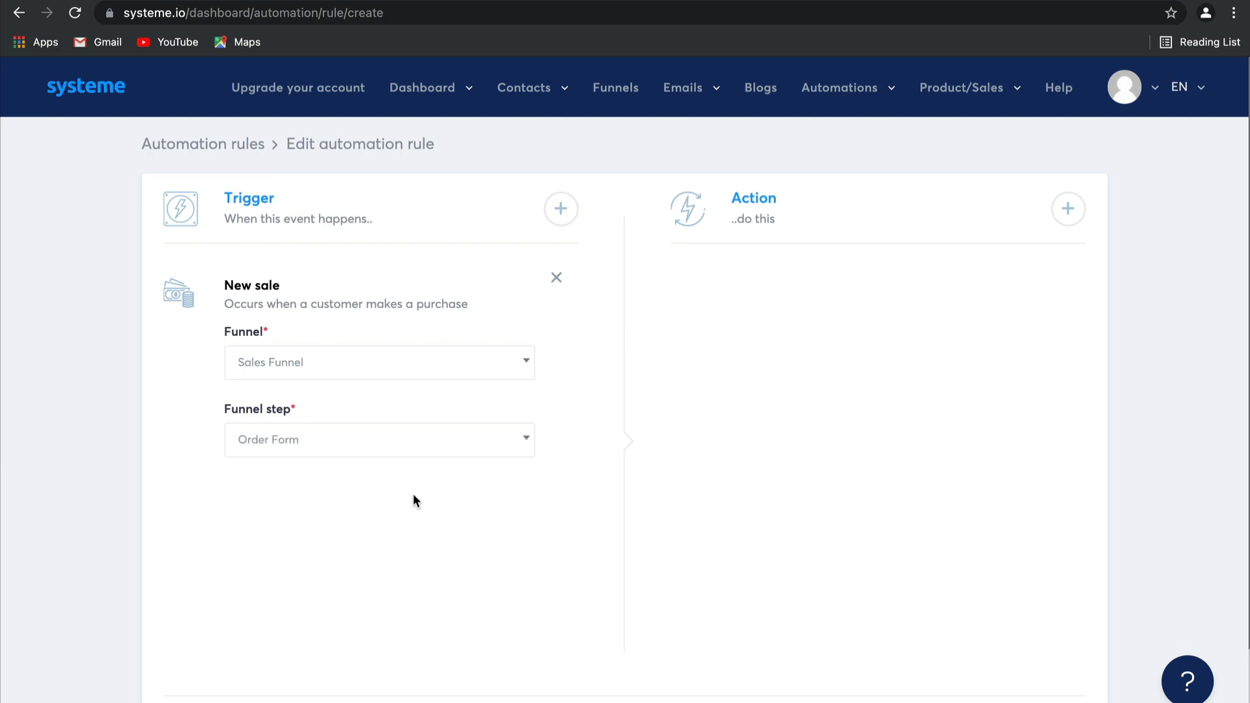
mouse_move(1031, 298)
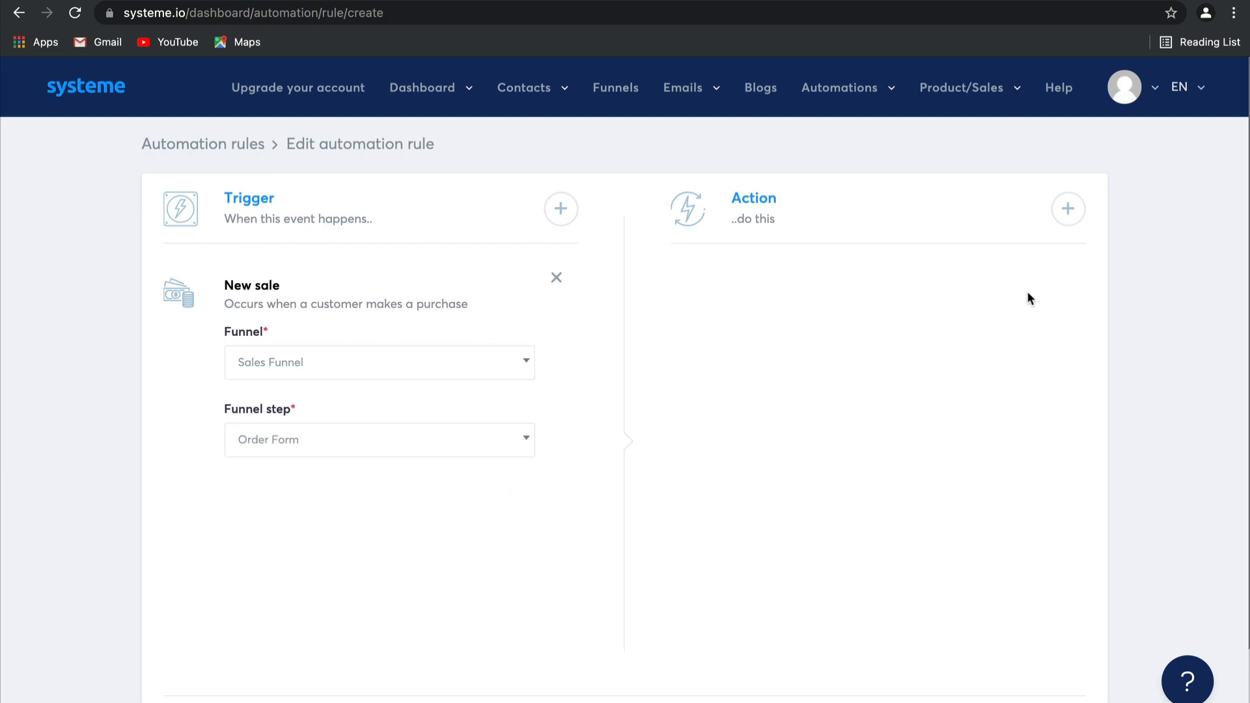
Add a Subscribe to campaign action using the 5 day coaching course campaign.
left_click(1068, 209)
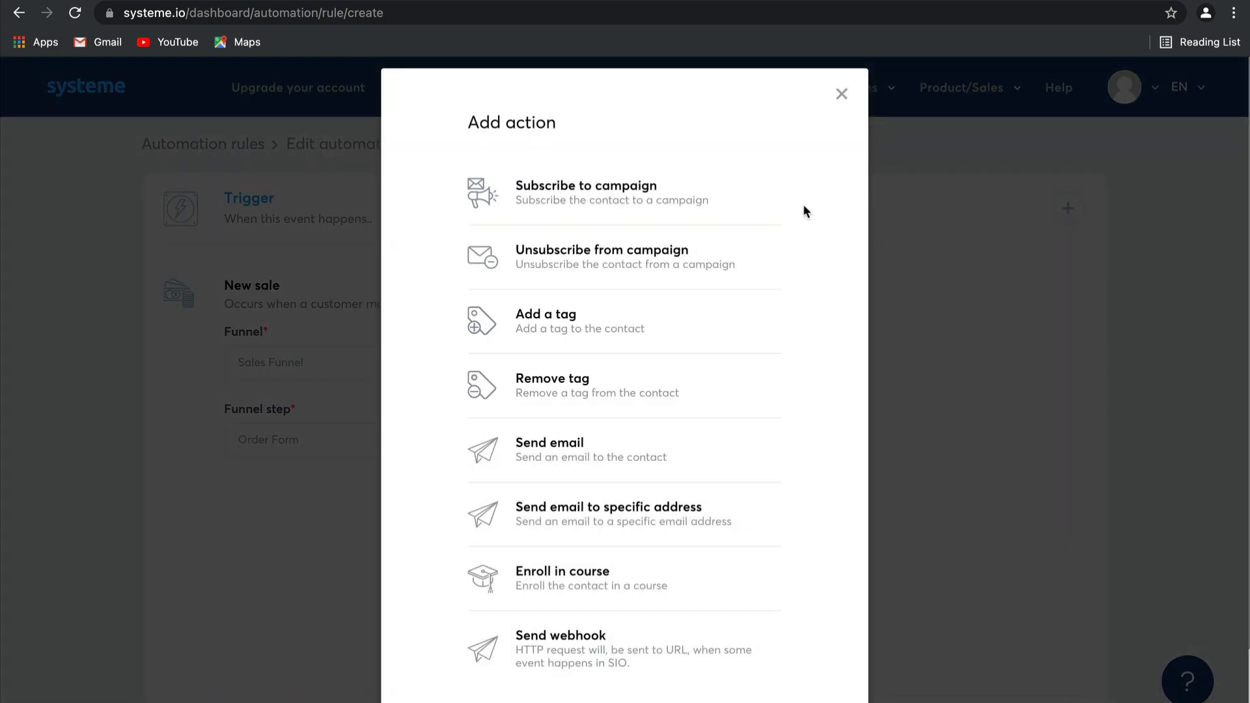
mouse_move(766, 267)
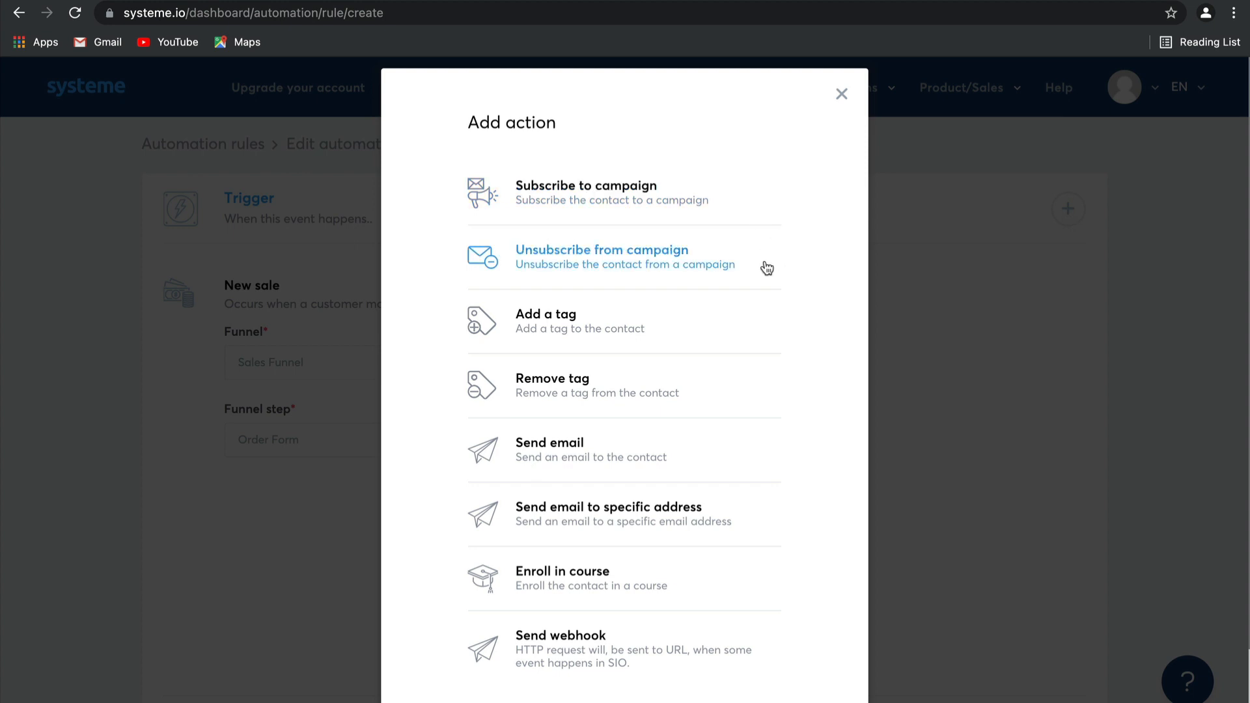
mouse_move(704, 407)
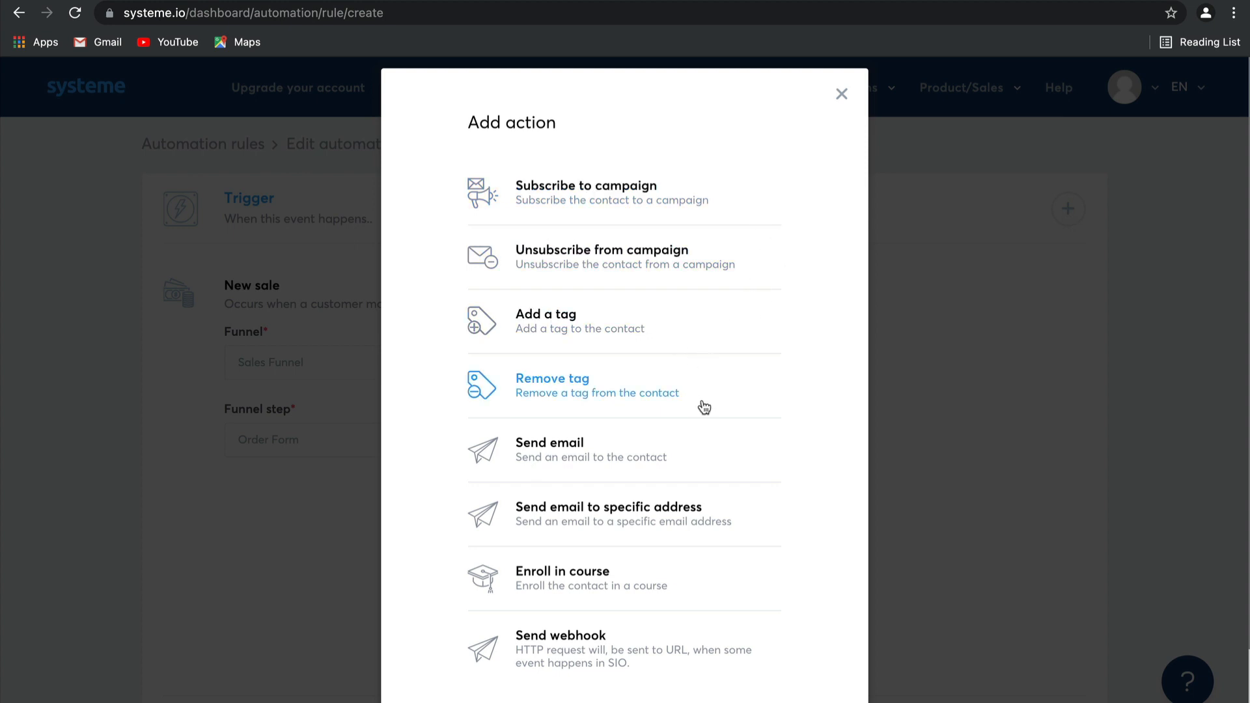
mouse_move(754, 523)
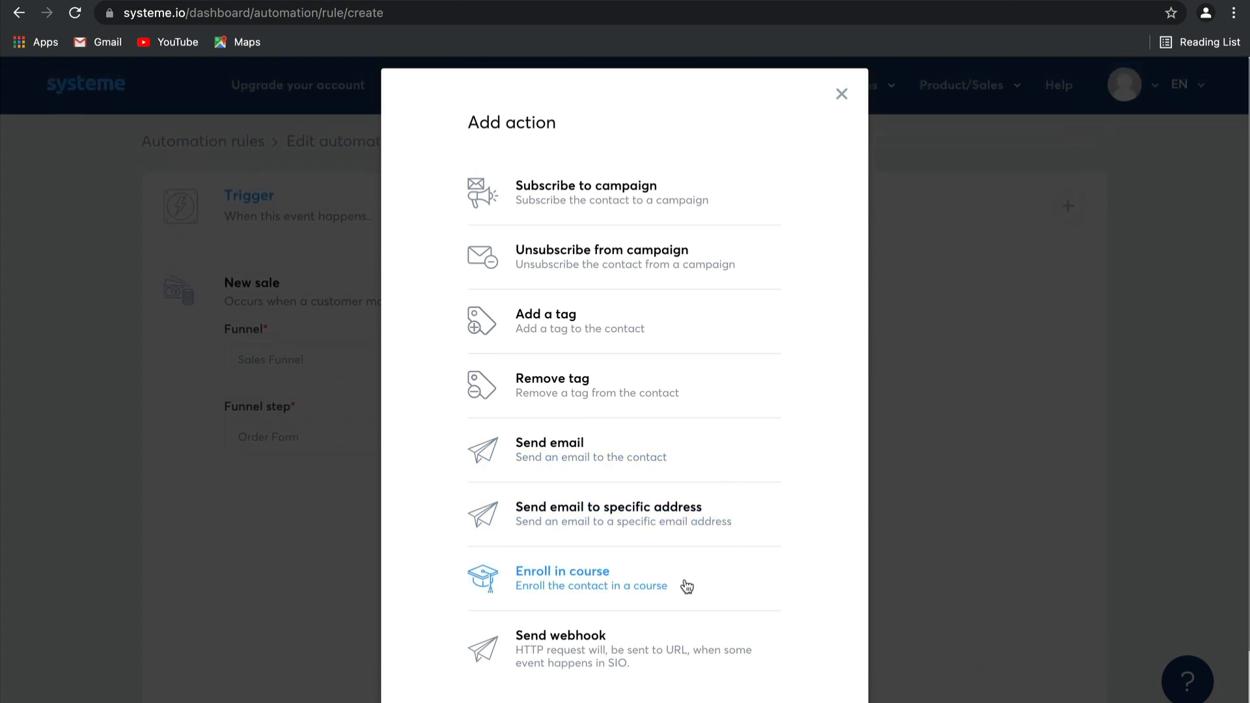
mouse_move(732, 575)
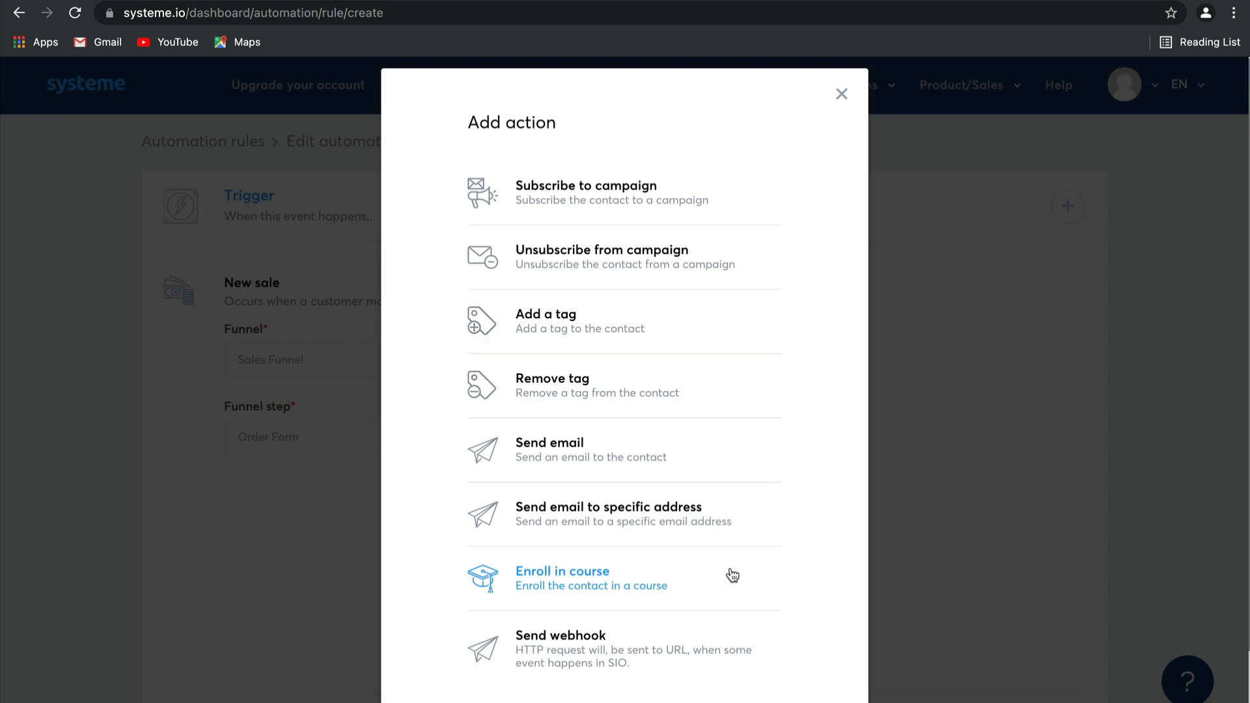
left_click(586, 186)
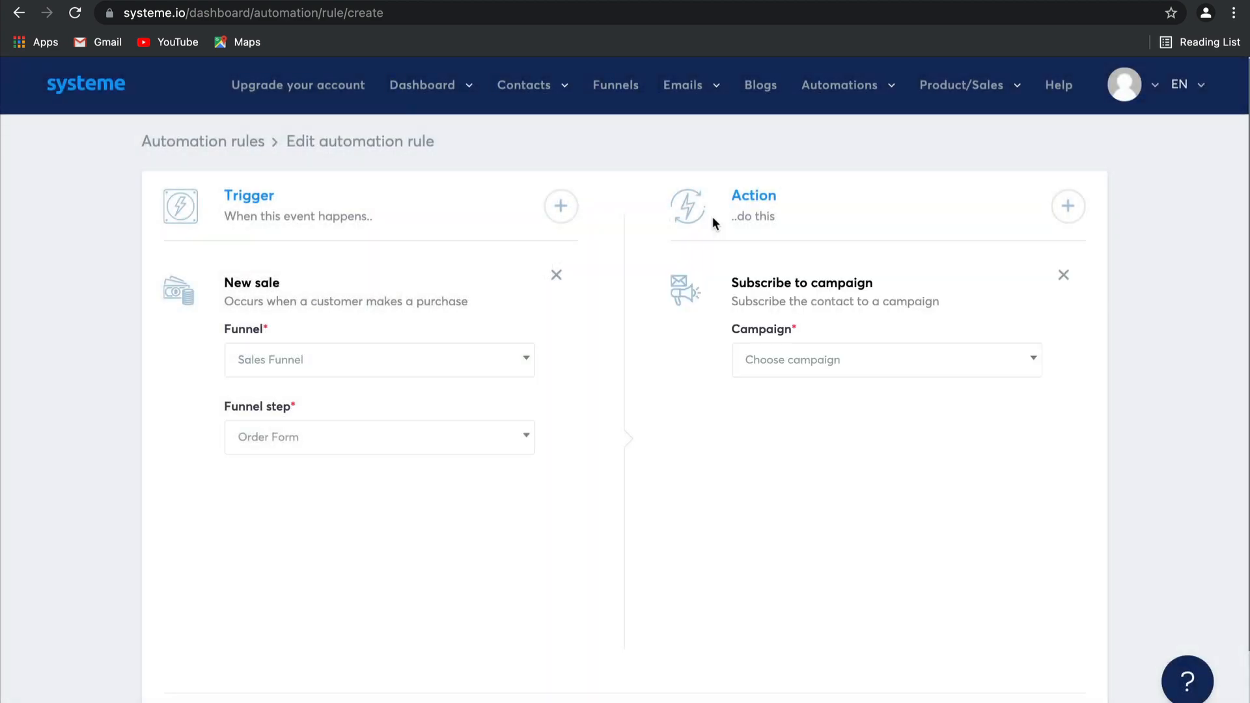
left_click(886, 359)
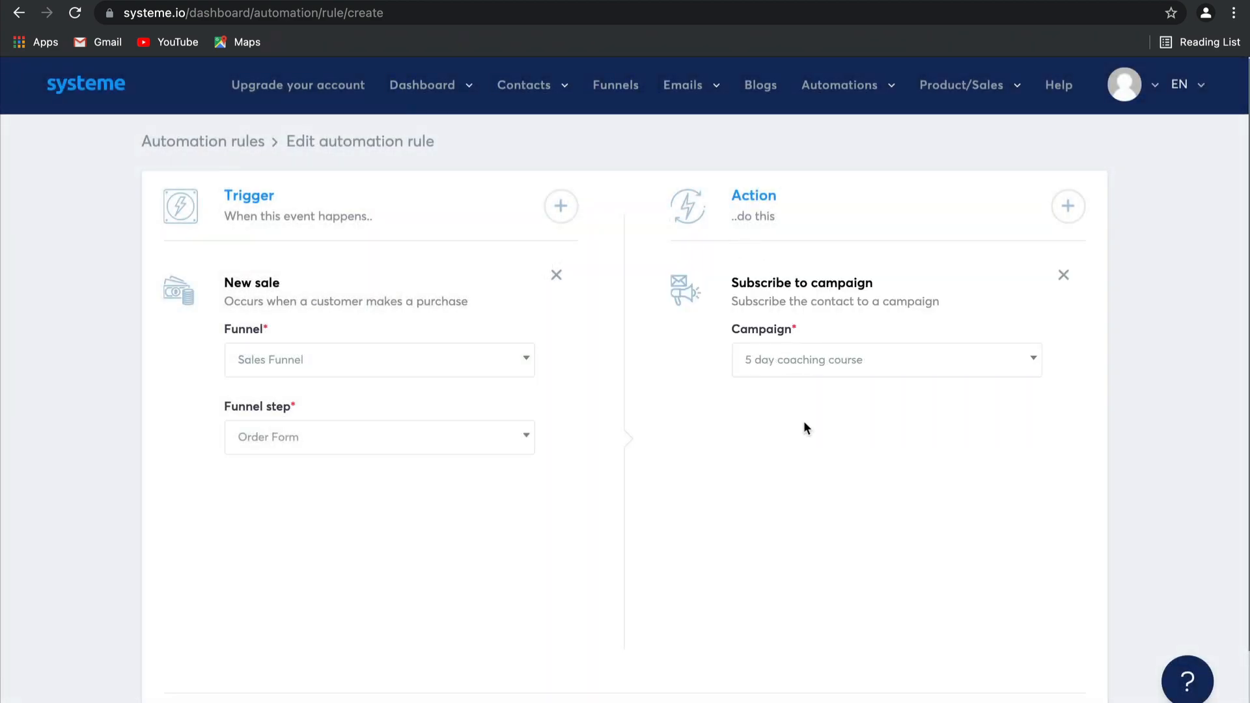
mouse_move(849, 555)
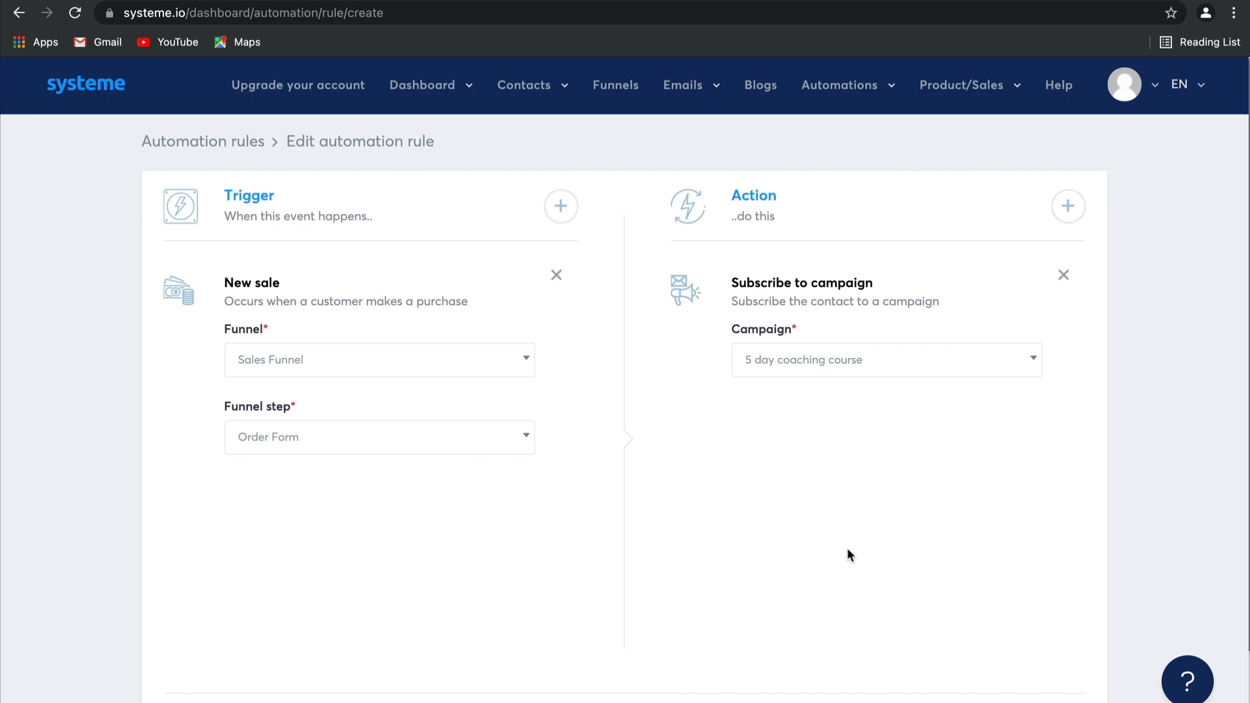
Add an Add a tag action that applies the Blog - leads tag.
left_click(1068, 206)
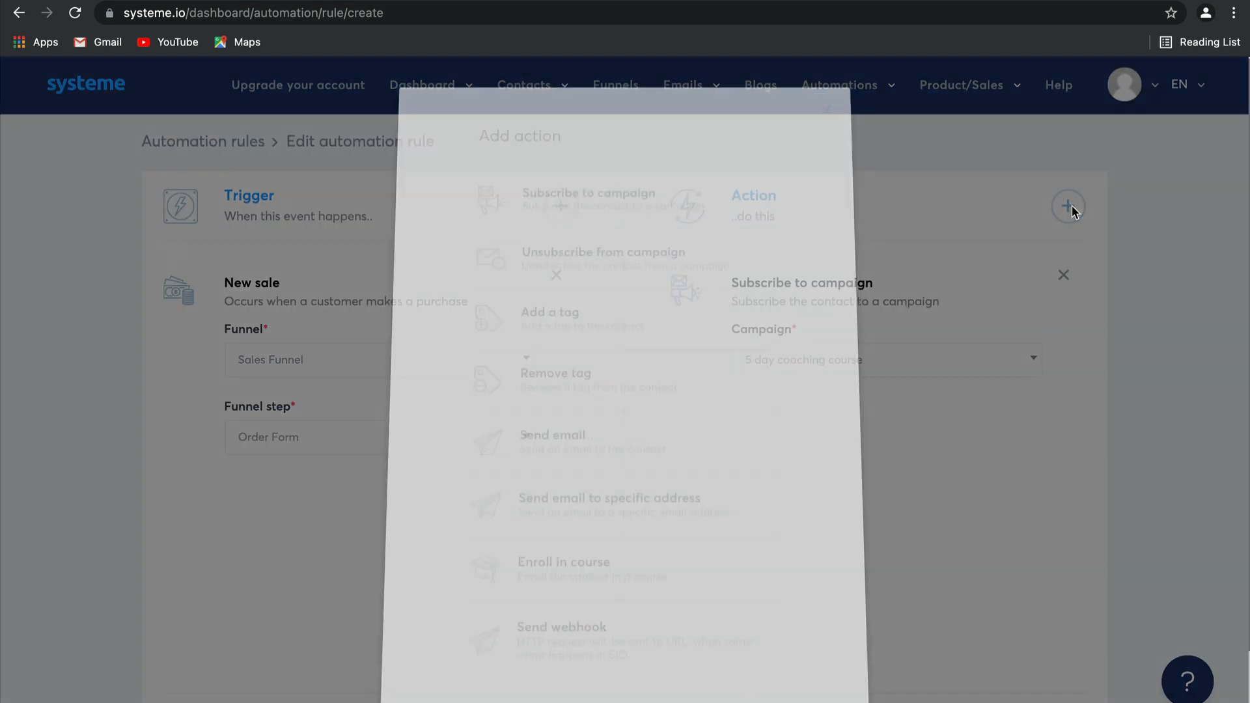
left_click(549, 312)
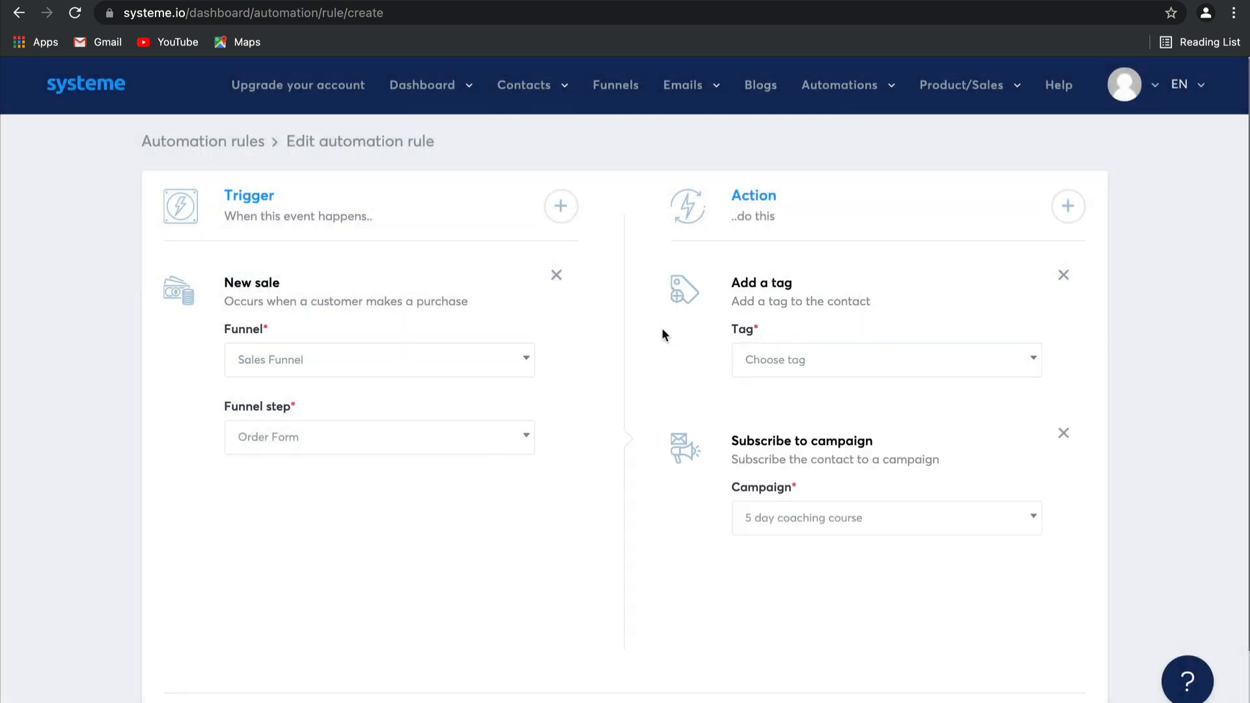
left_click(881, 359)
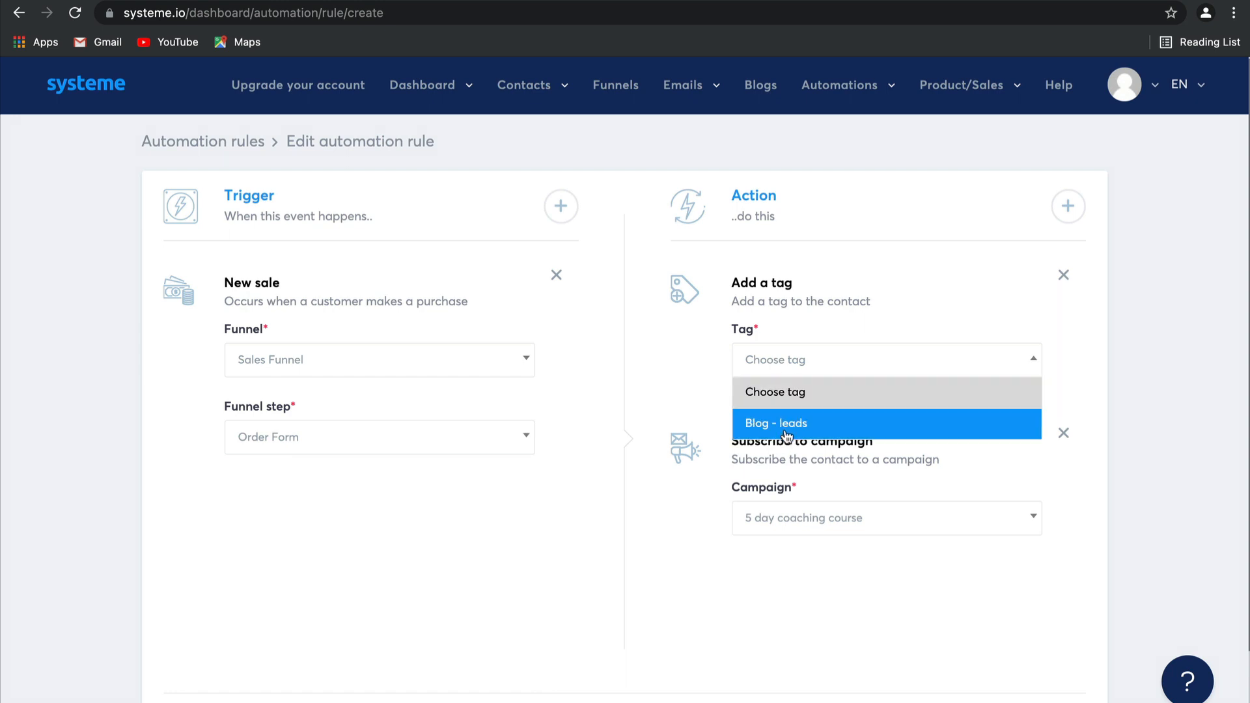
left_click(775, 423)
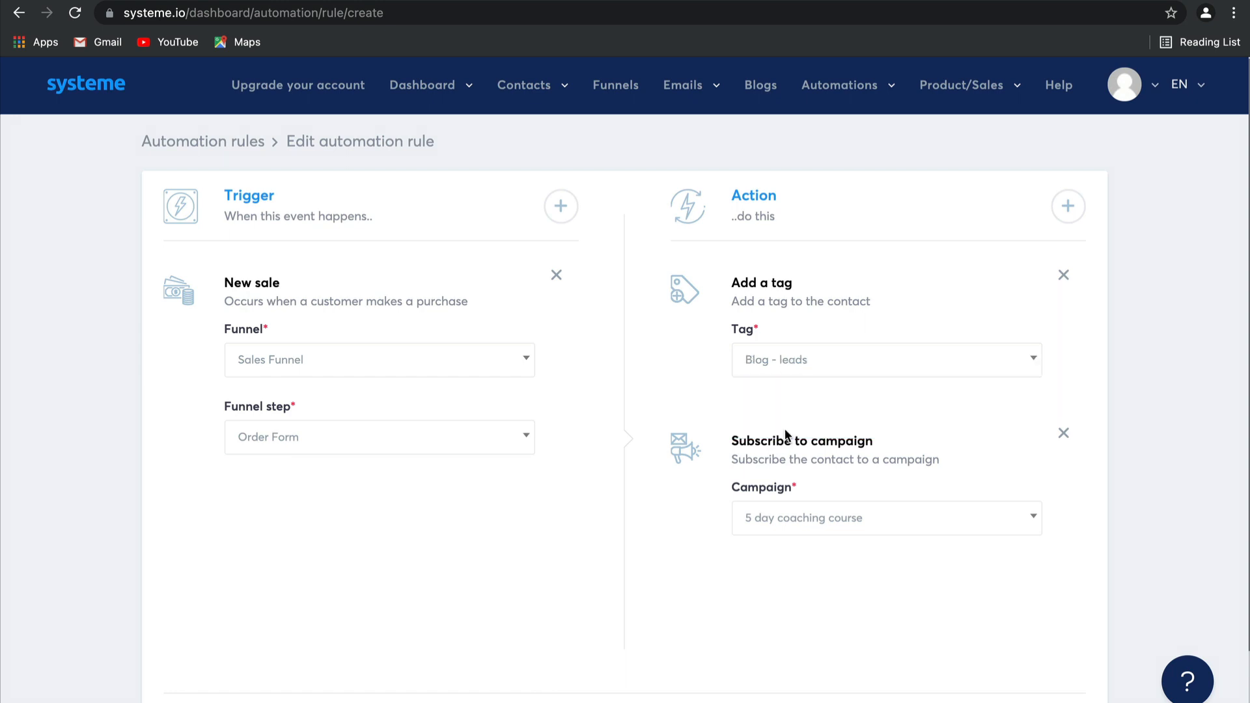
mouse_move(865, 404)
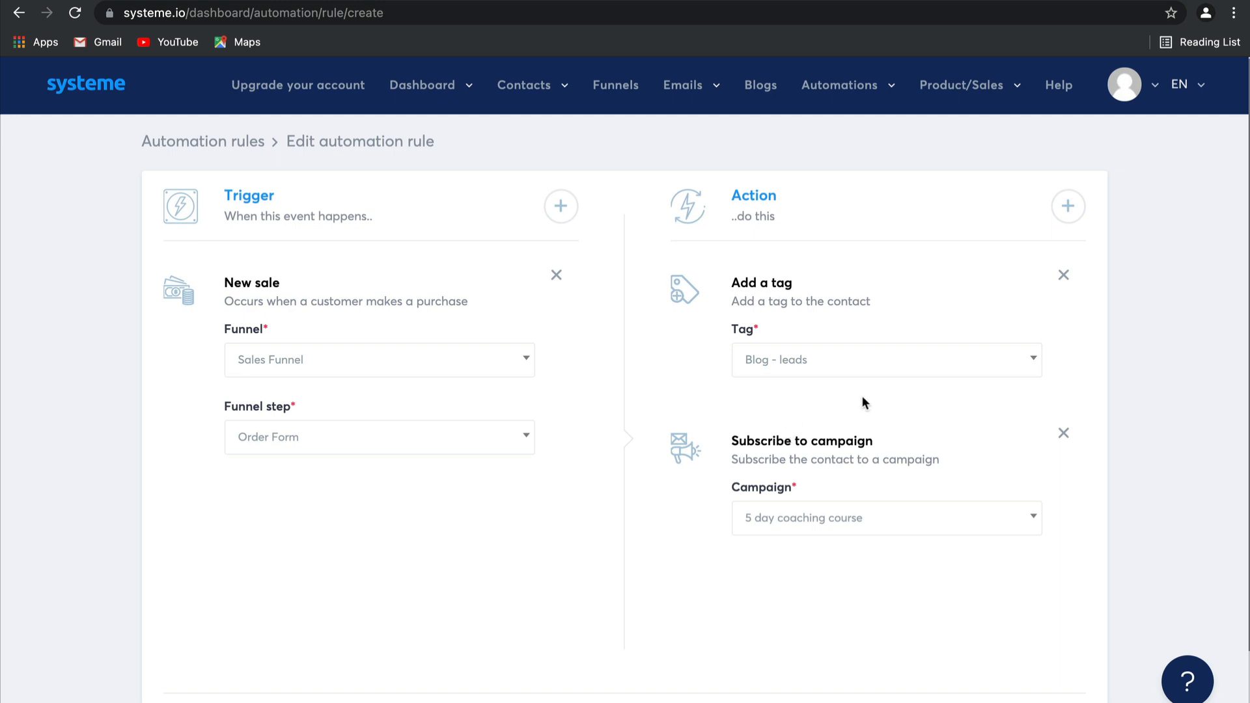
mouse_move(869, 396)
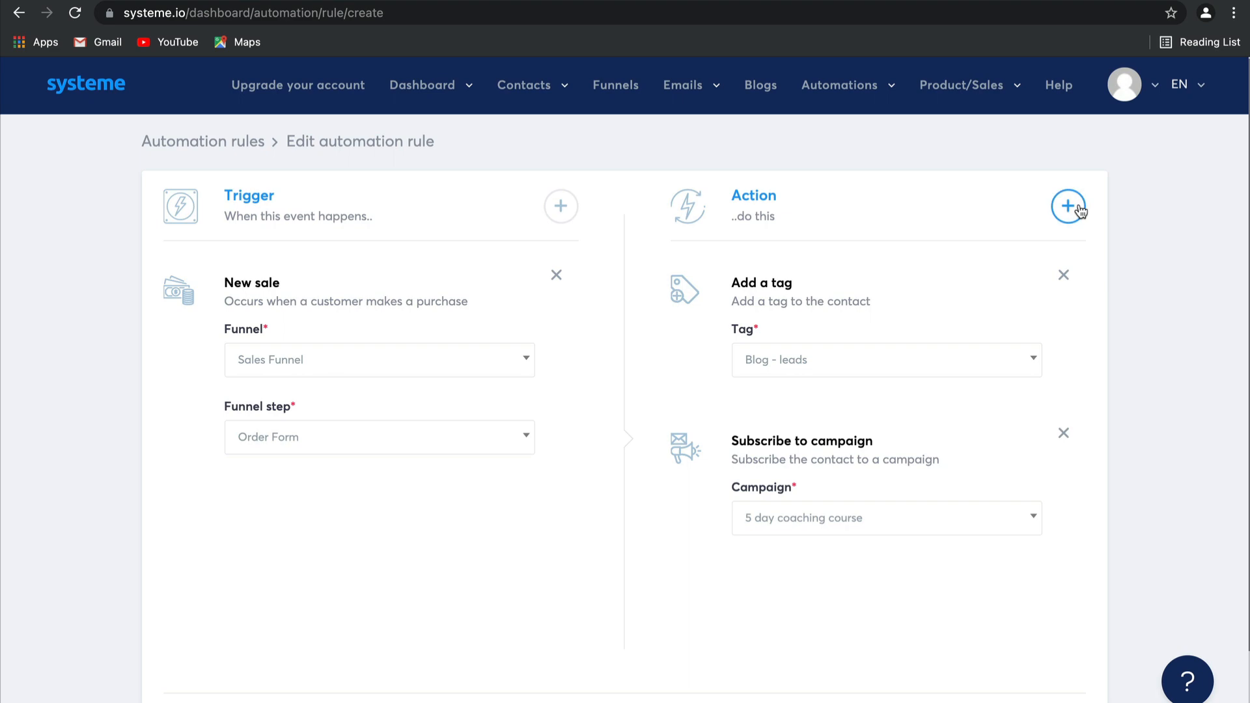
Add a Send email to specific address action, then go to the Workflows list.
left_click(1068, 206)
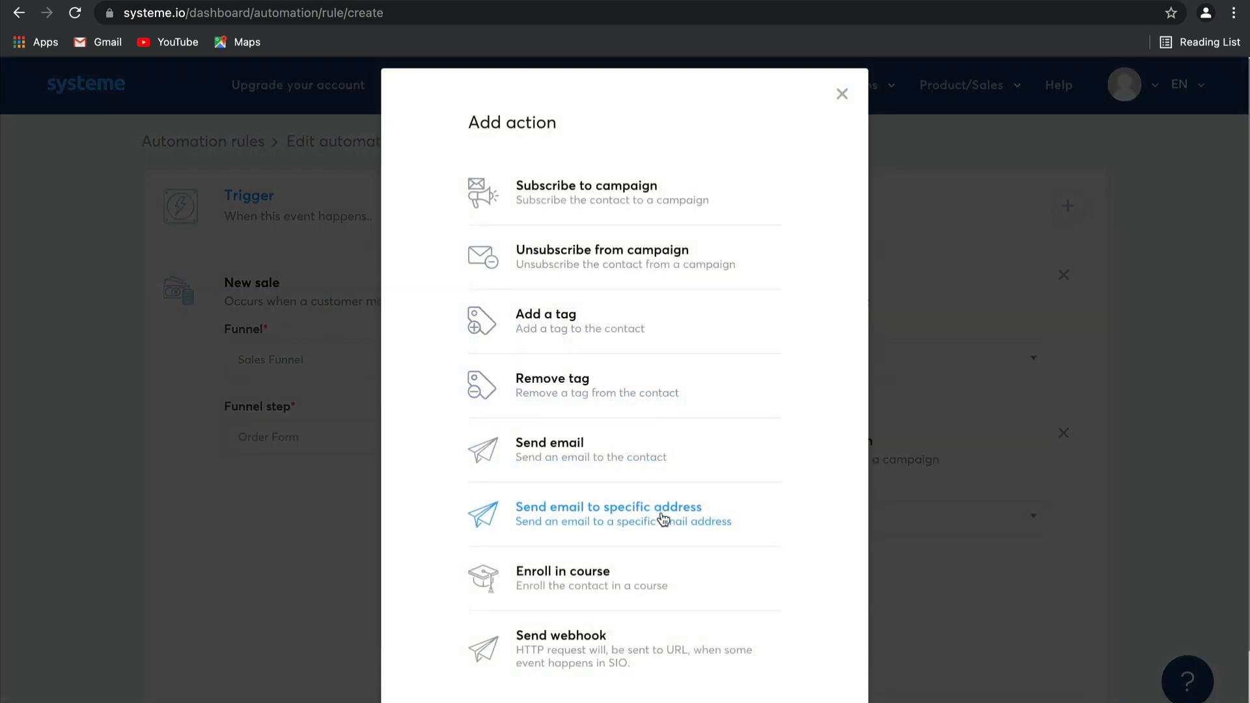
left_click(609, 513)
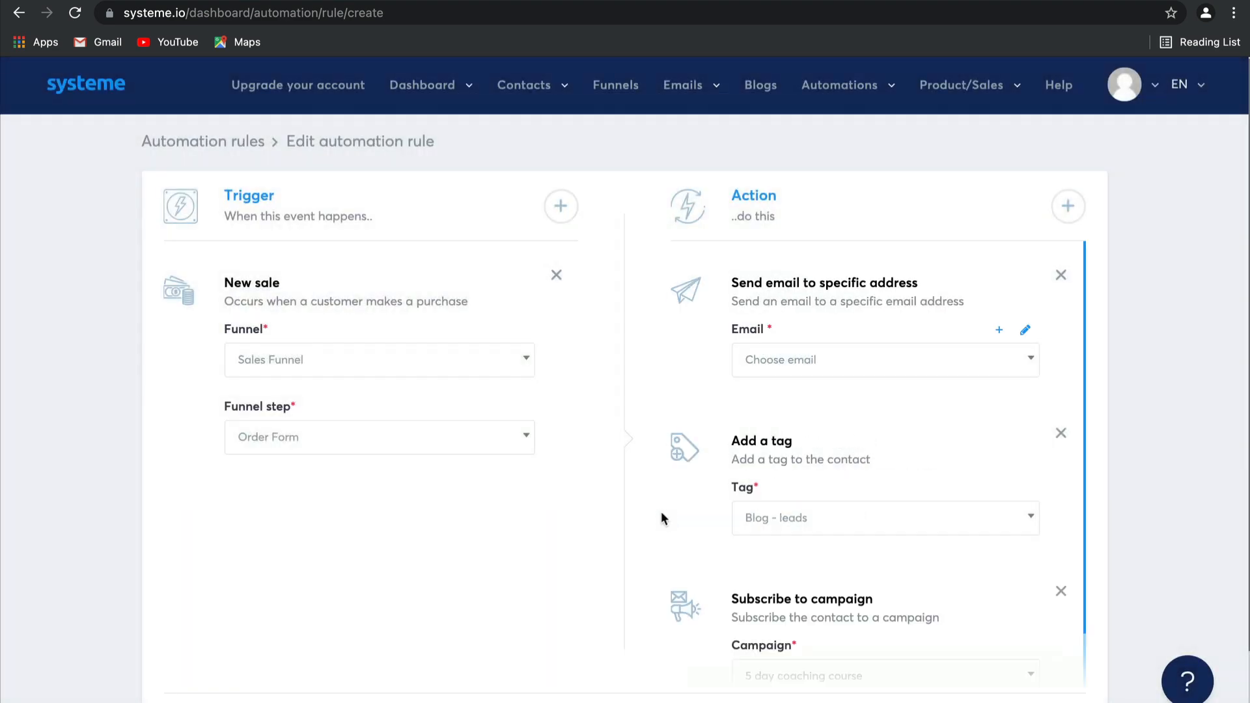
mouse_move(855, 364)
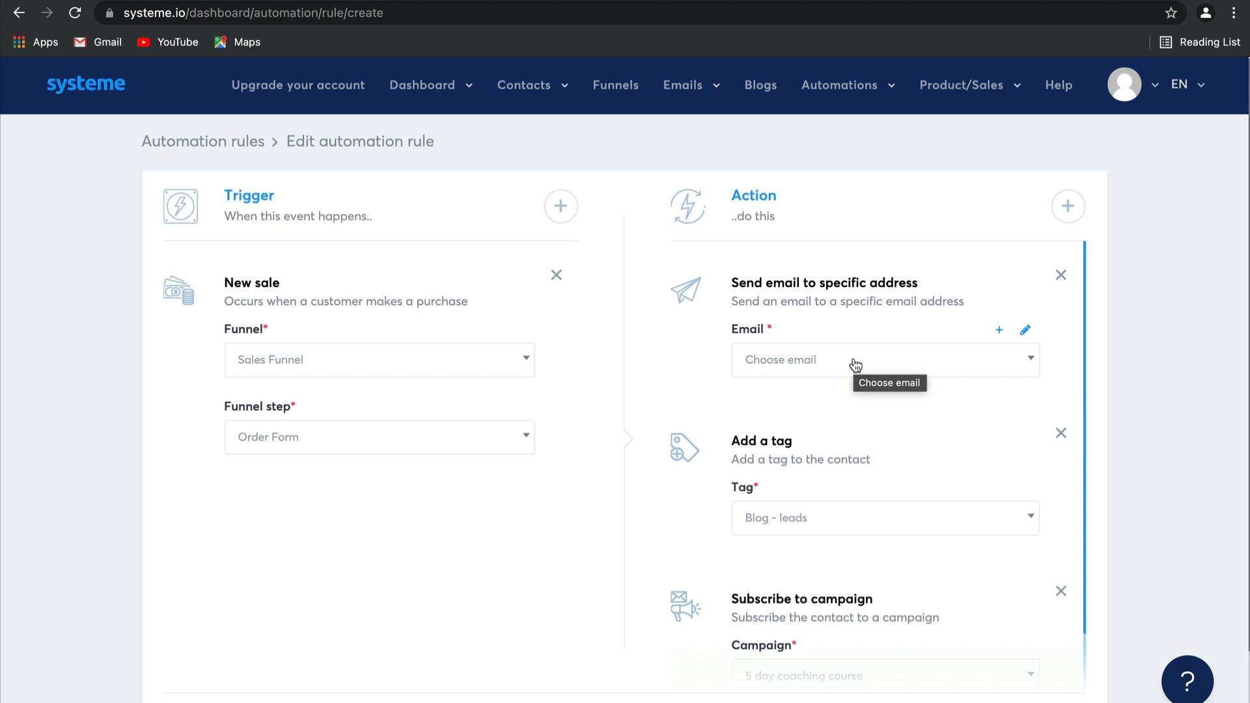
mouse_move(890, 412)
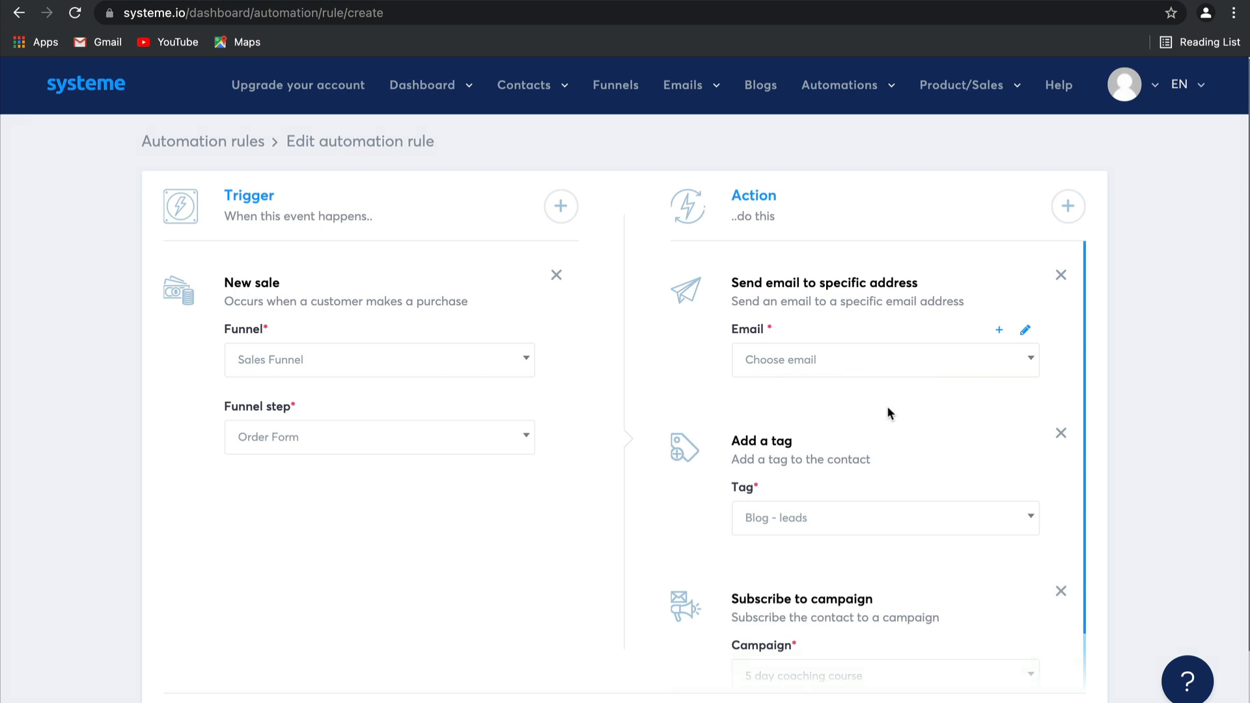
left_click(840, 85)
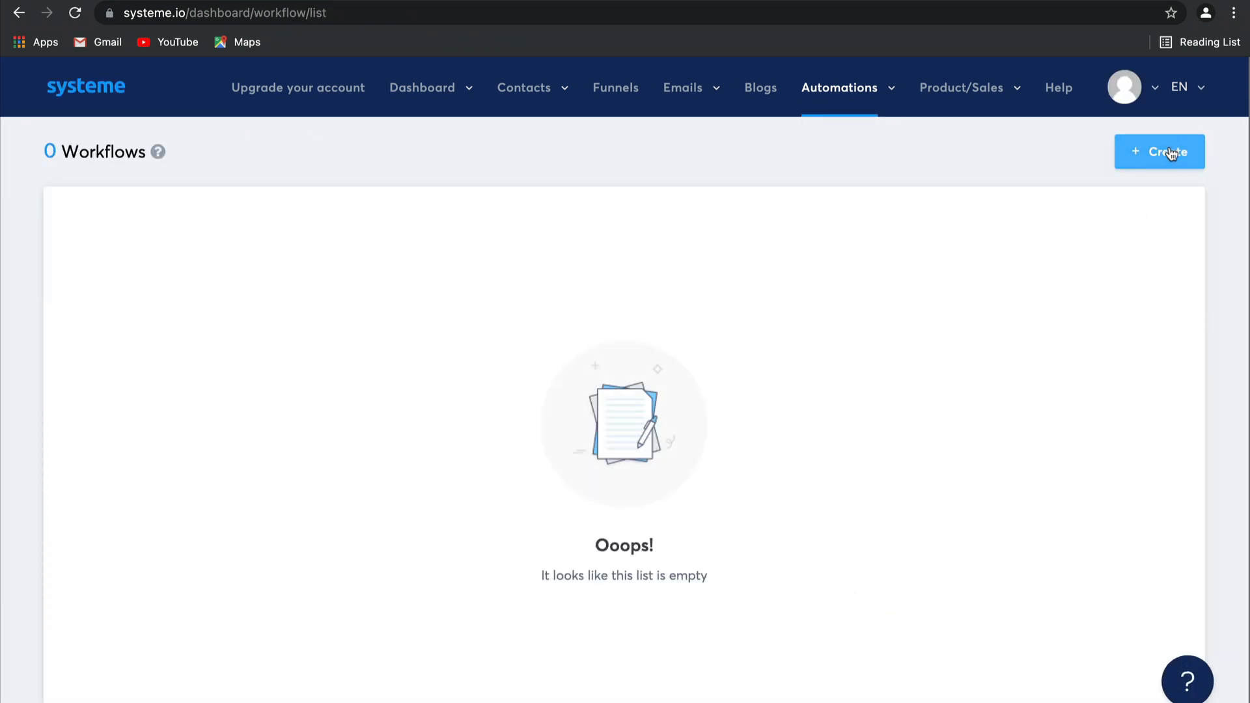
Create a workflow named Workflow 1 and open it in the builder.
left_click(1159, 152)
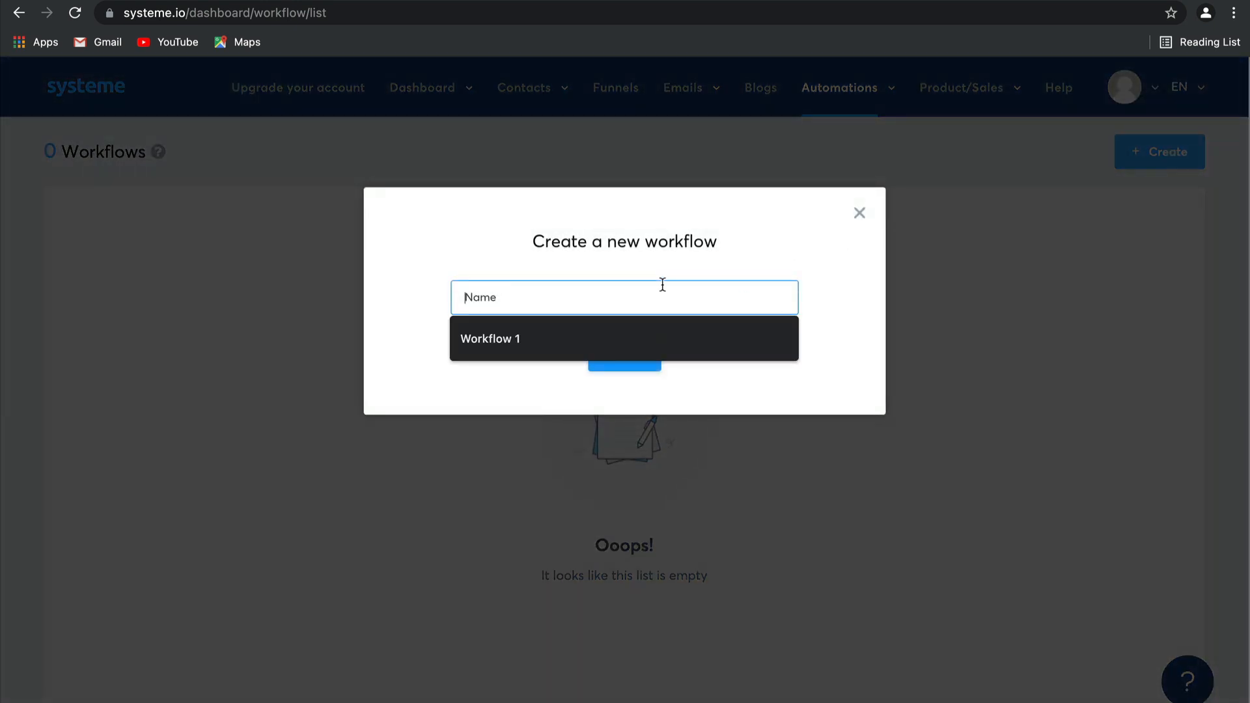
left_click(490, 338)
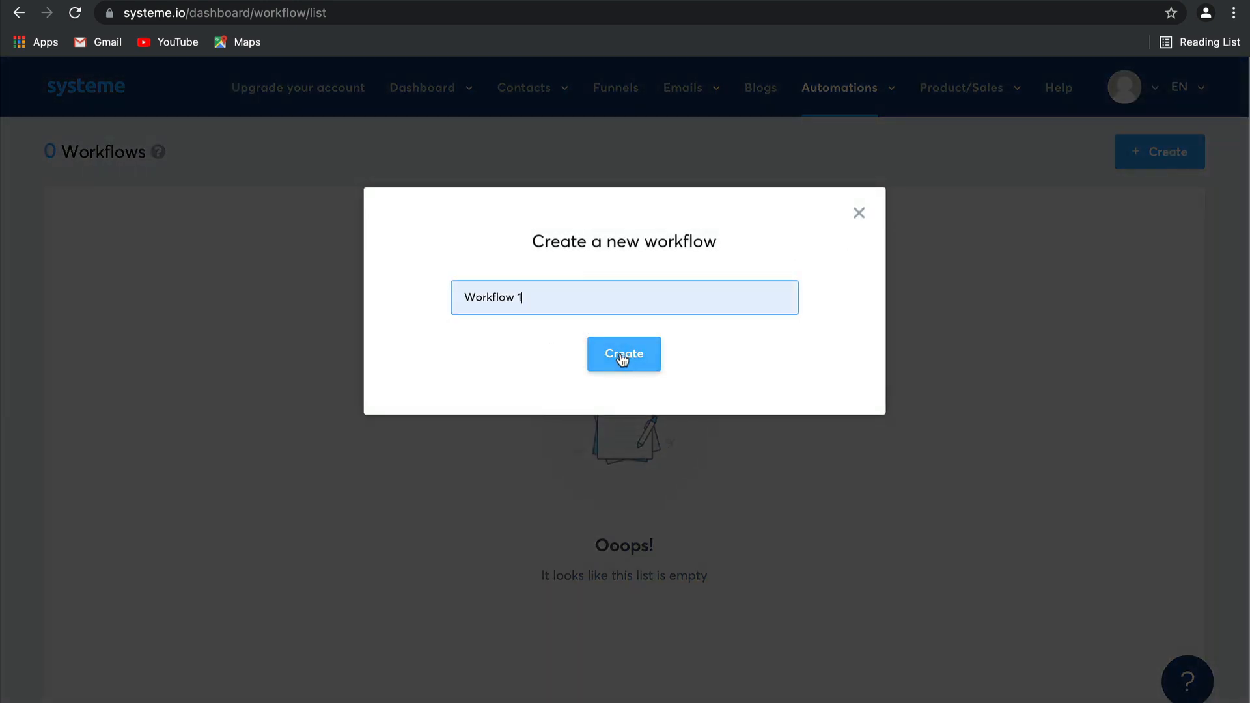
left_click(624, 355)
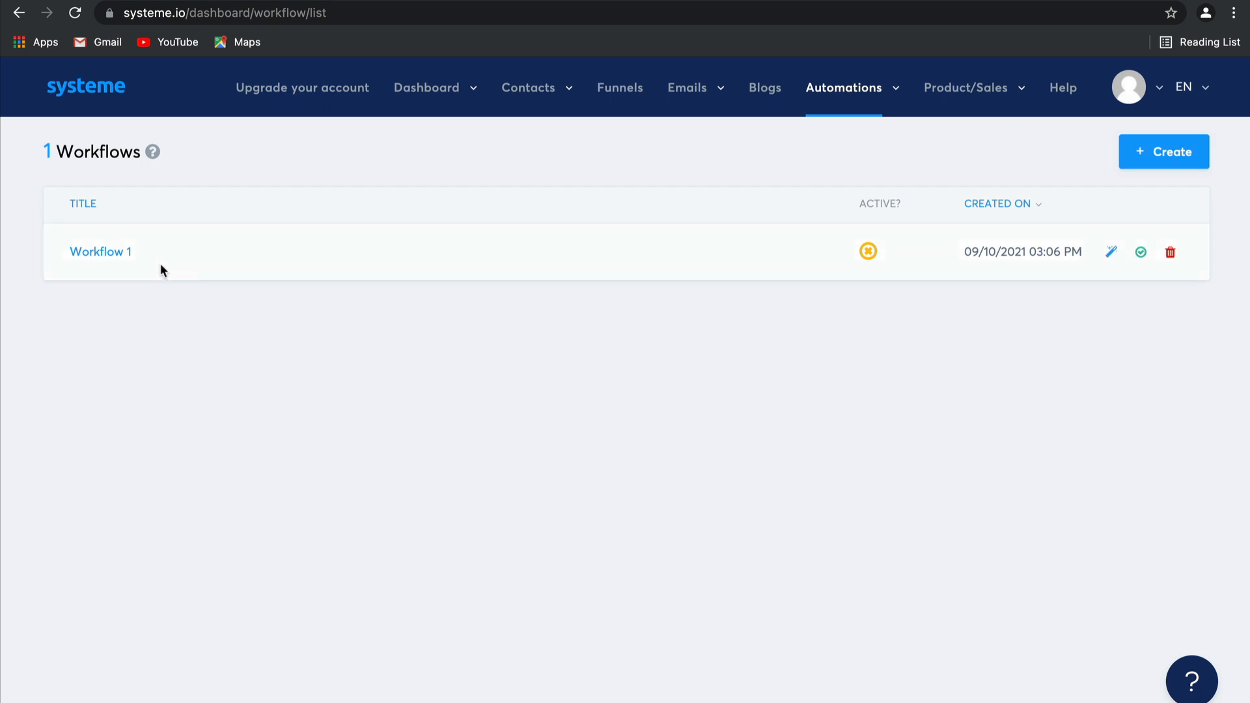
left_click(100, 252)
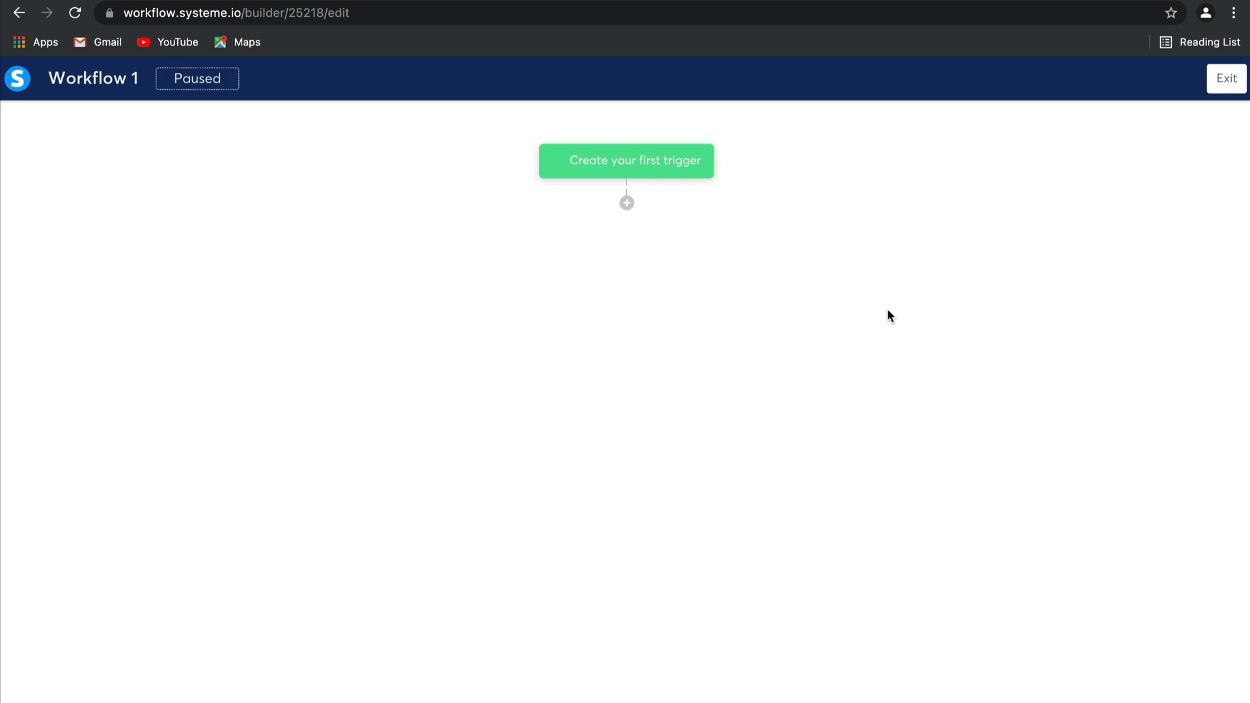
mouse_move(684, 166)
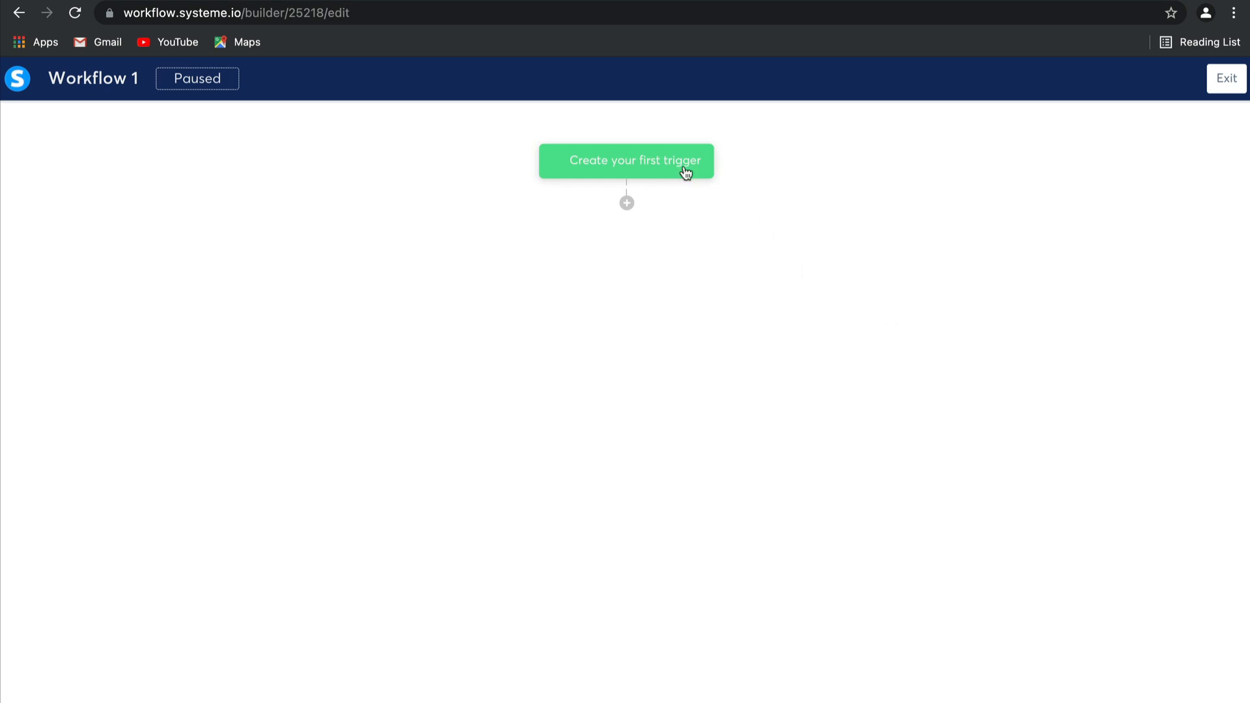
Add a Funnel form subscribed trigger for the Test Funnel's Squeeze page form.
left_click(626, 160)
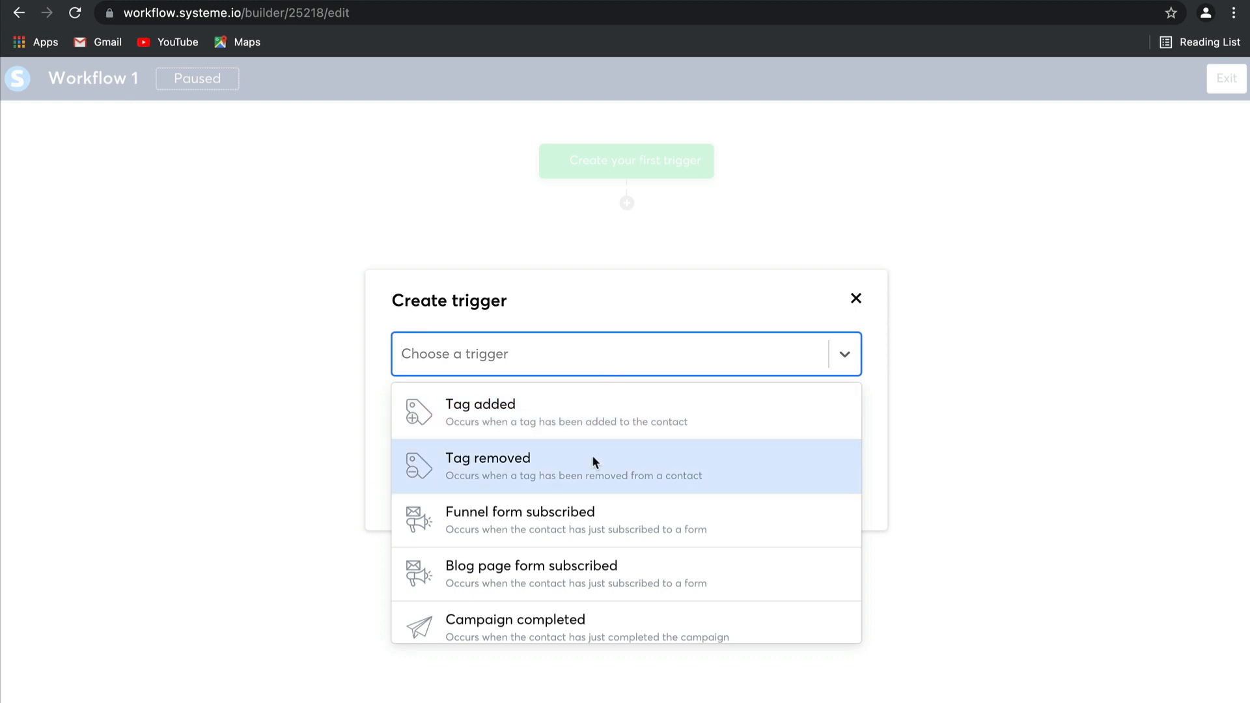
left_click(519, 520)
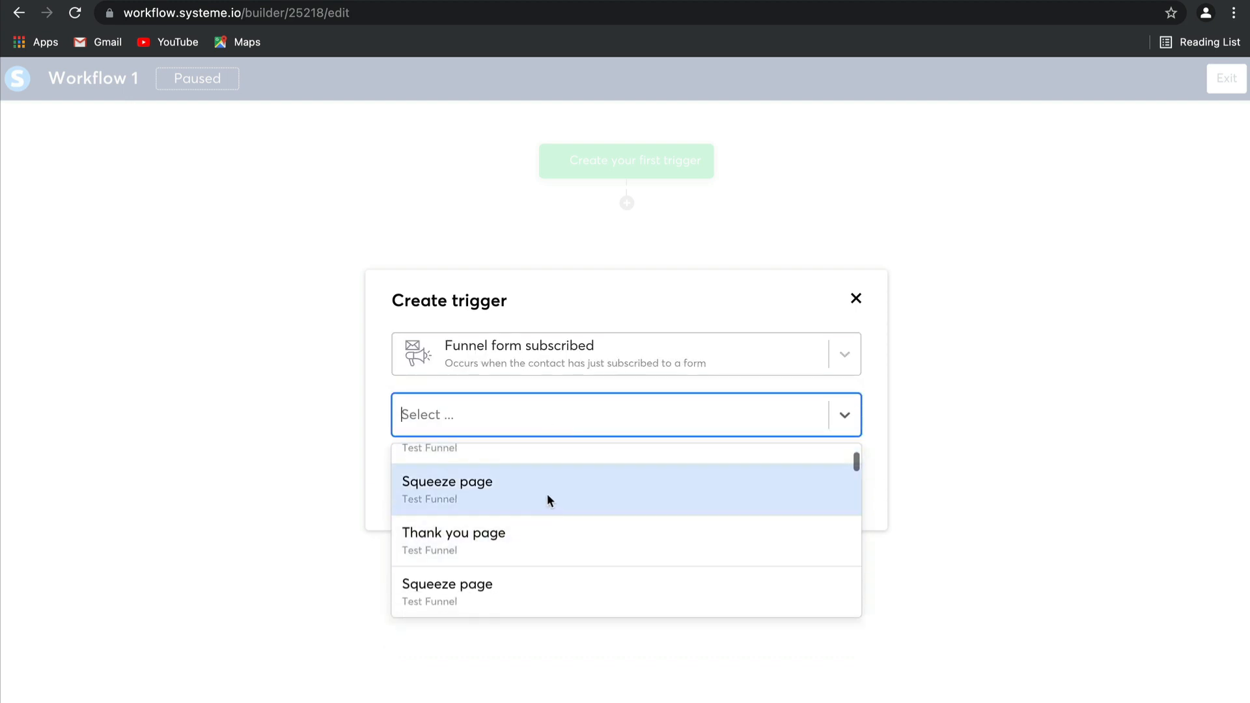
left_click(447, 482)
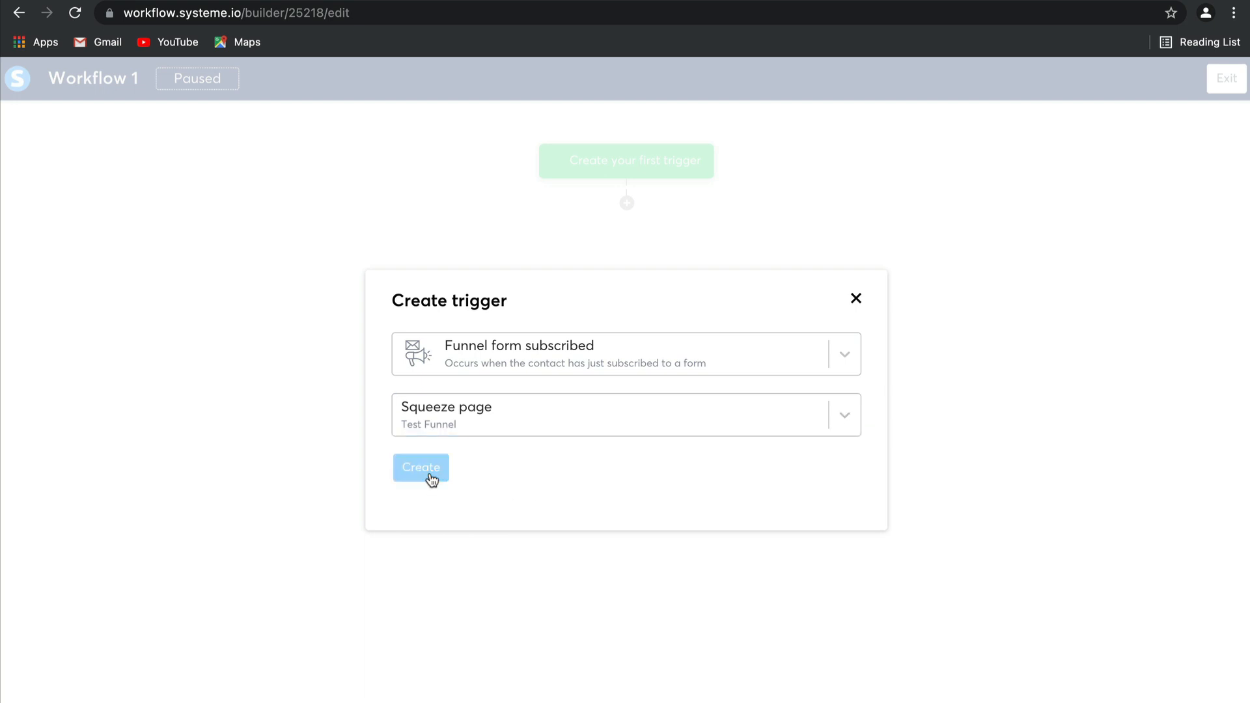
left_click(420, 468)
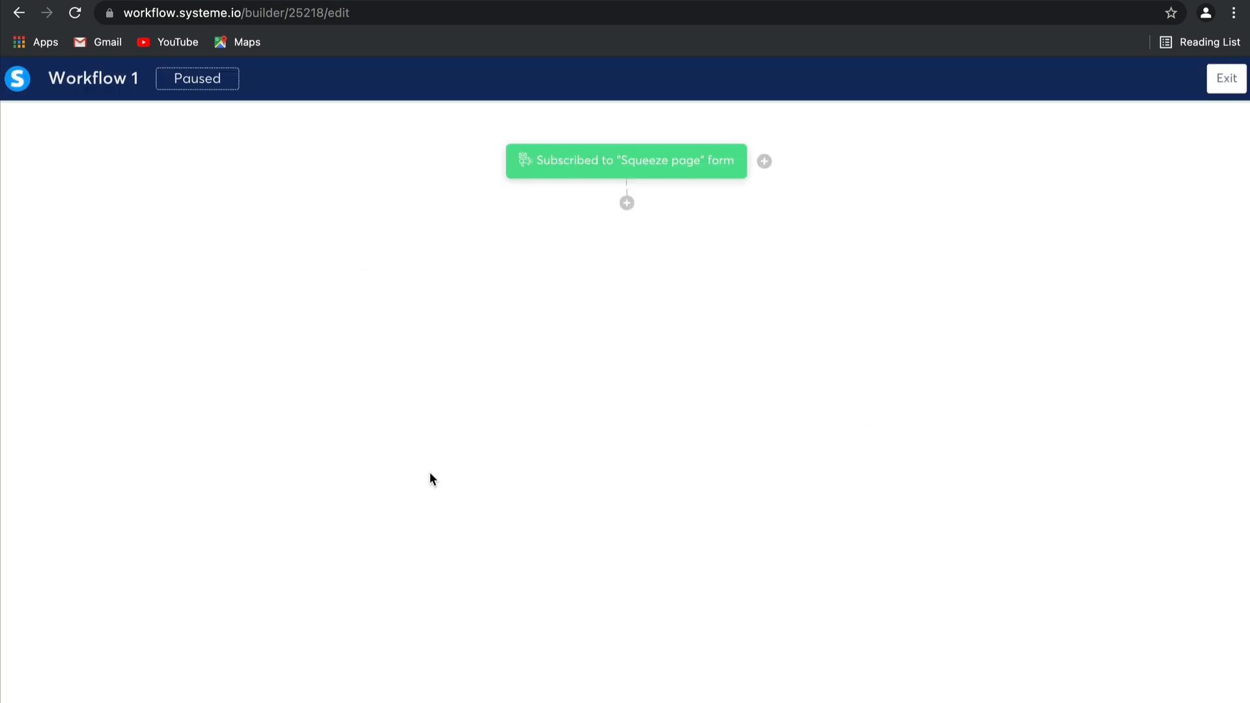
mouse_move(626, 202)
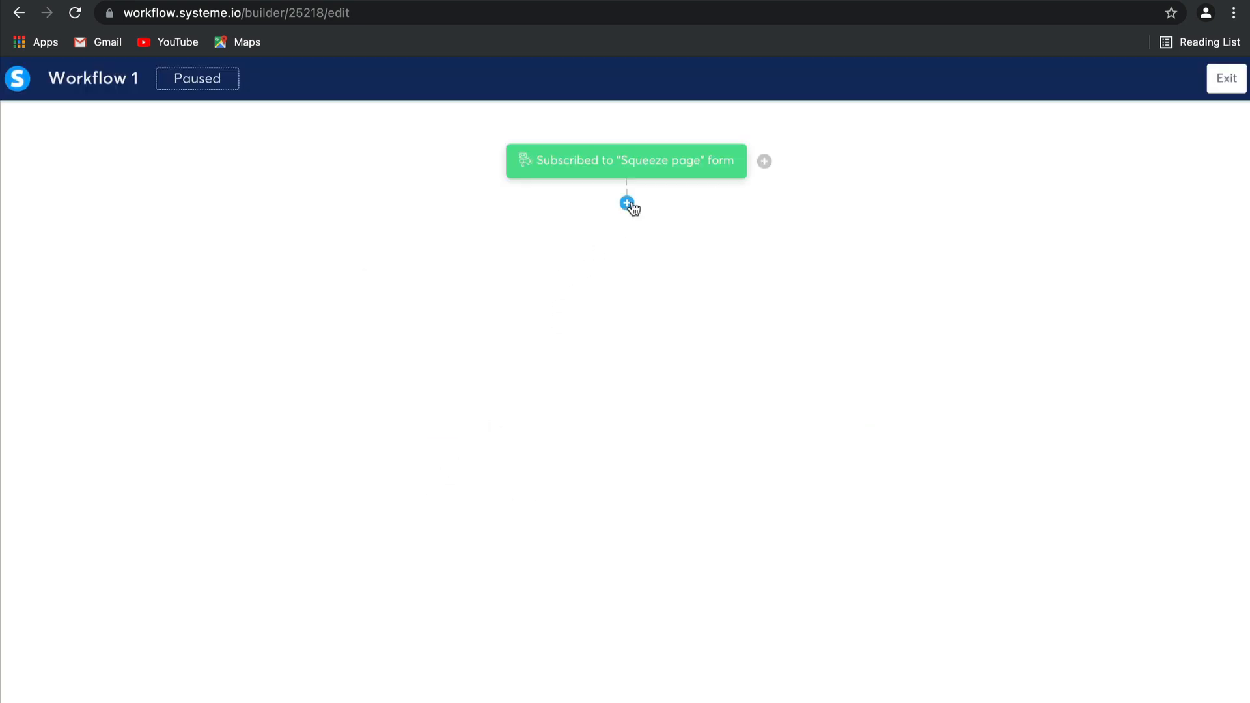
Insert a Delay step waiting 3 days after the trigger.
left_click(627, 202)
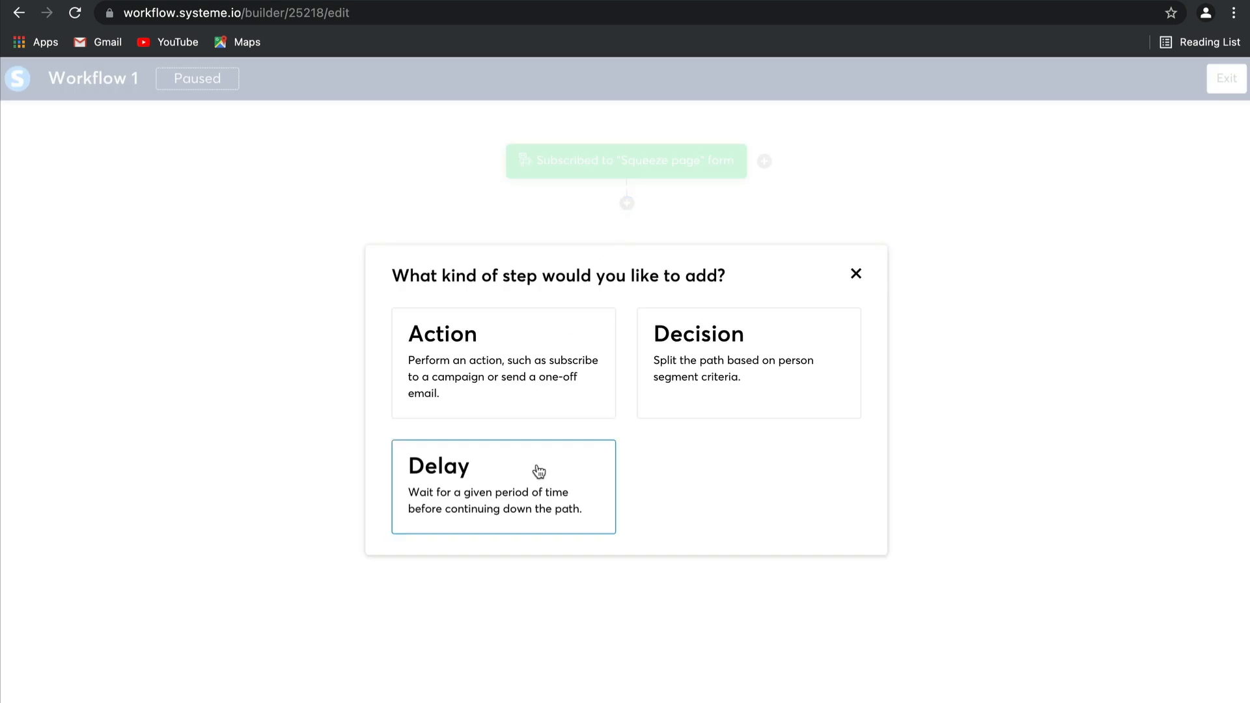
mouse_move(687, 399)
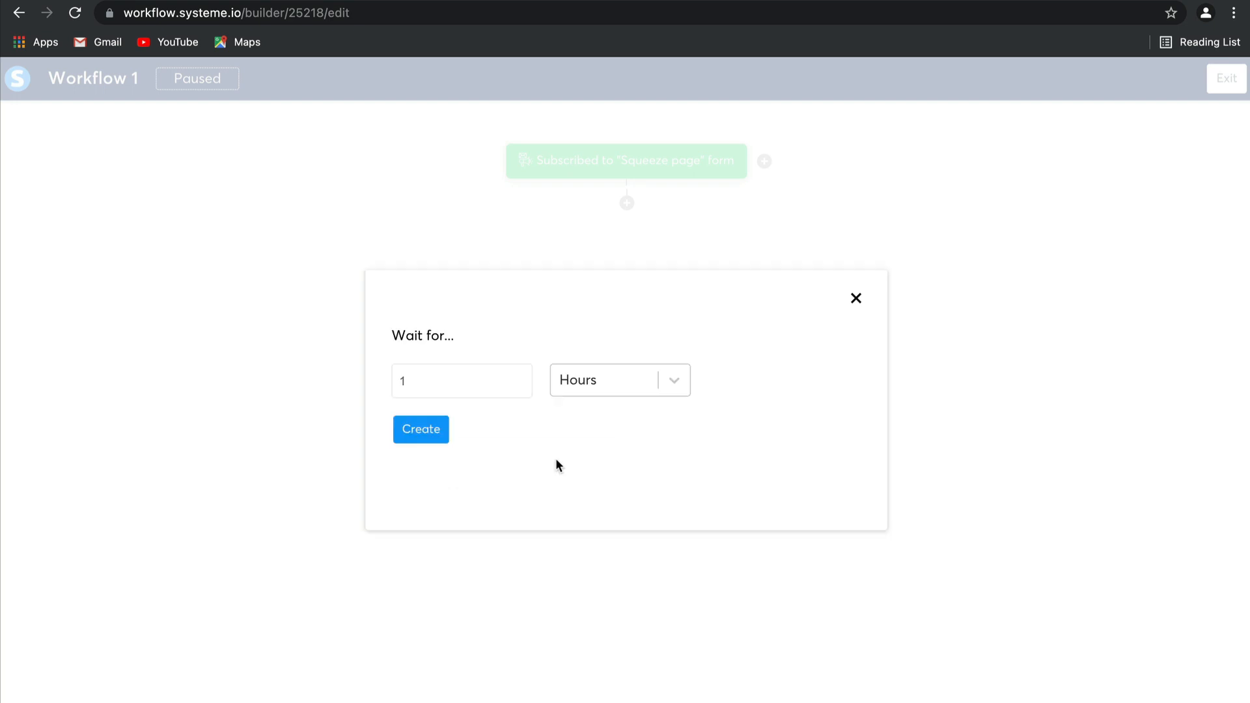
left_click(462, 381)
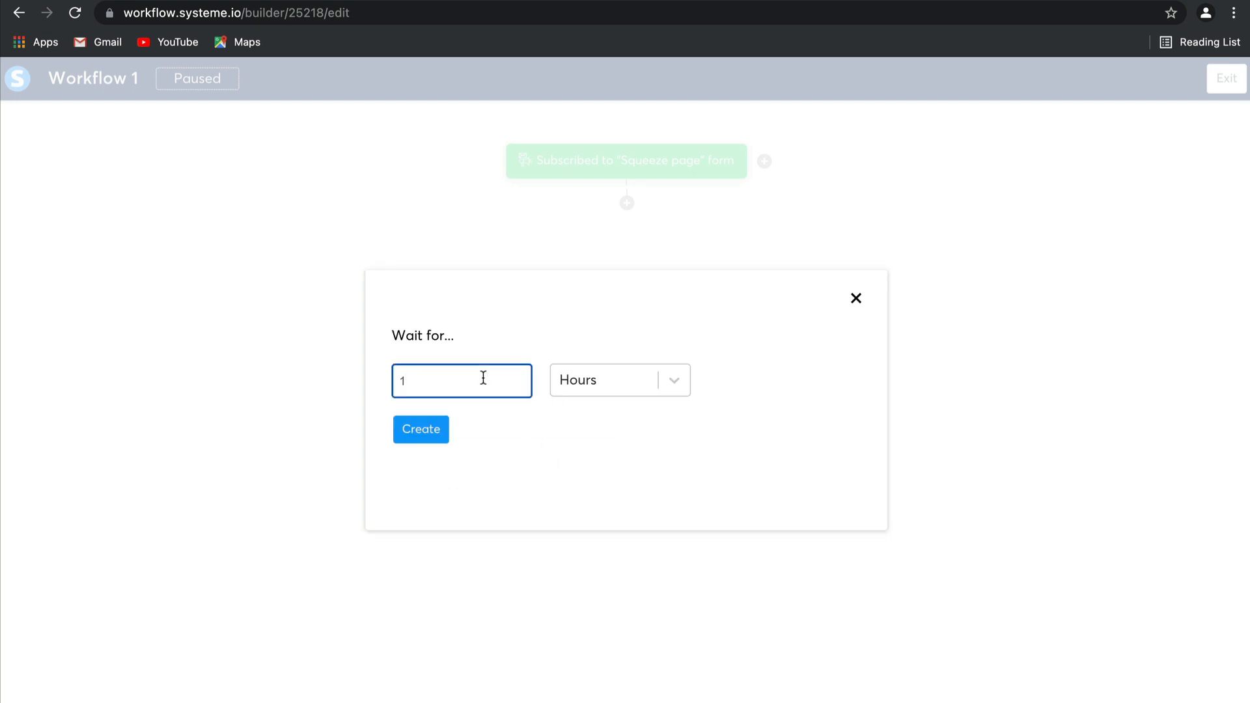
type("3")
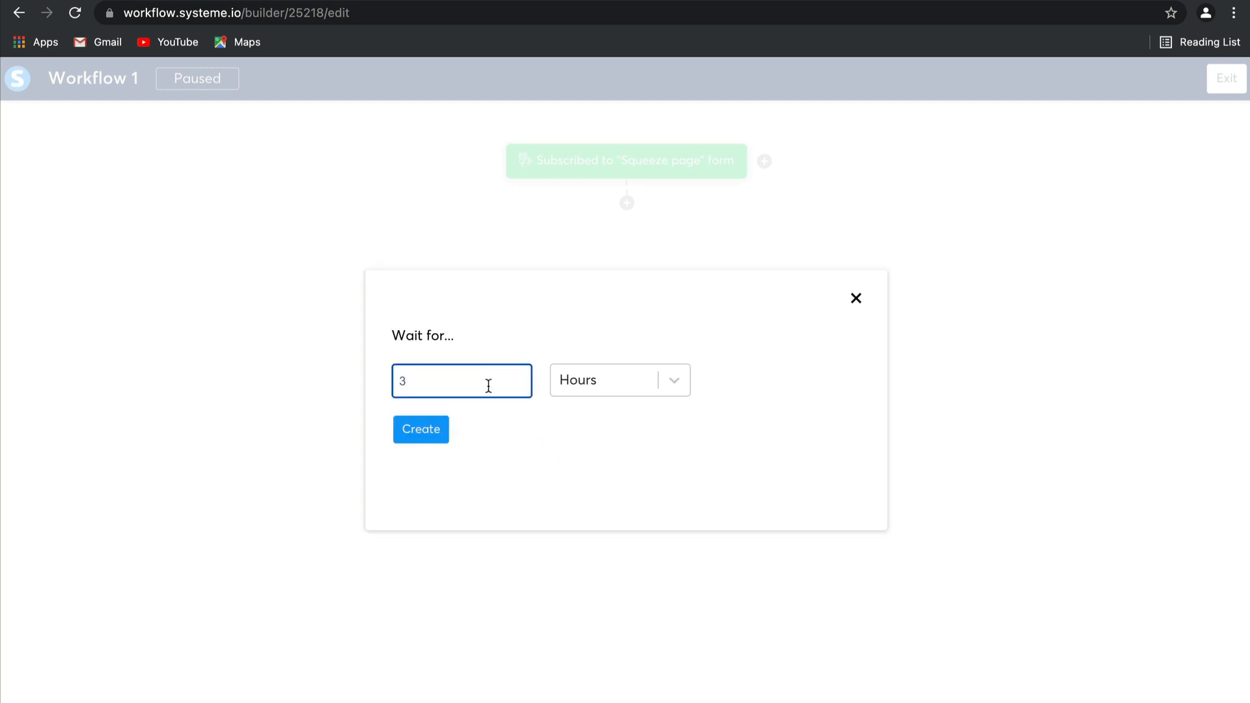
left_click(619, 380)
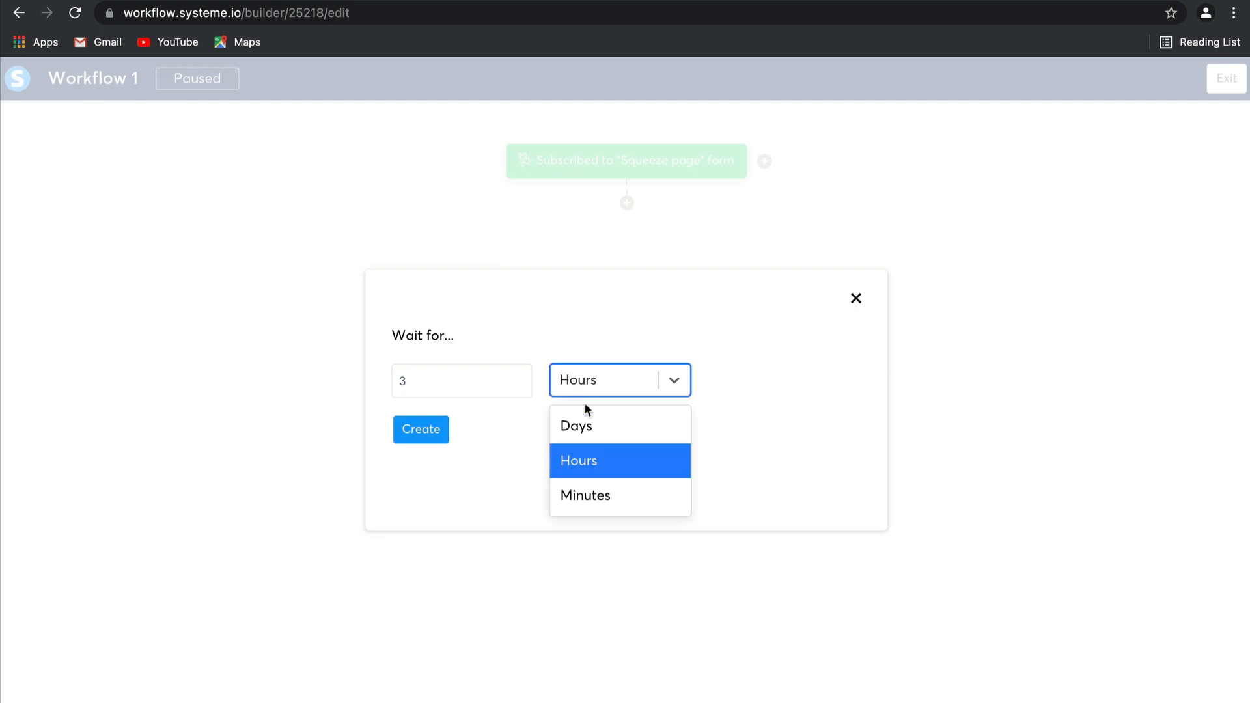
left_click(576, 425)
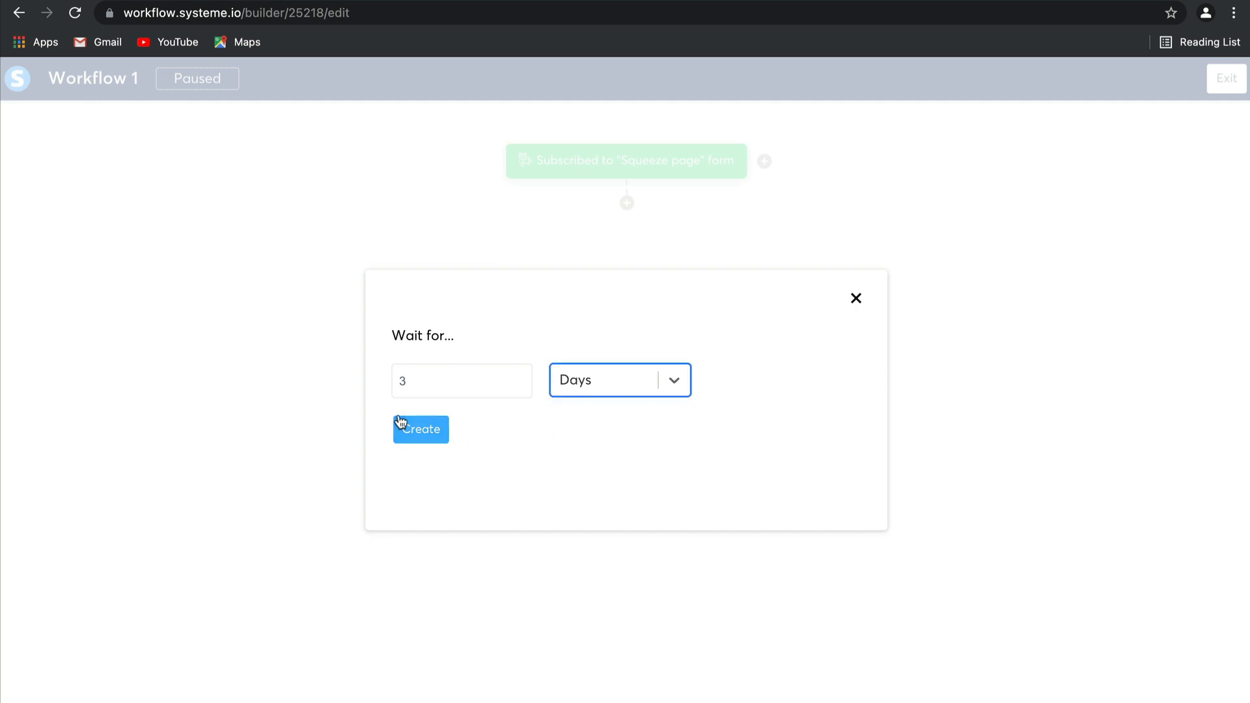
left_click(420, 429)
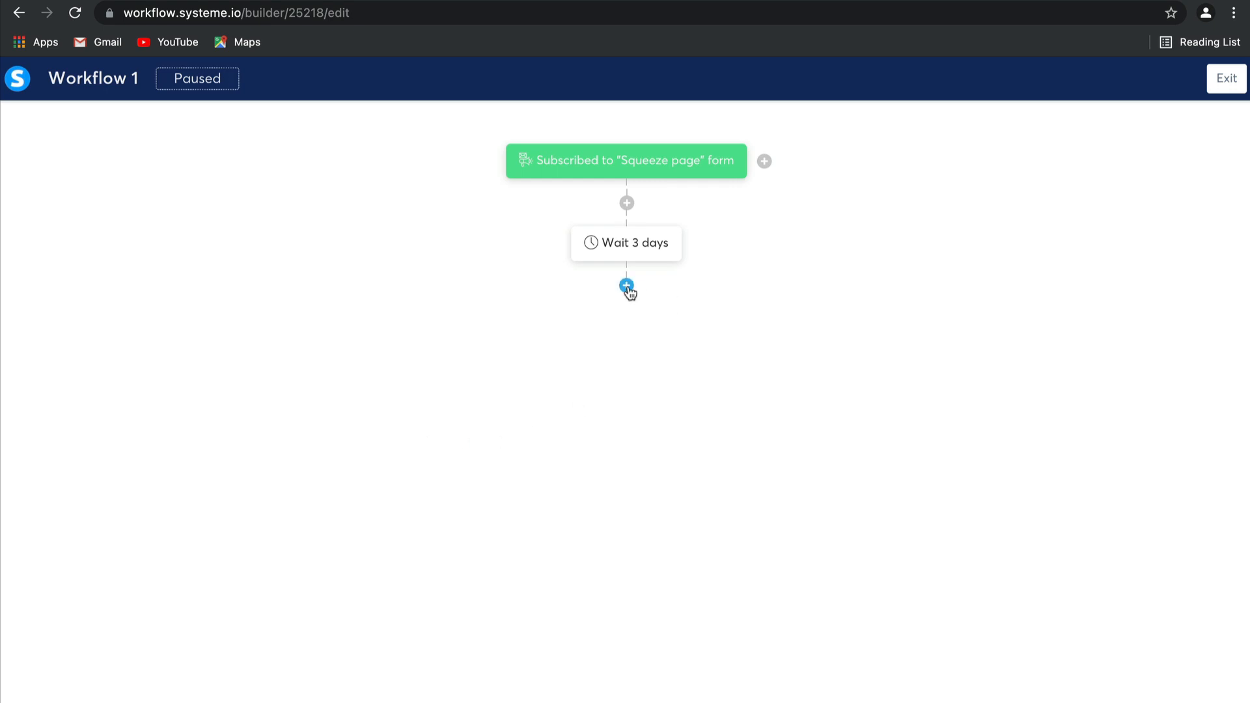
Add a Subscribe to campaign action for 5 day coaching course after the wait.
left_click(626, 288)
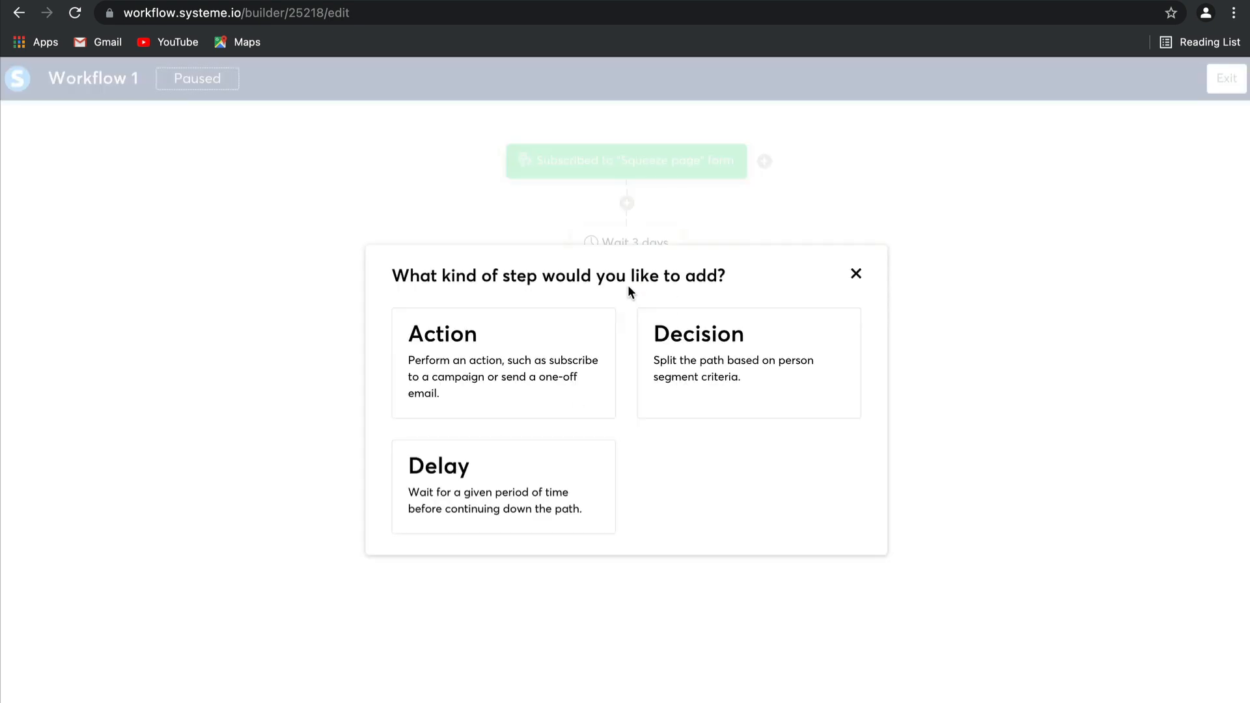
left_click(856, 273)
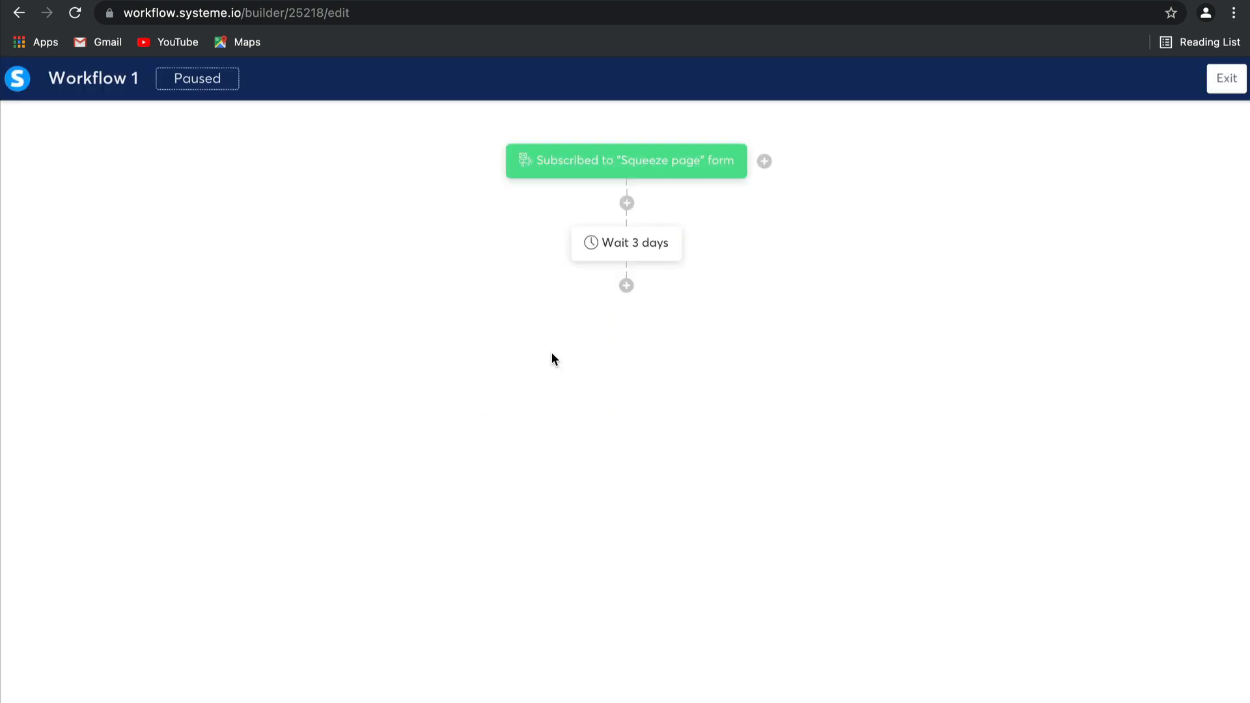
left_click(625, 285)
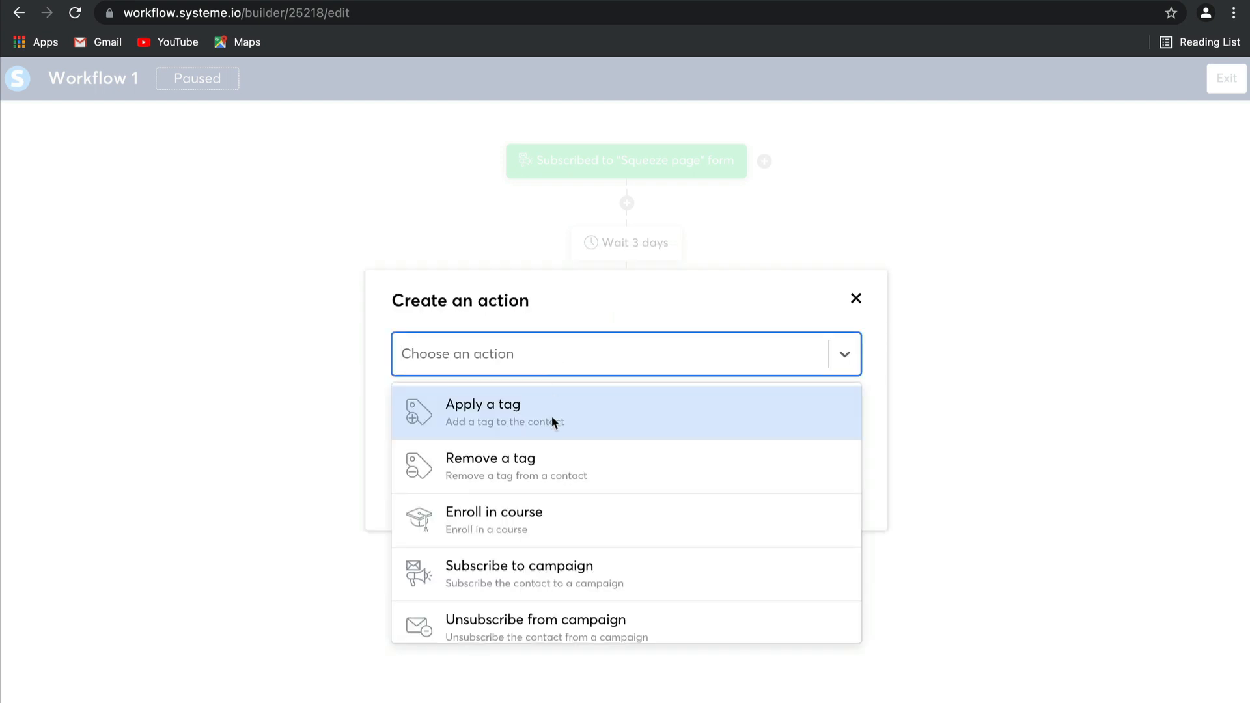
mouse_move(562, 422)
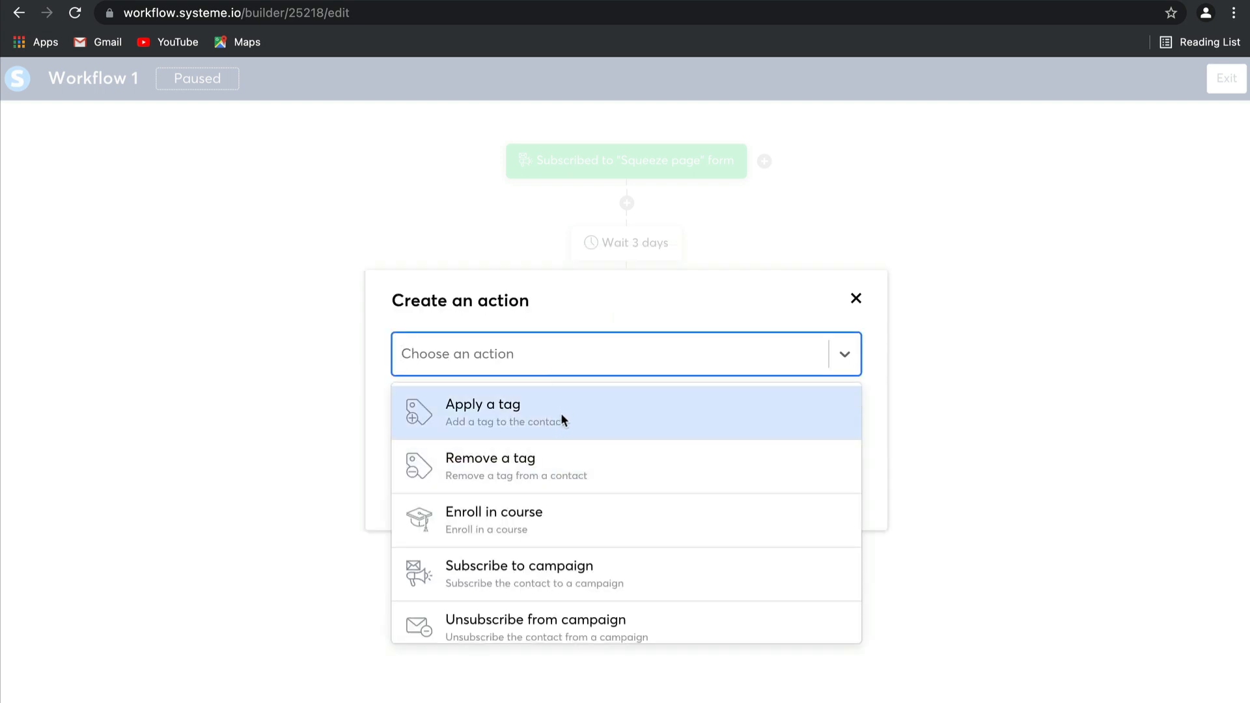
scroll("down", 3)
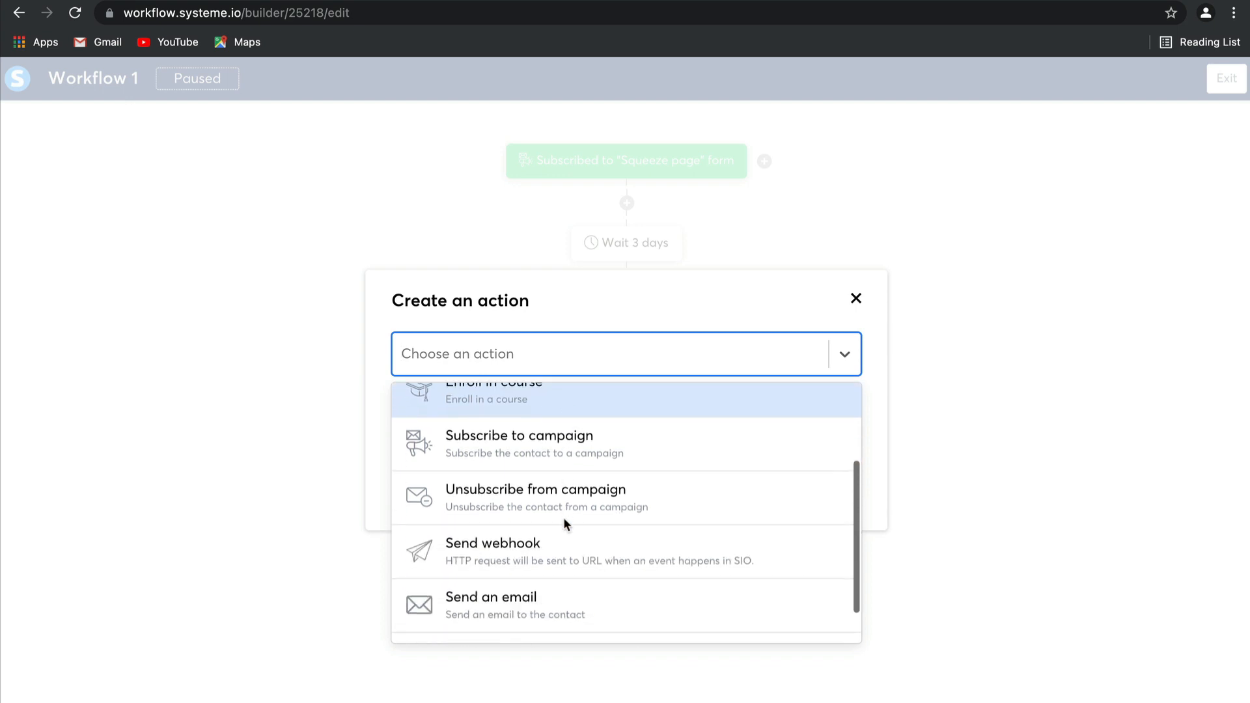
mouse_move(580, 454)
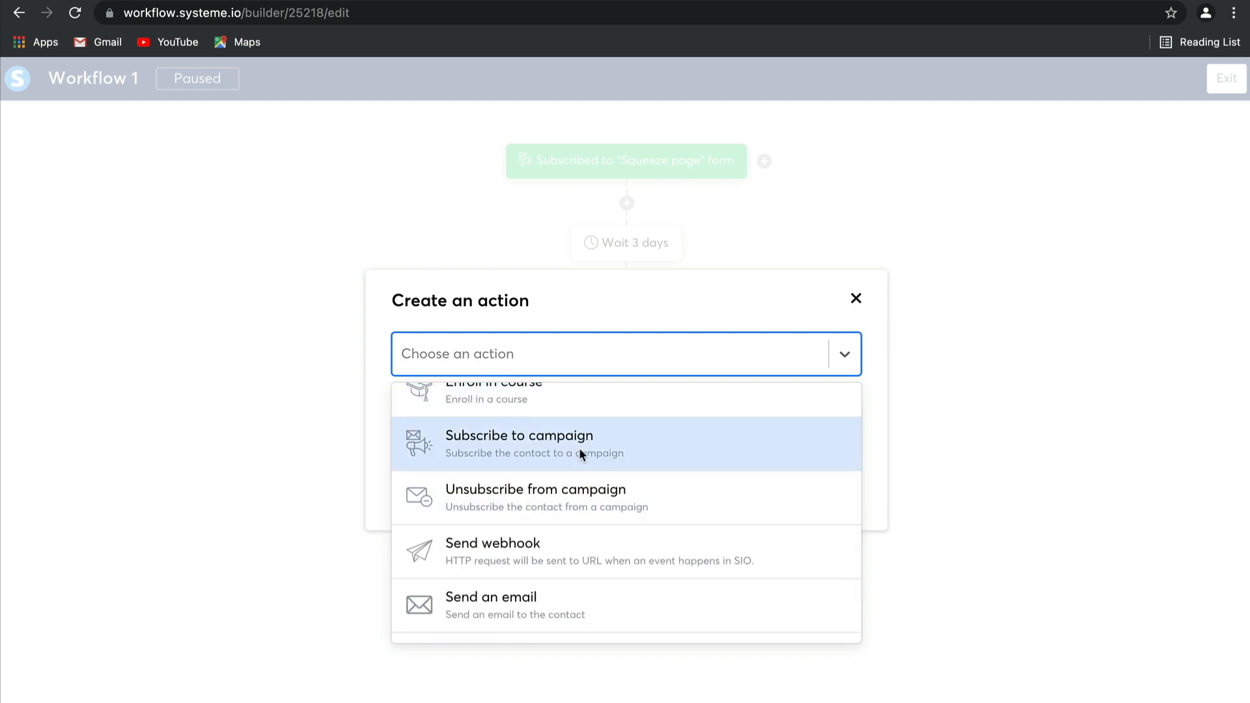
left_click(519, 444)
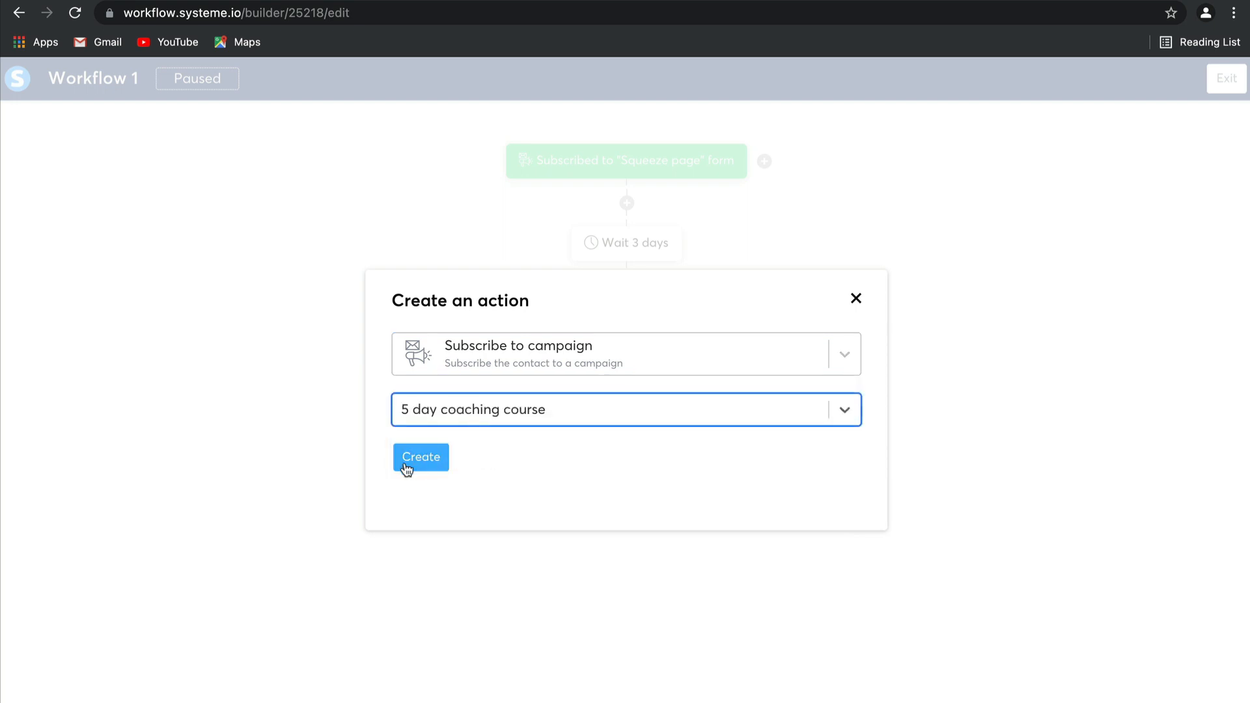
left_click(420, 457)
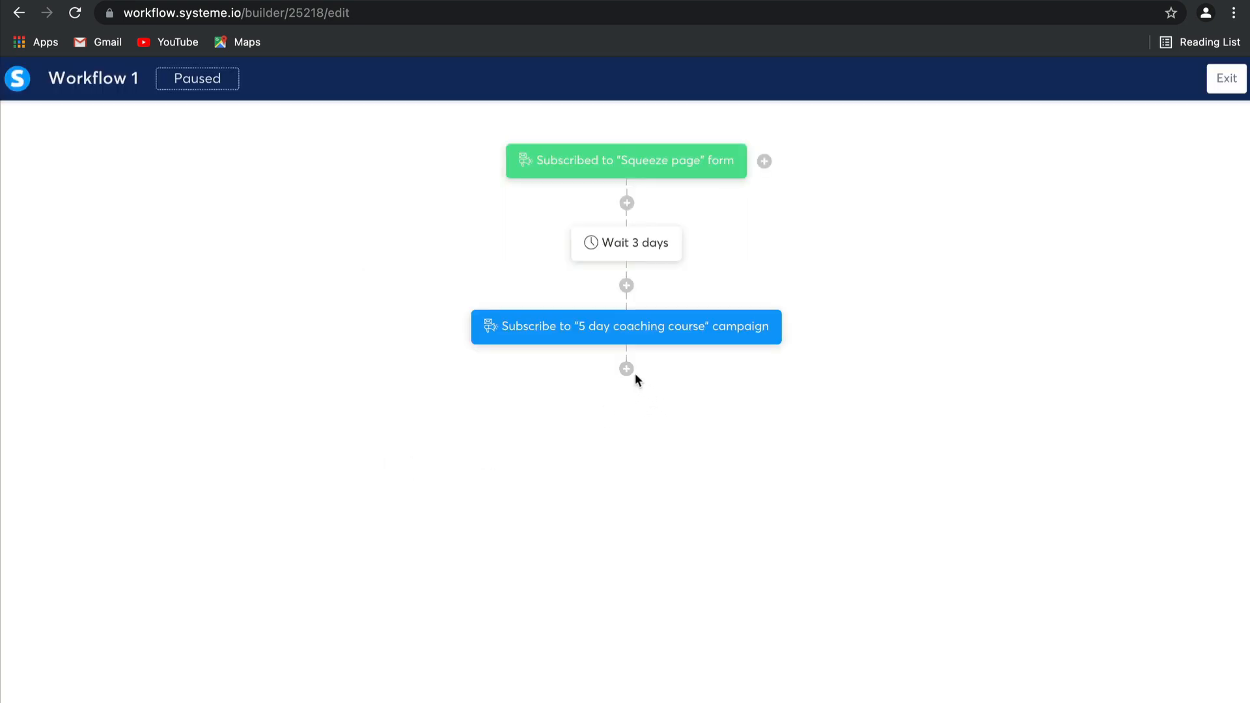
left_click(625, 369)
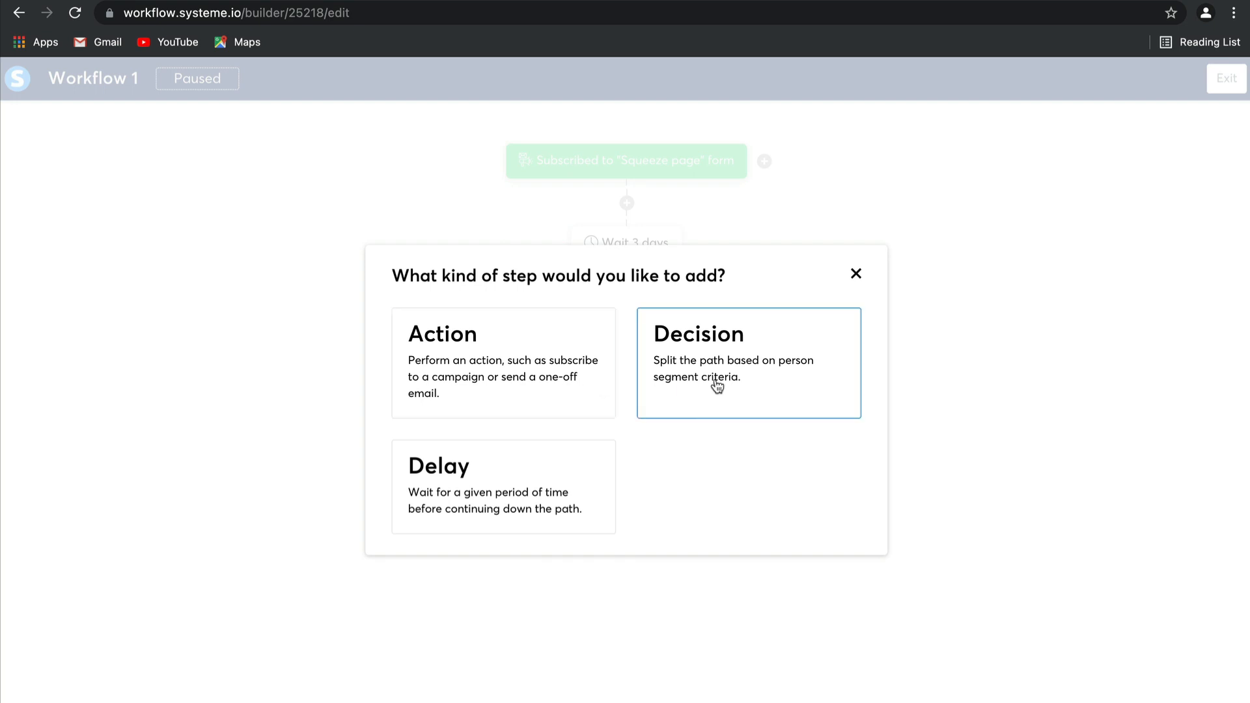
Create a Decision with conditions: contact tagged and contact not tagged Blog - leads.
left_click(747, 363)
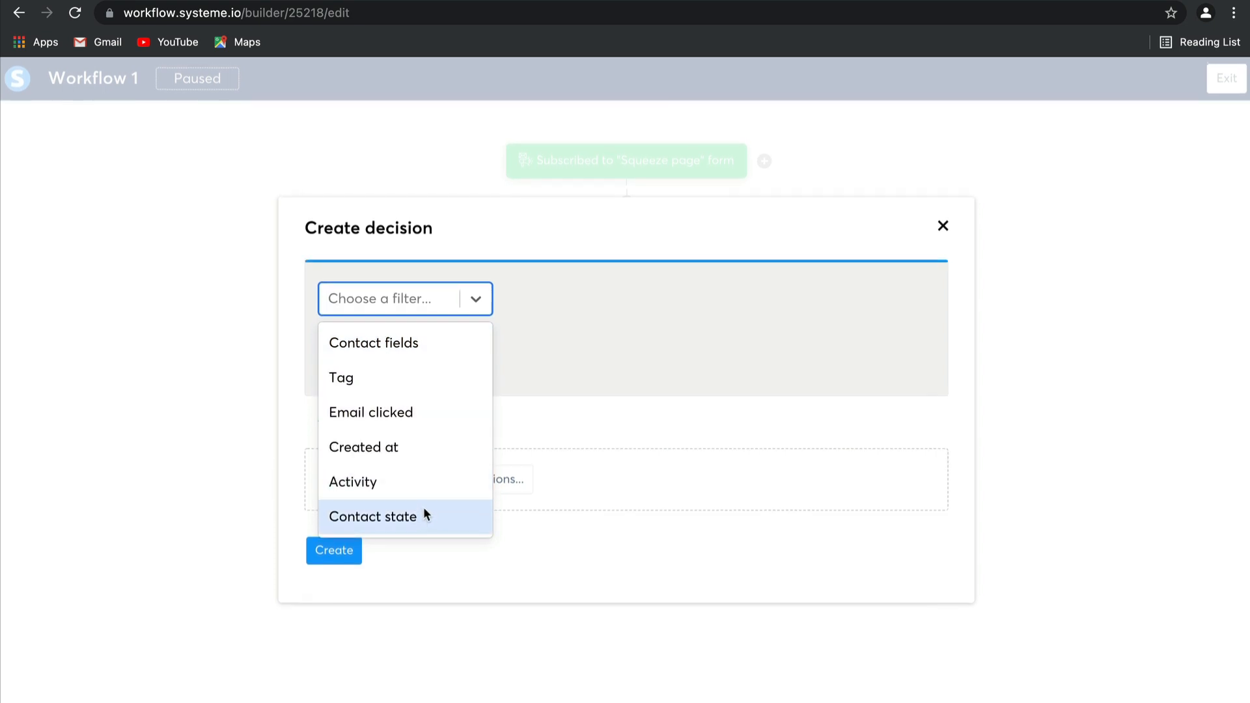
mouse_move(414, 388)
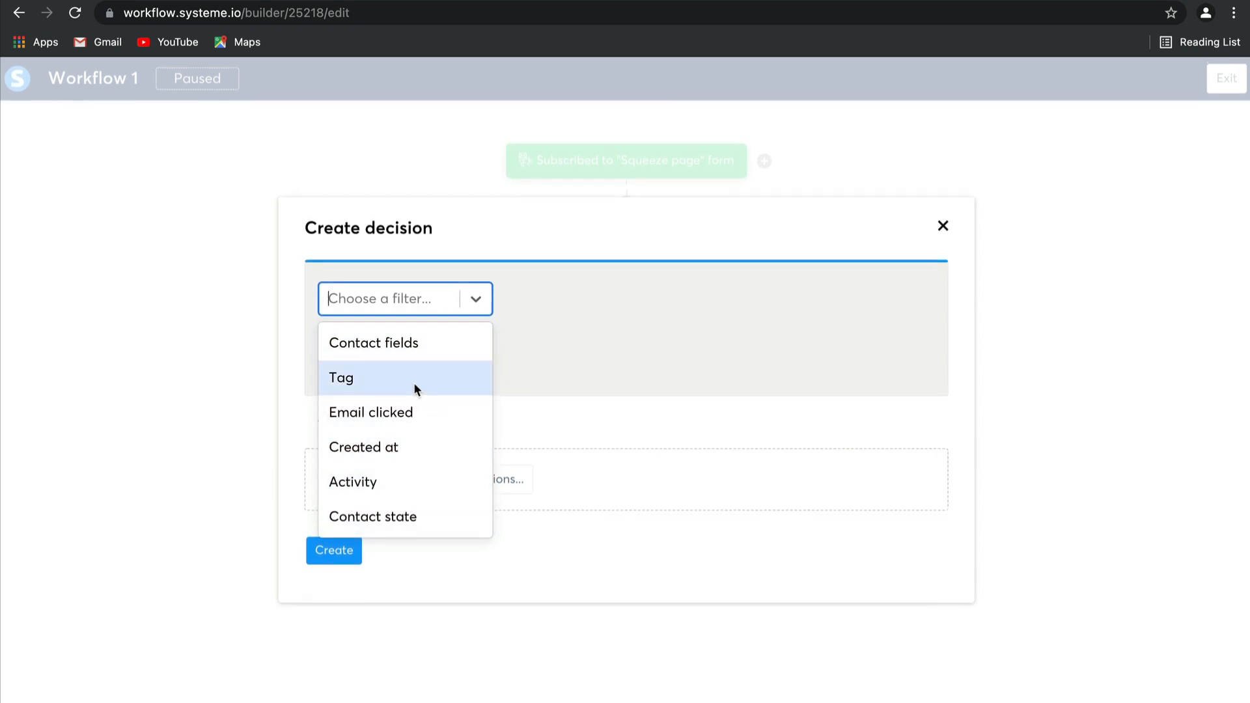
left_click(340, 377)
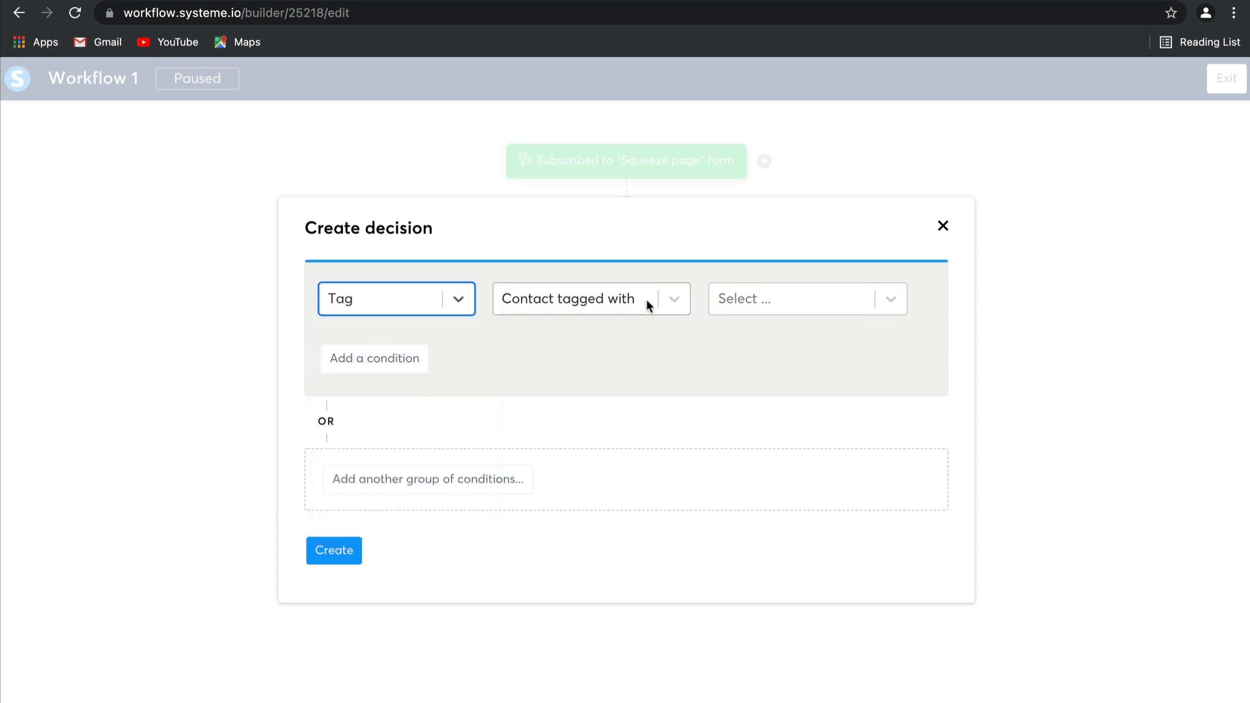
left_click(801, 299)
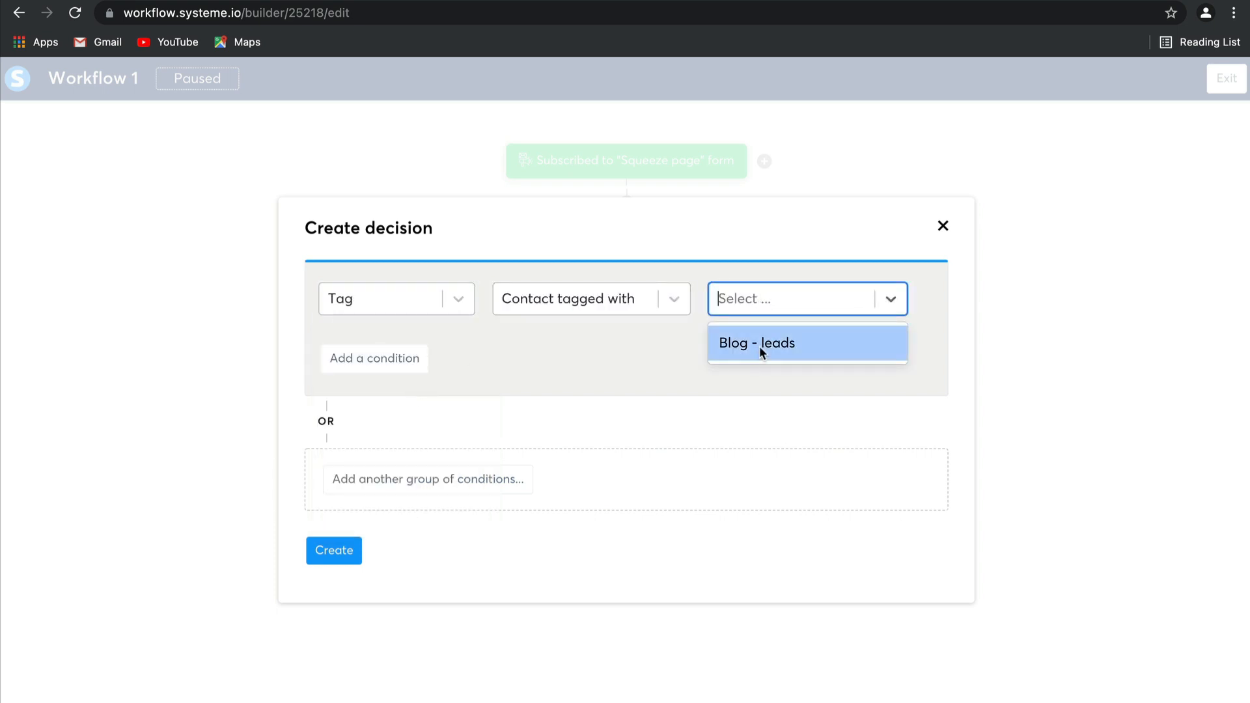
left_click(756, 344)
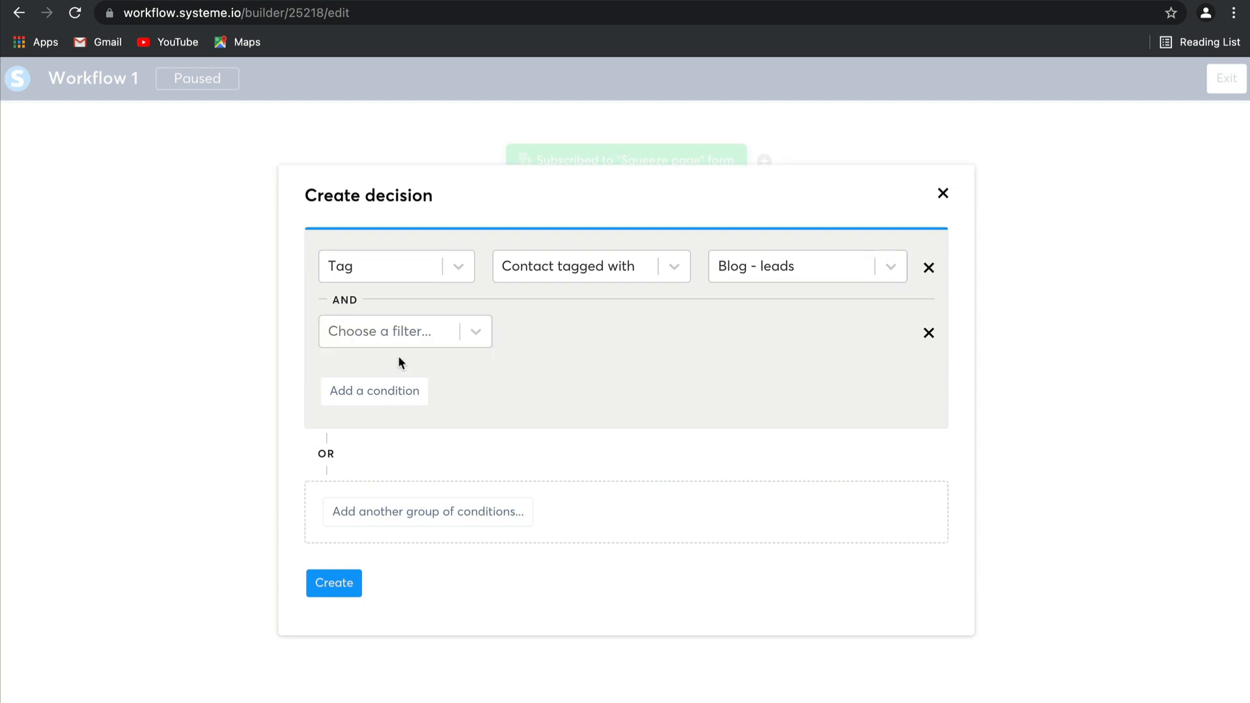
left_click(391, 330)
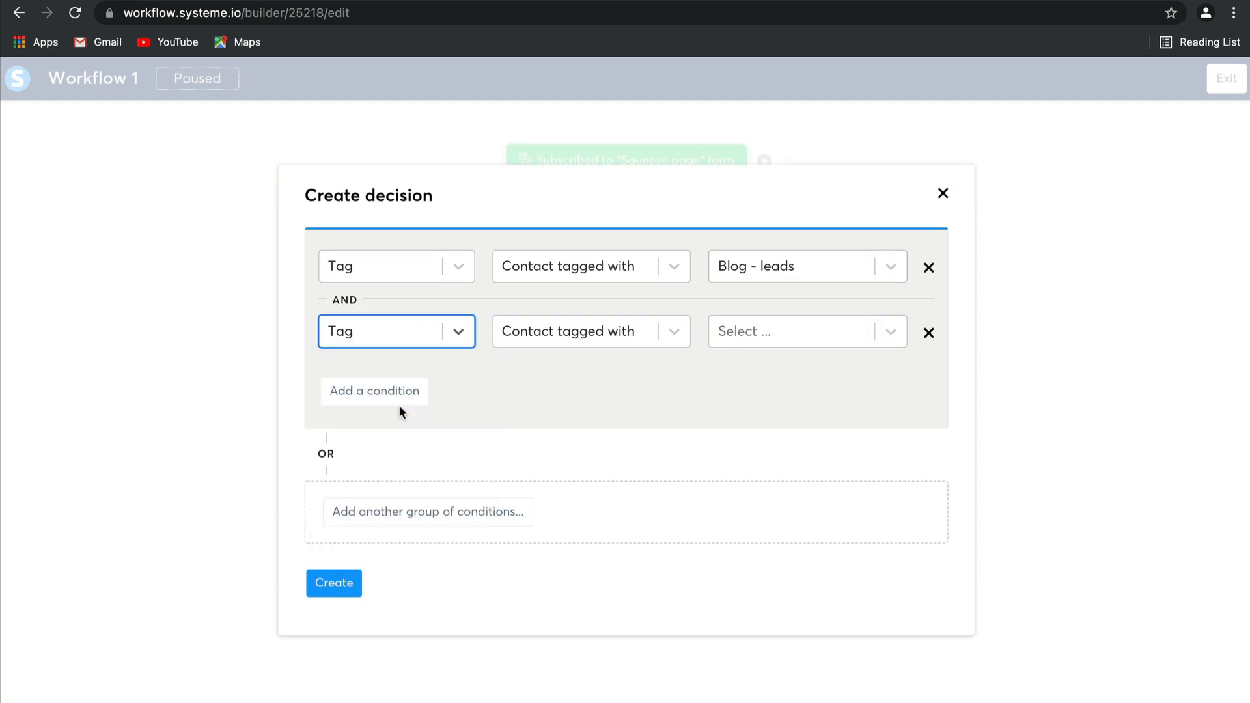
left_click(590, 331)
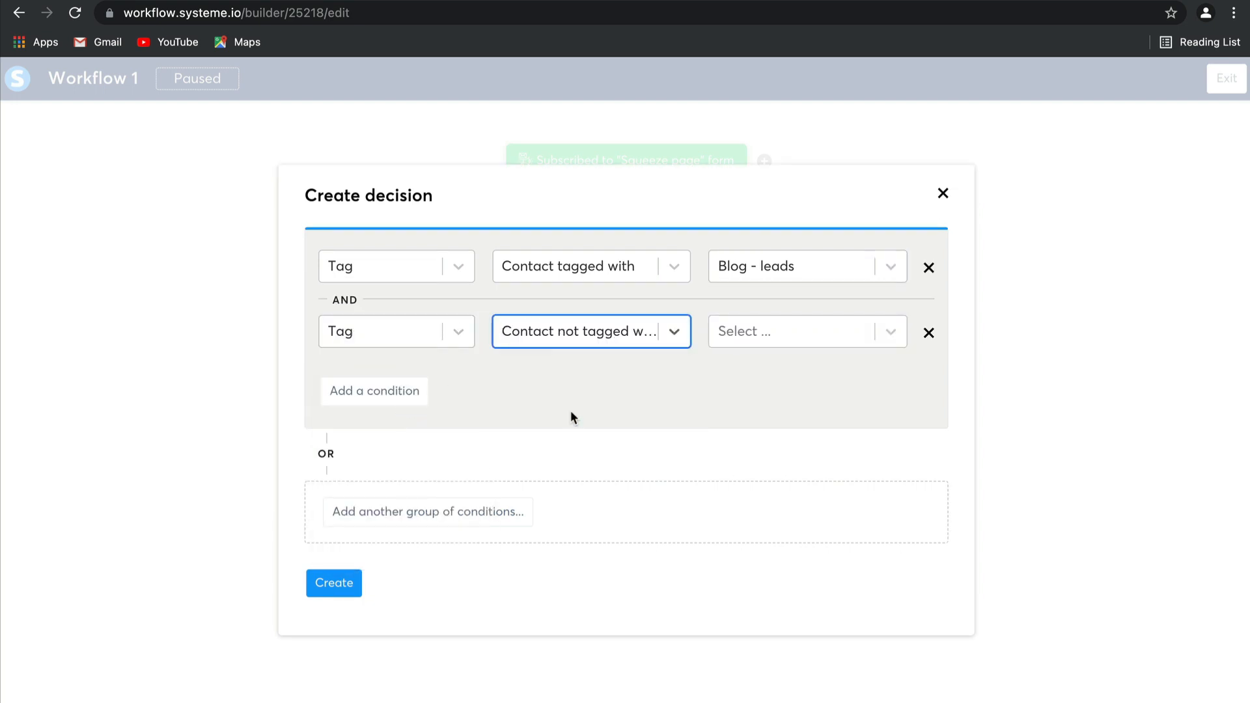
left_click(806, 331)
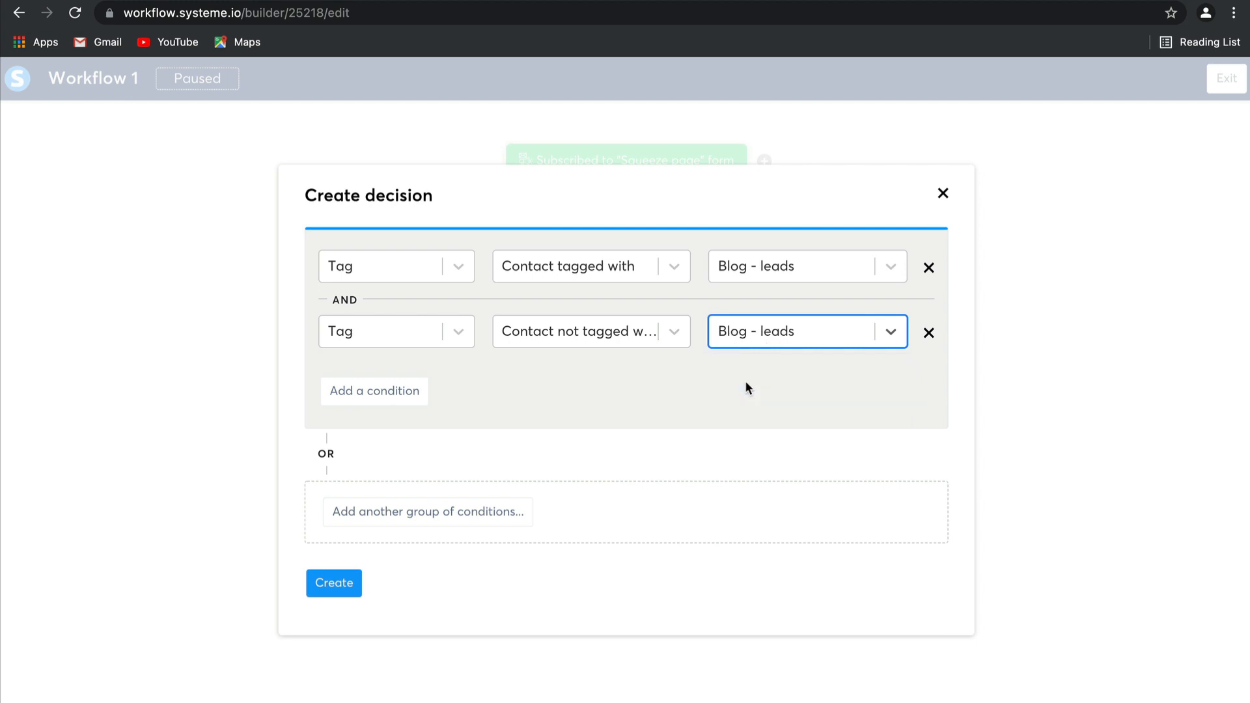
left_click(333, 583)
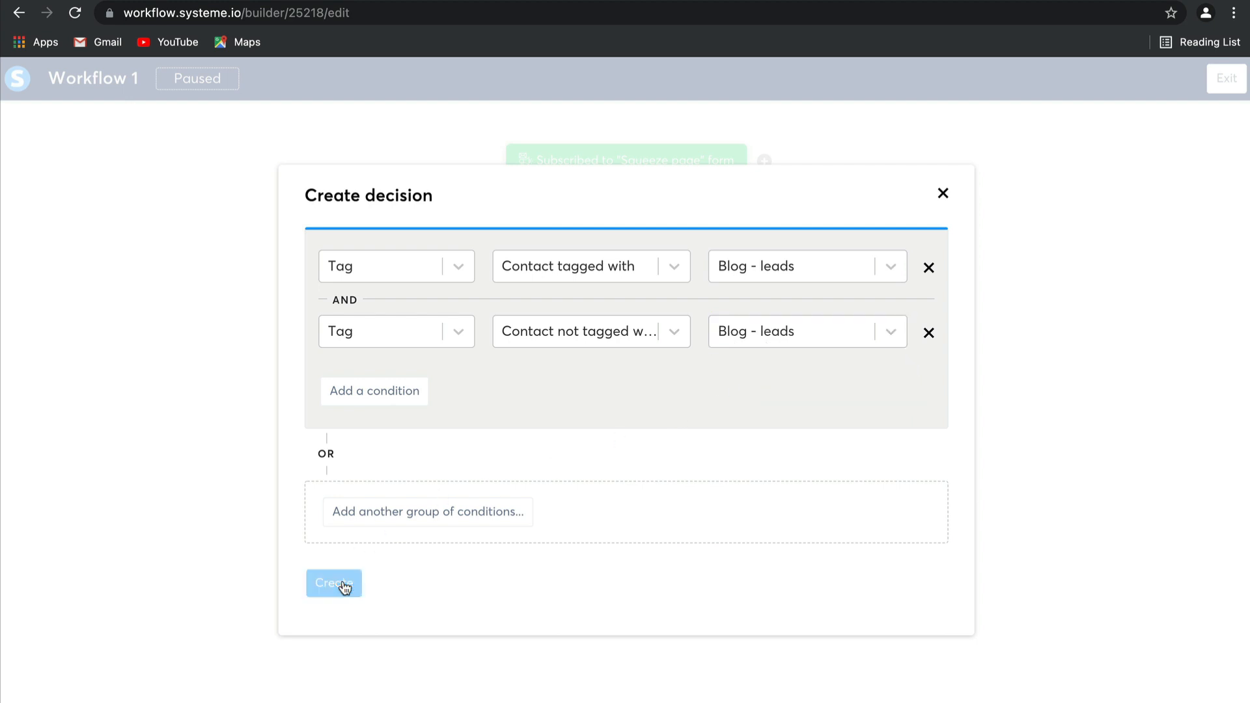
left_click(335, 583)
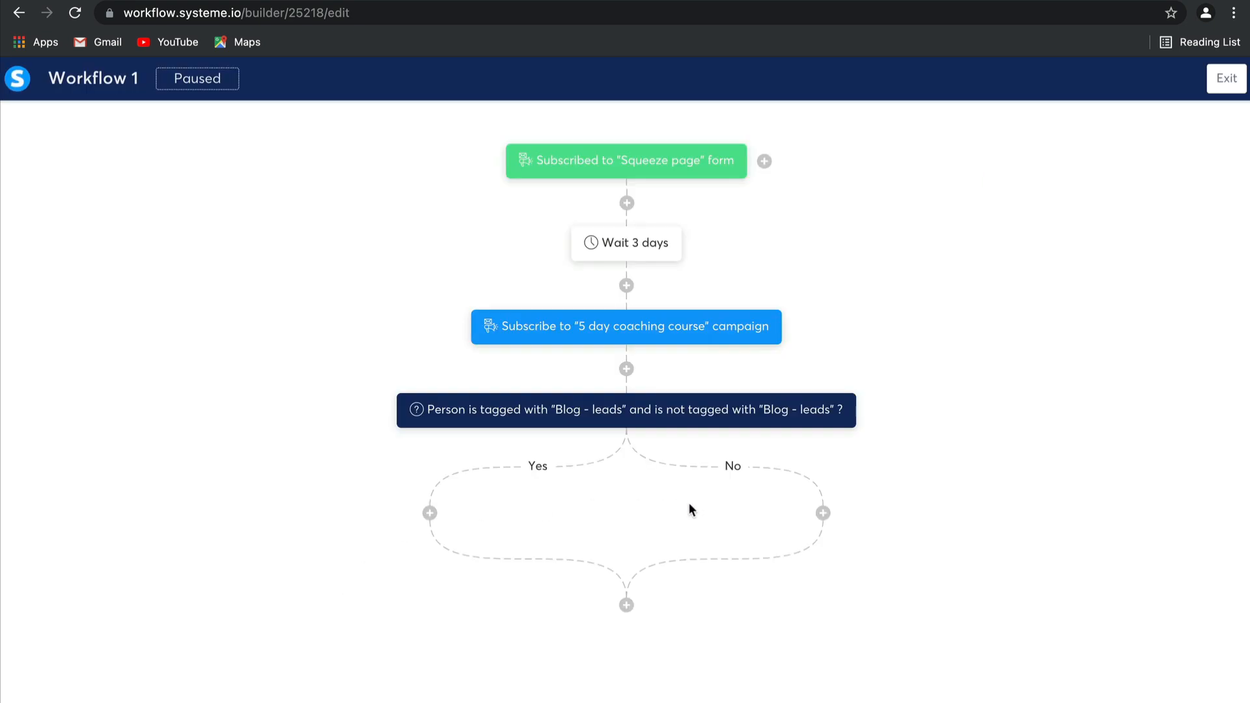
mouse_move(533, 536)
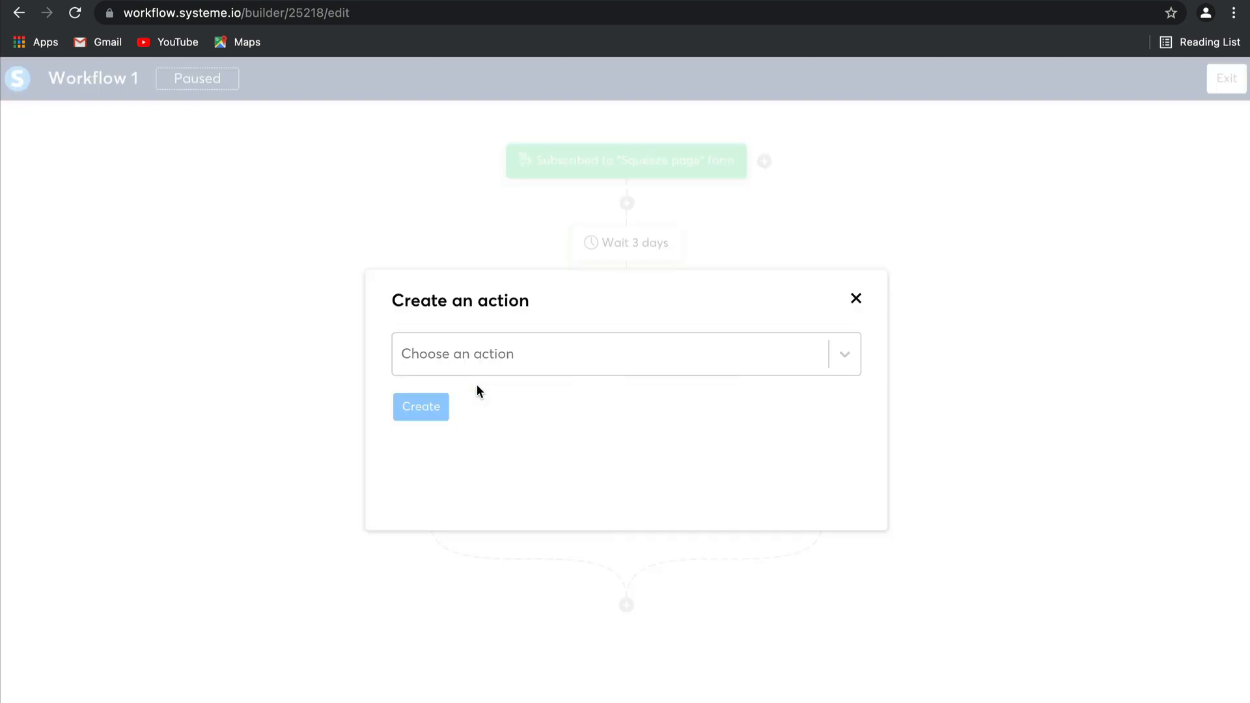
Add an Unsubscribe from campaign action for '5 day coaching course' on the Yes branch.
left_click(626, 355)
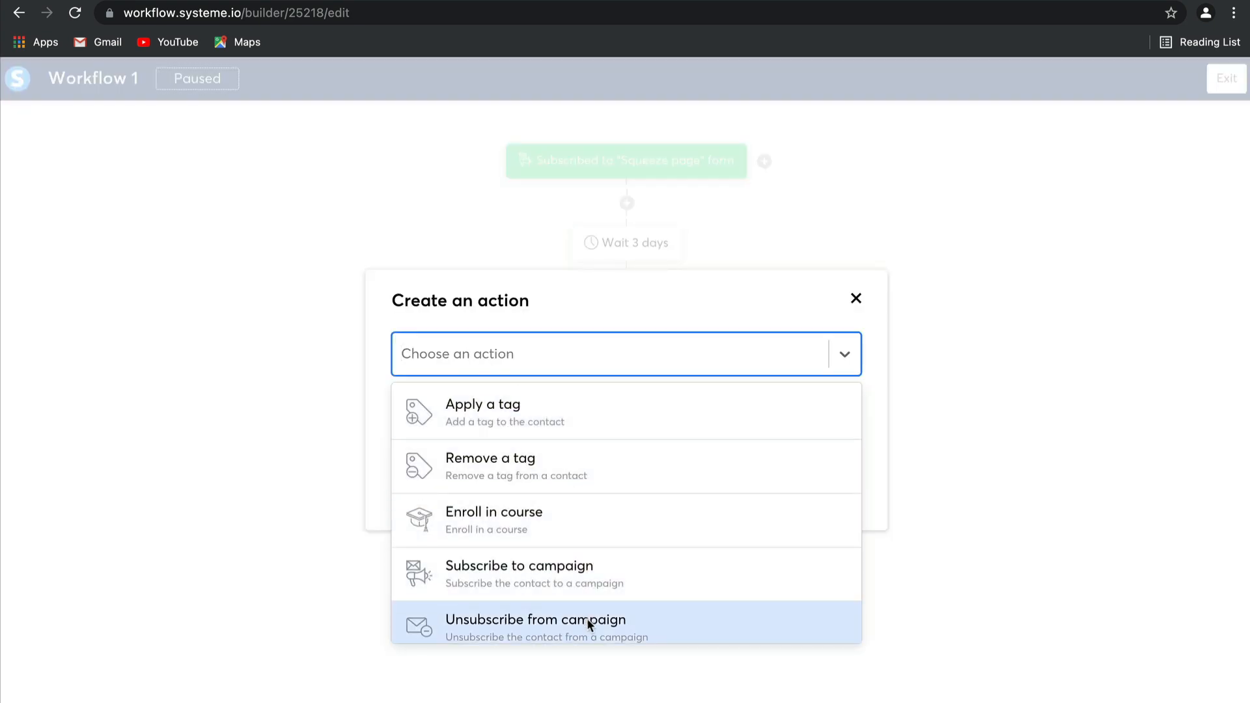
left_click(536, 628)
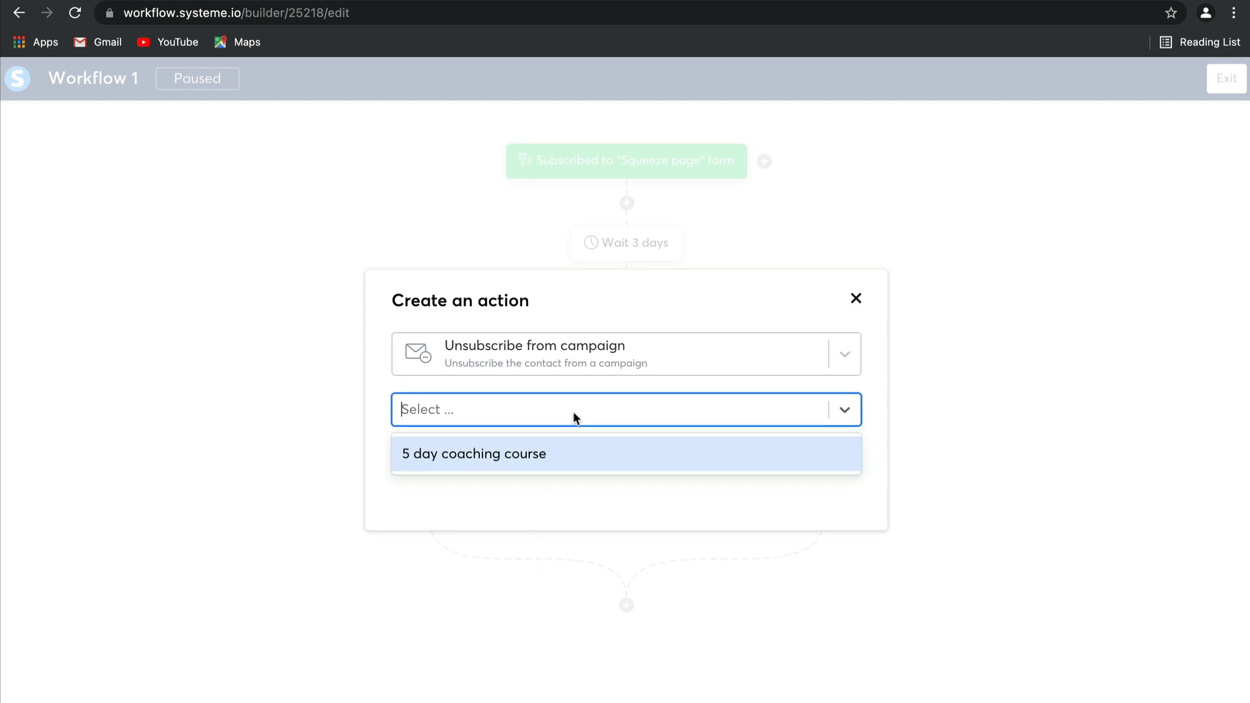
left_click(473, 453)
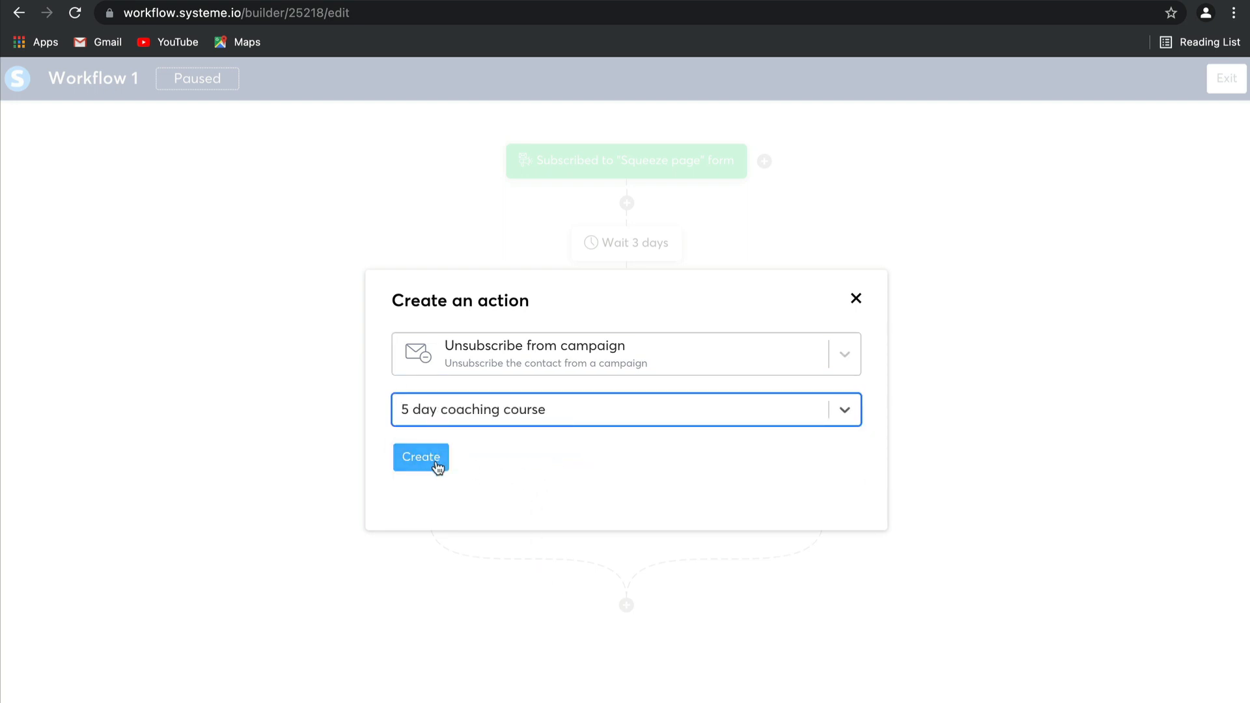
left_click(420, 457)
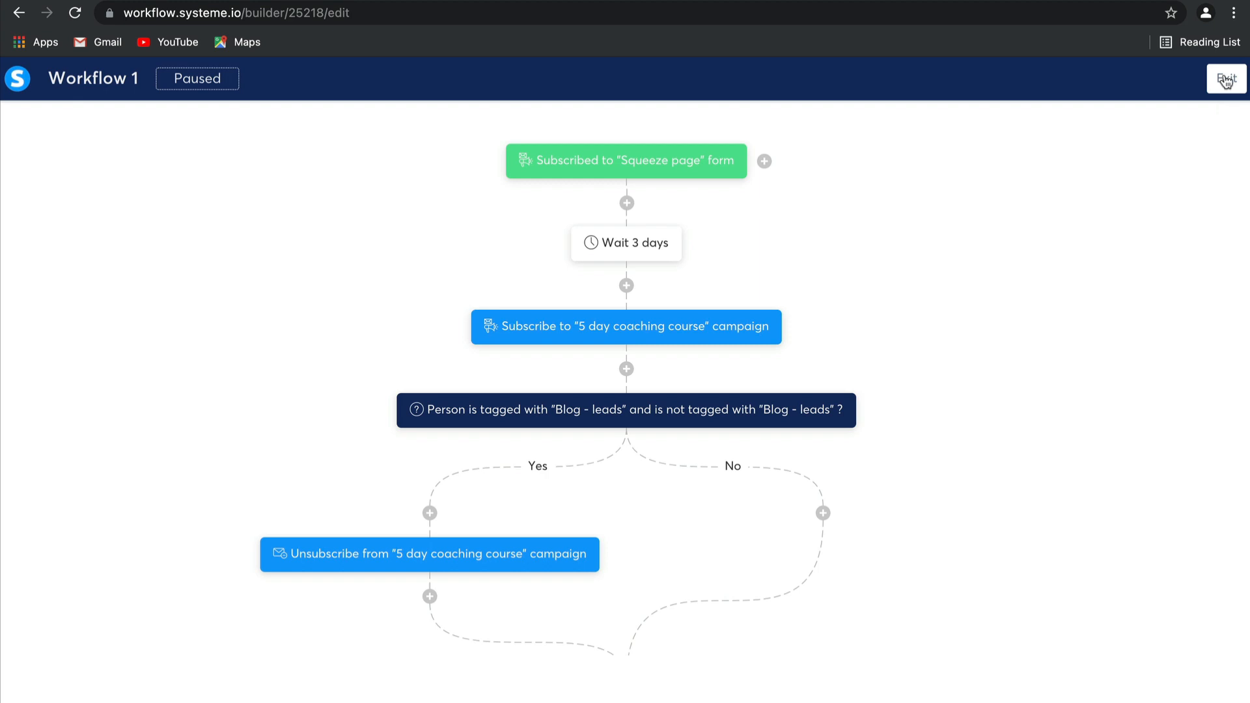
Leave the workflow builder and begin a new rule under Automations > Rules.
left_click(1226, 79)
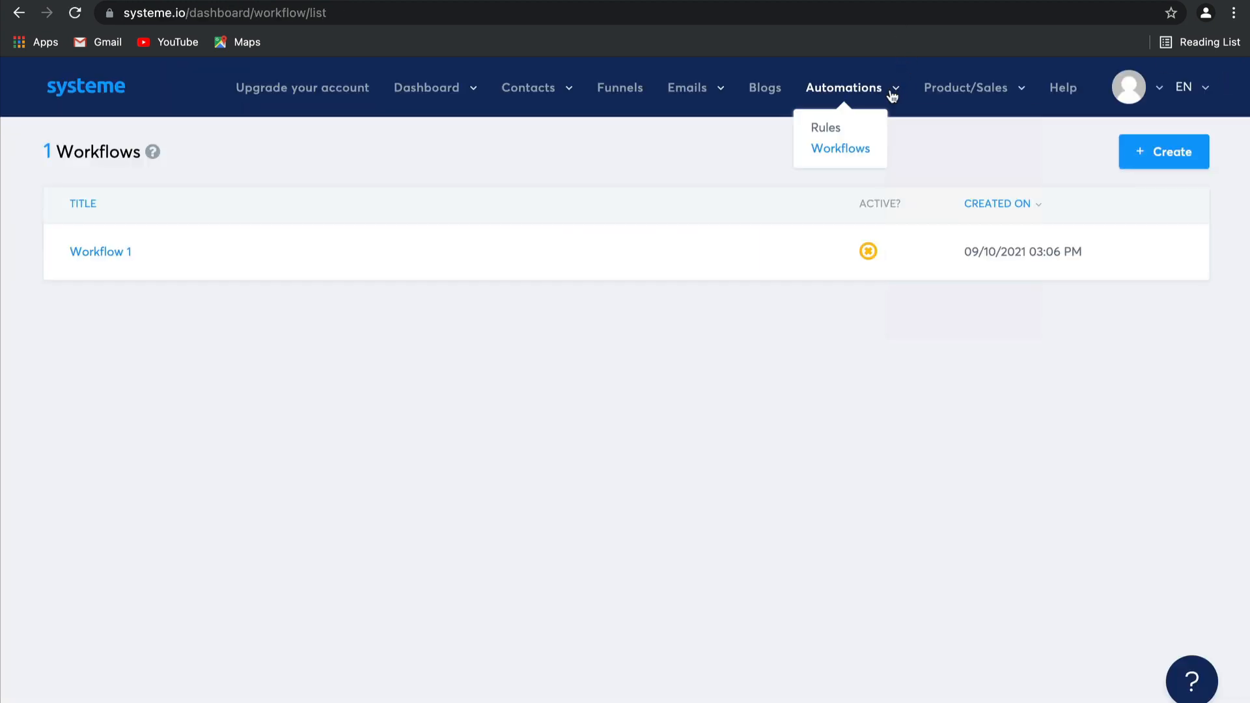
left_click(825, 127)
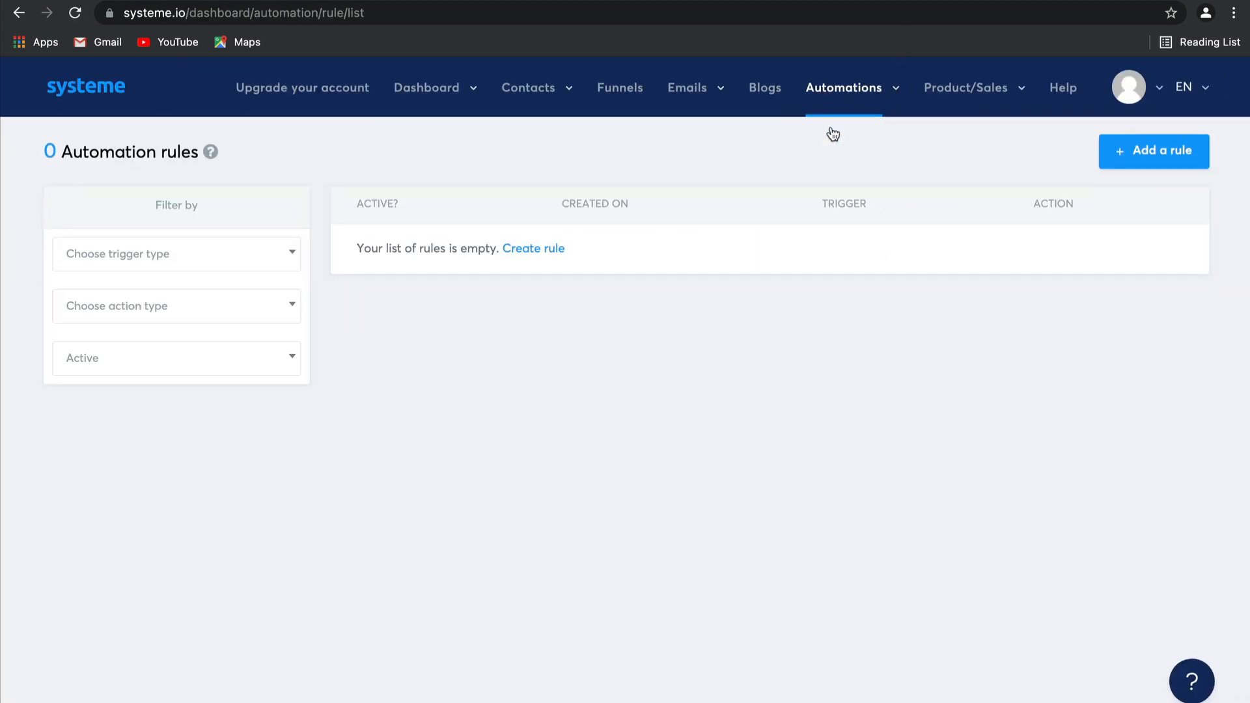
left_click(1153, 150)
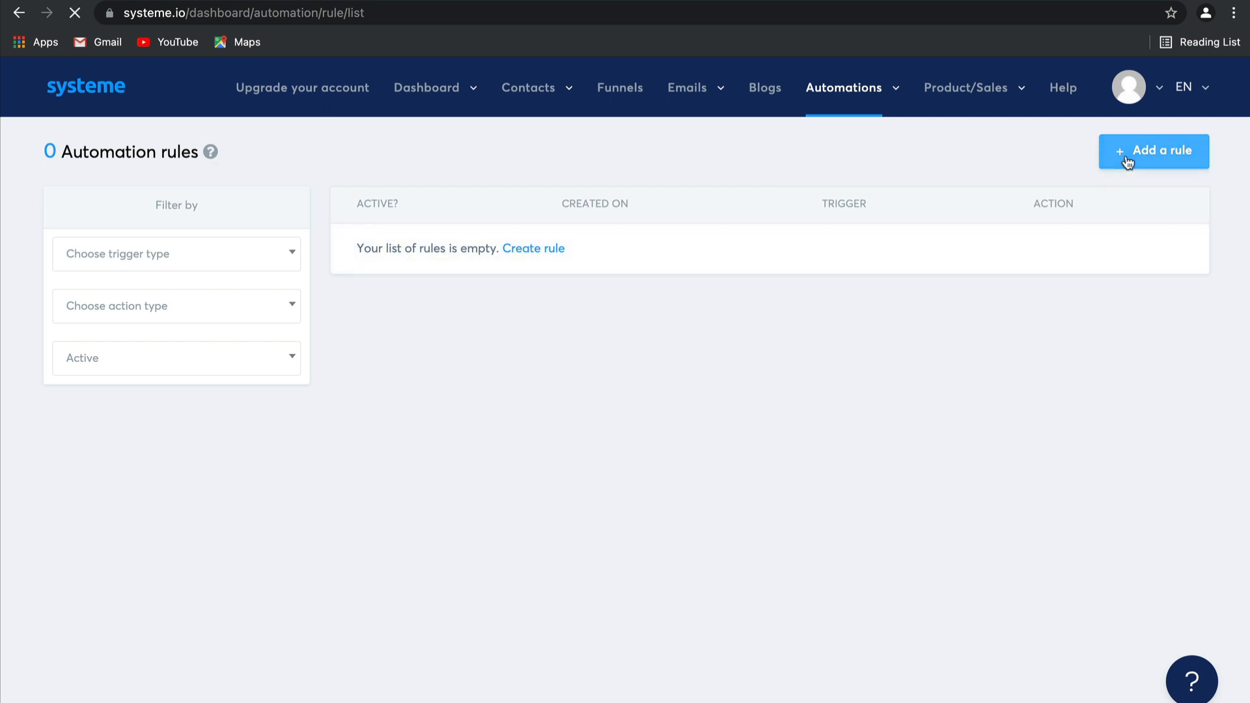
Set the rule trigger to Funnel step form subscribed on Sales Funnel's Thank You Page.
left_click(1154, 151)
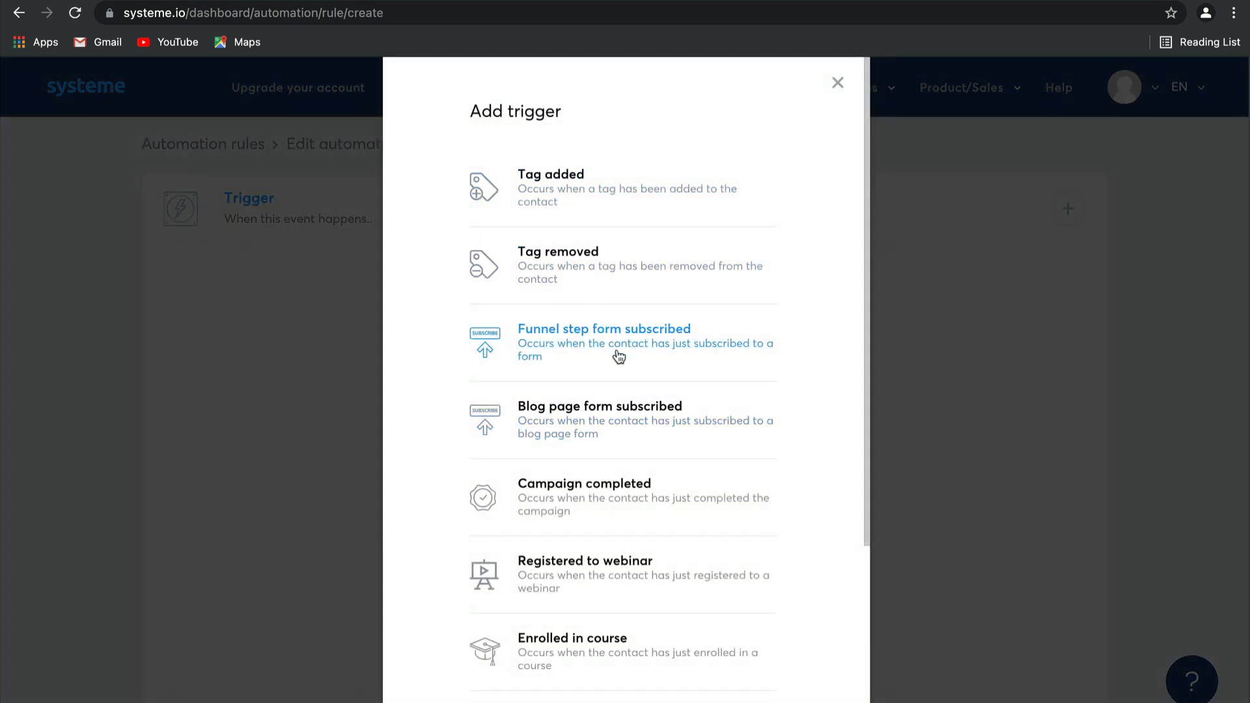
left_click(604, 343)
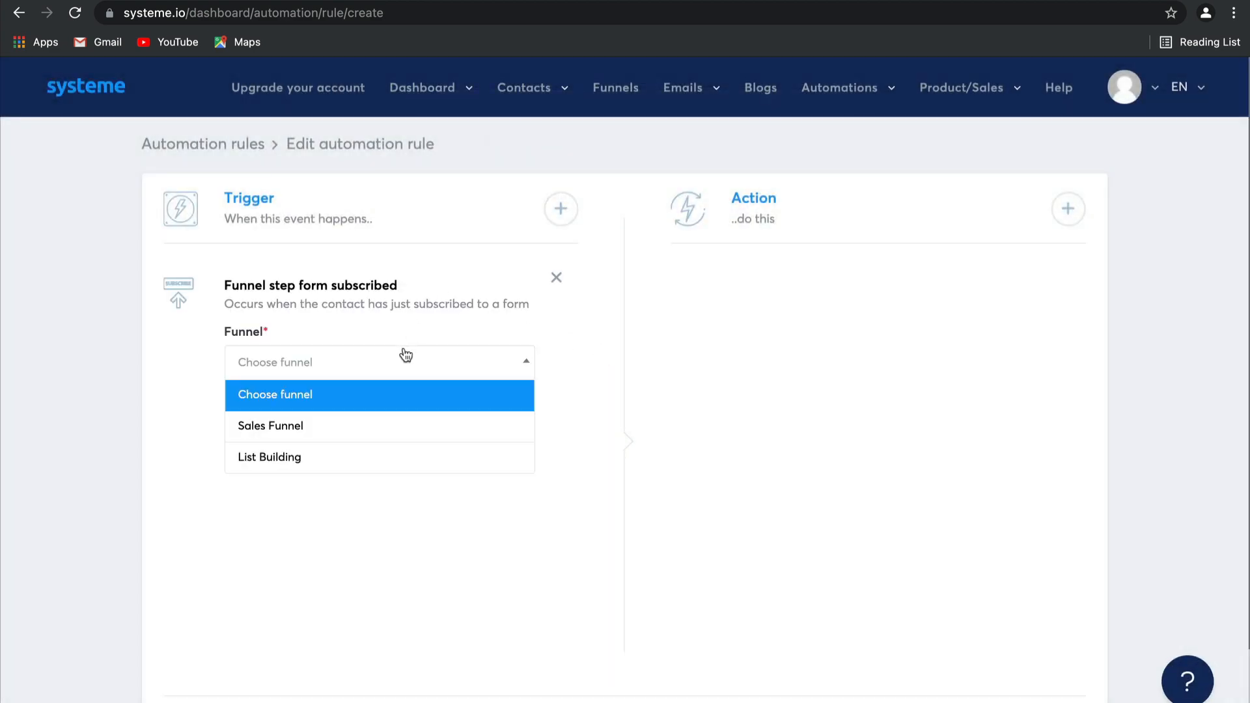
left_click(270, 425)
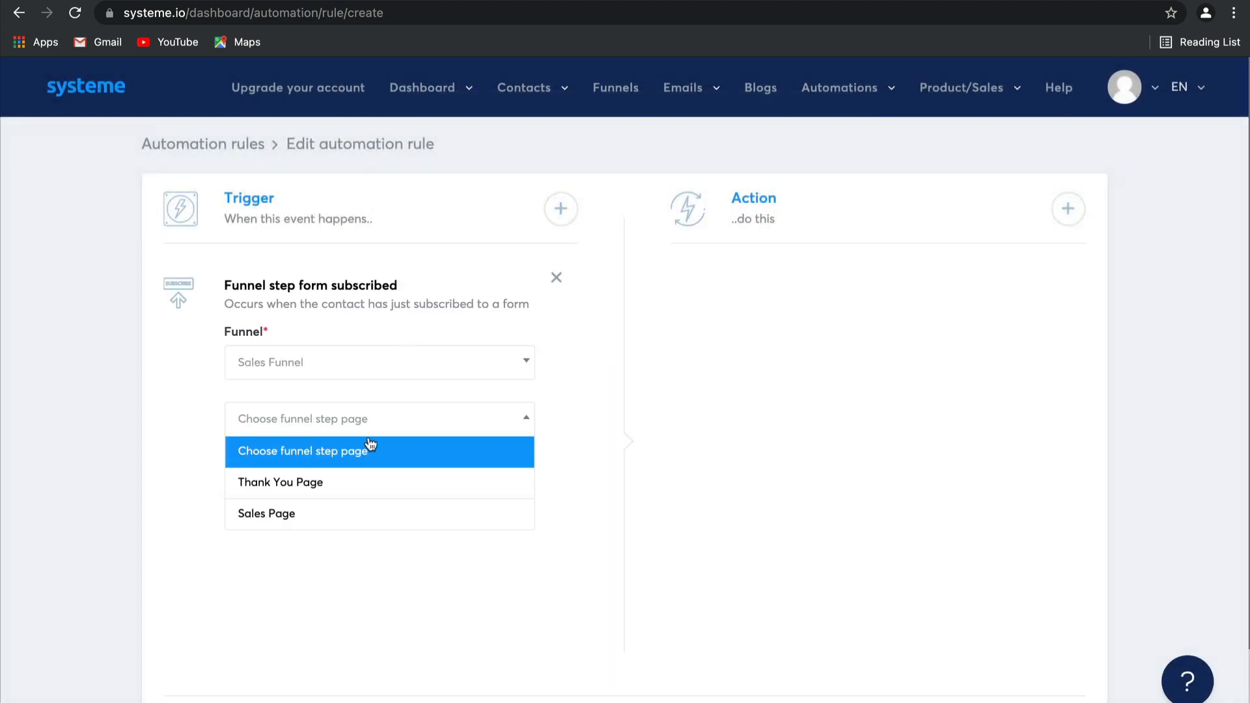
left_click(280, 483)
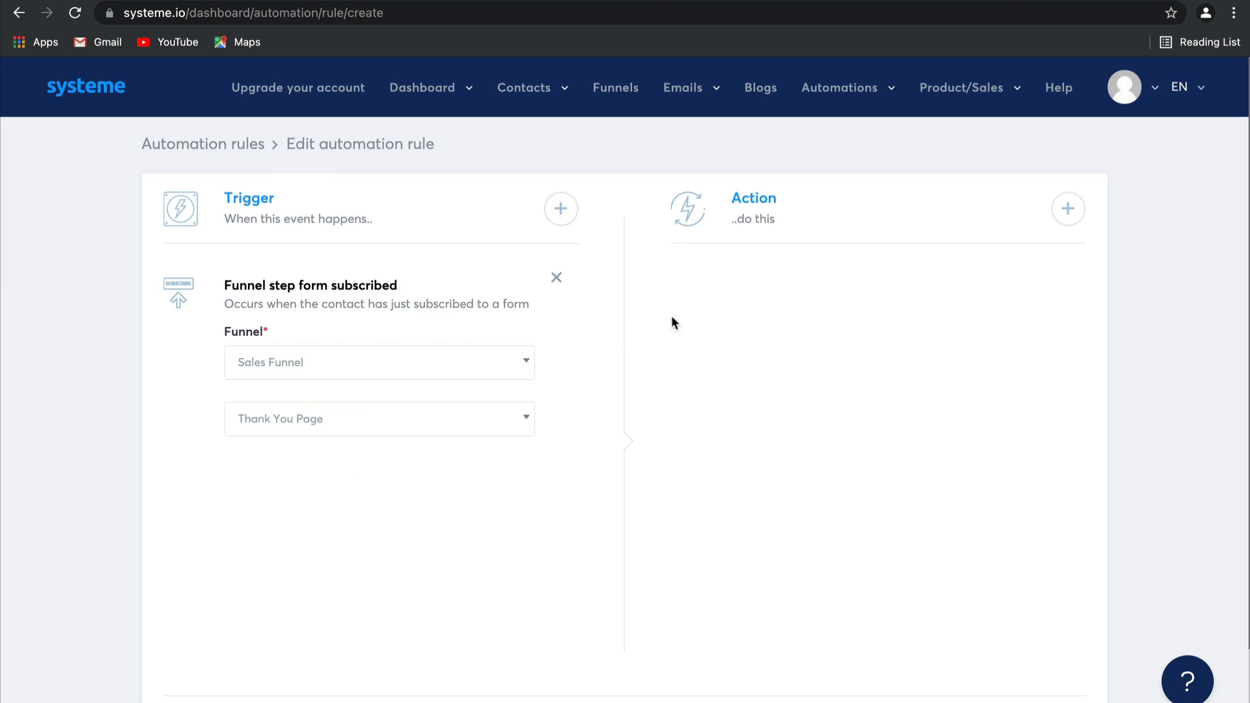
mouse_move(838, 356)
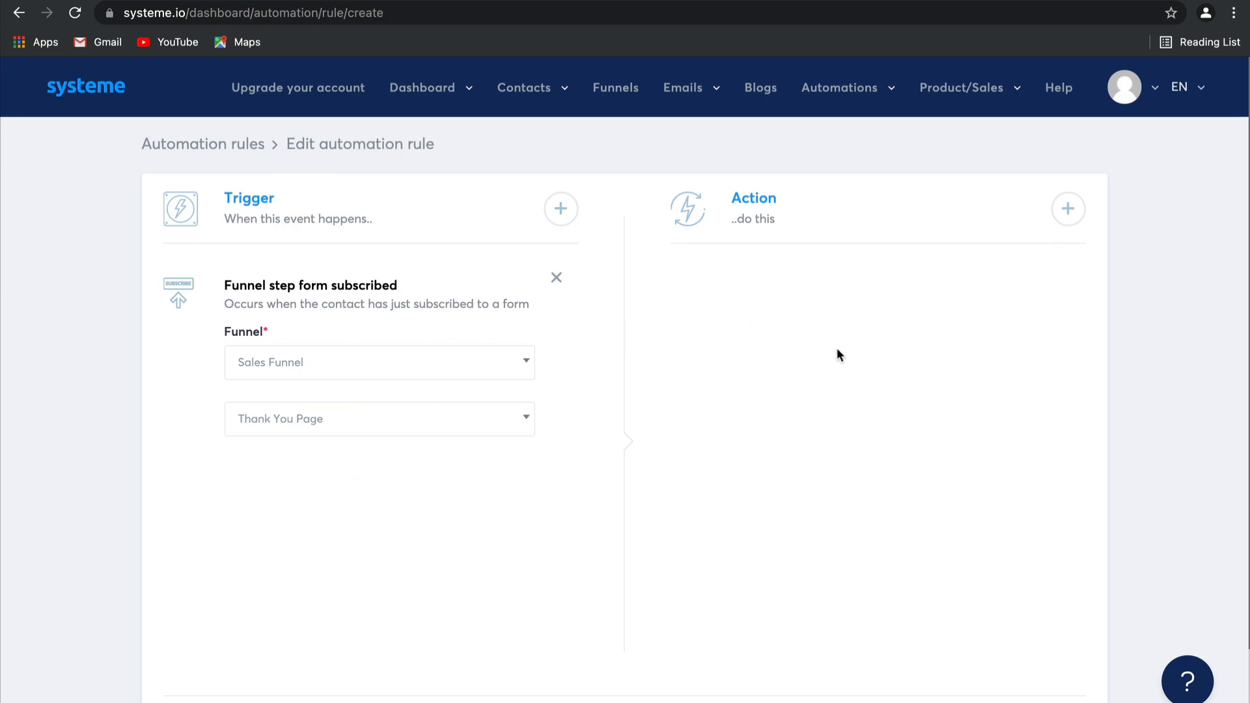
Add a Send webhook action to the rule.
left_click(1068, 209)
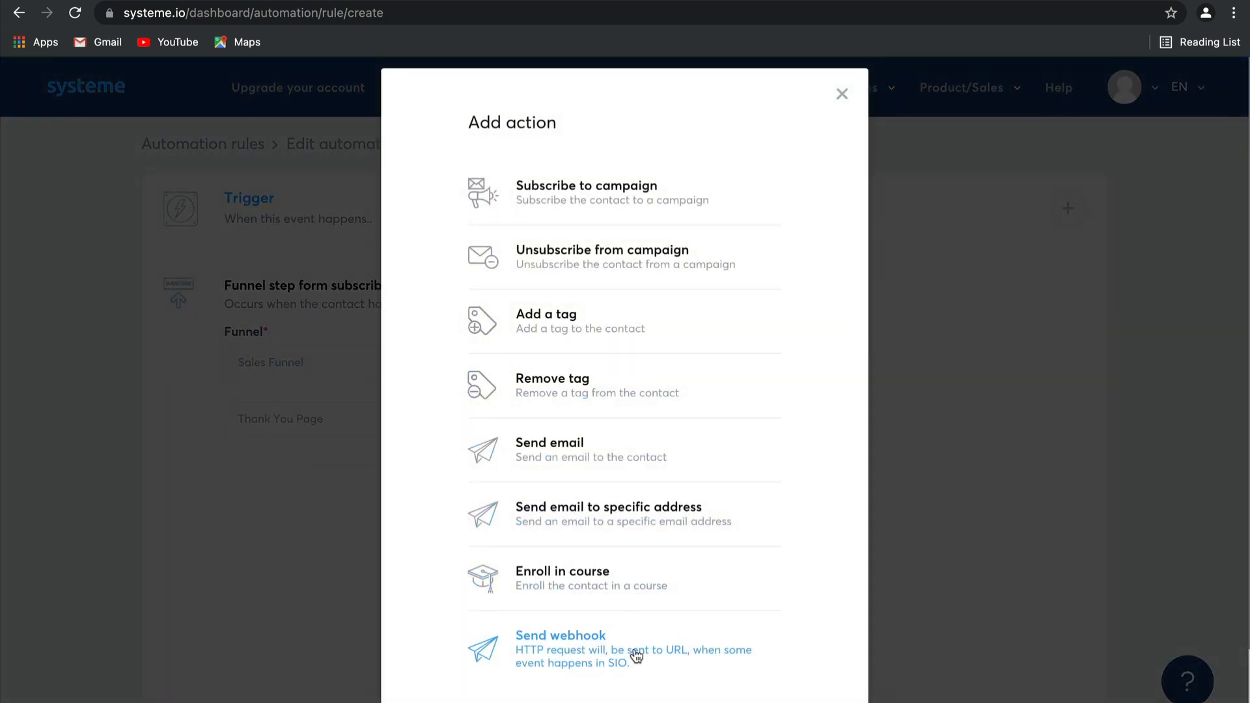
left_click(561, 649)
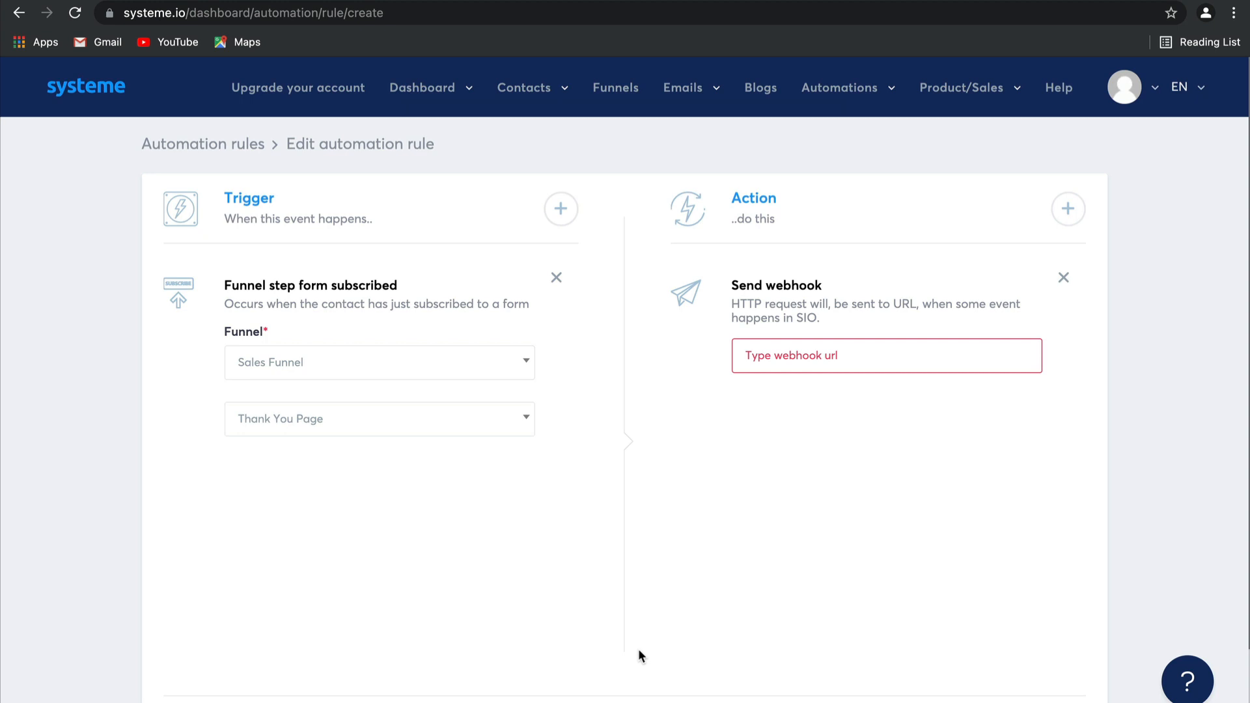
mouse_move(905, 623)
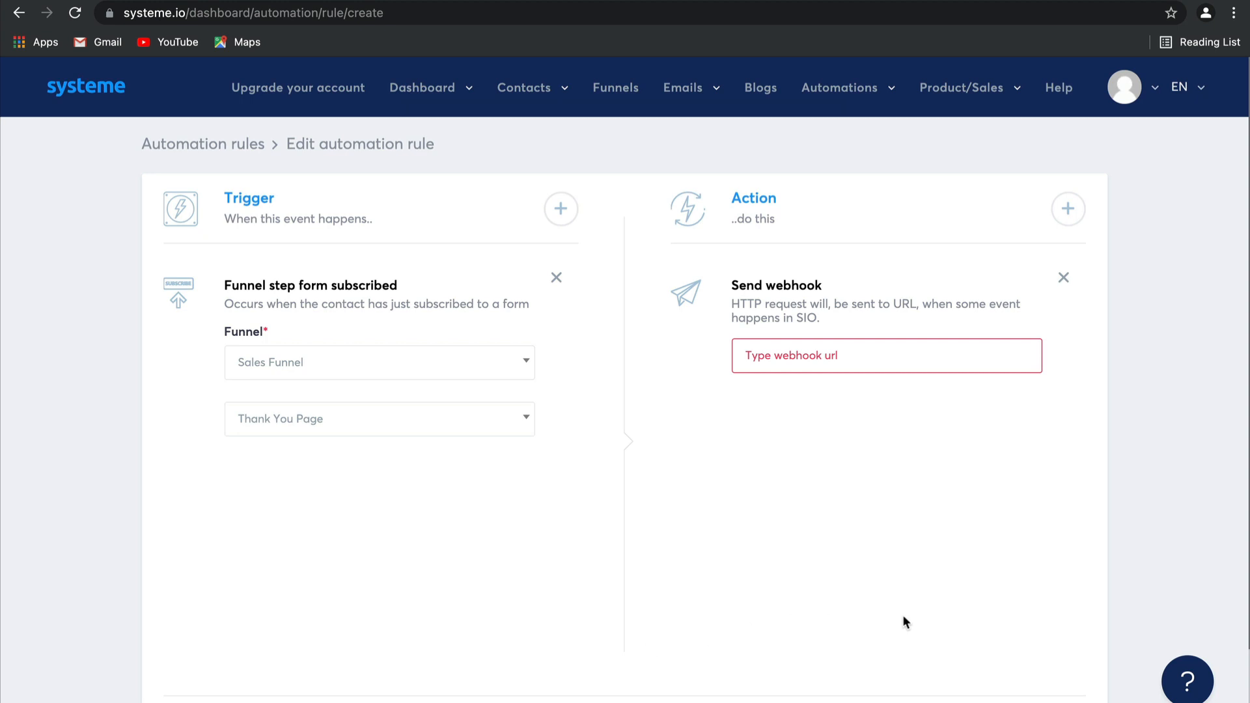
mouse_move(1043, 632)
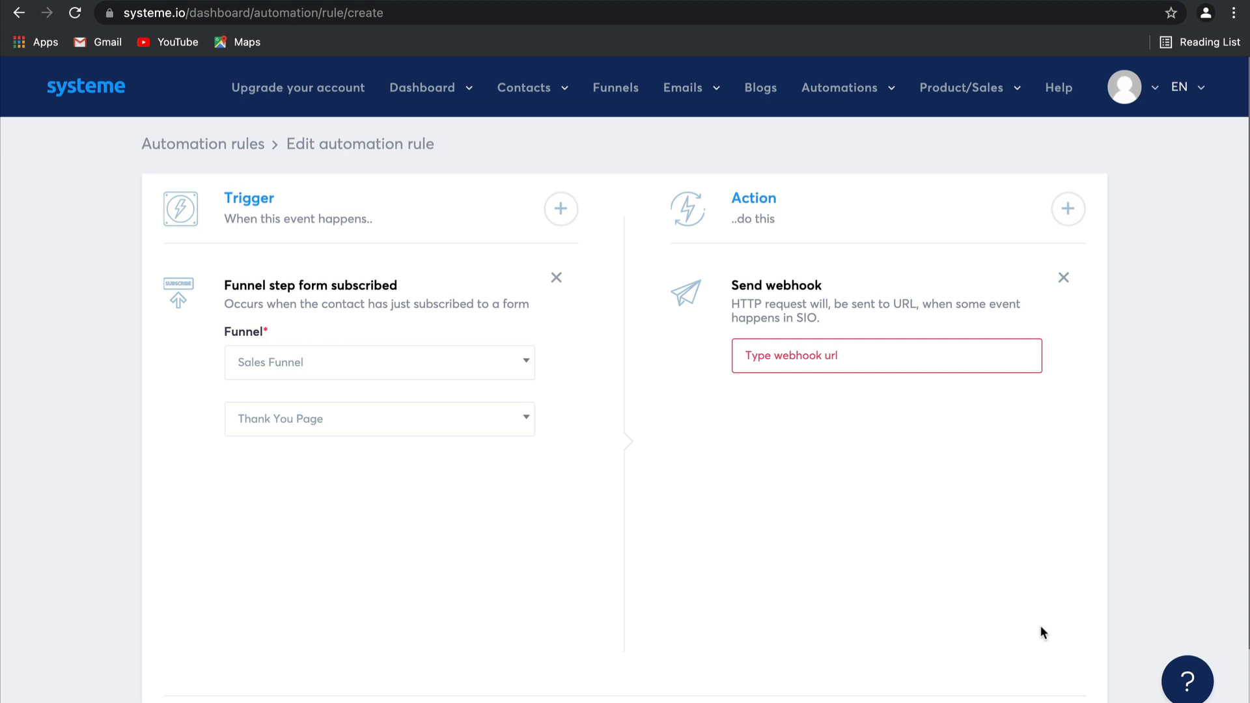
mouse_move(1187, 682)
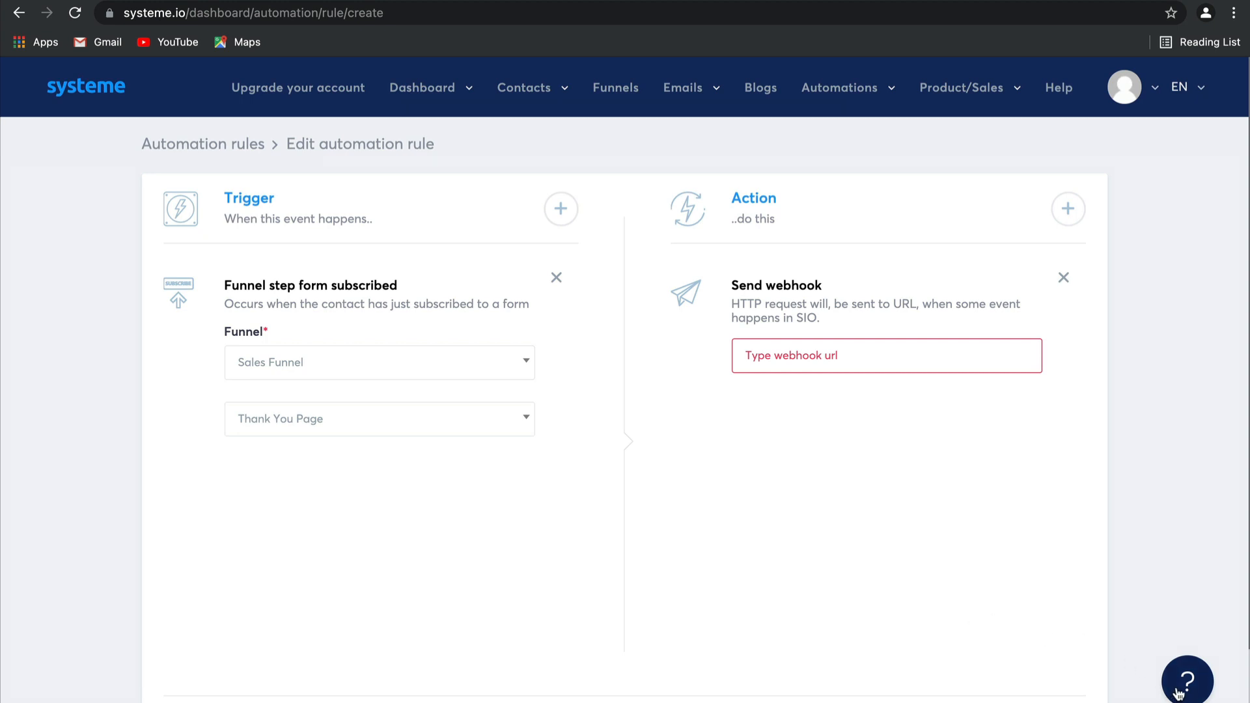